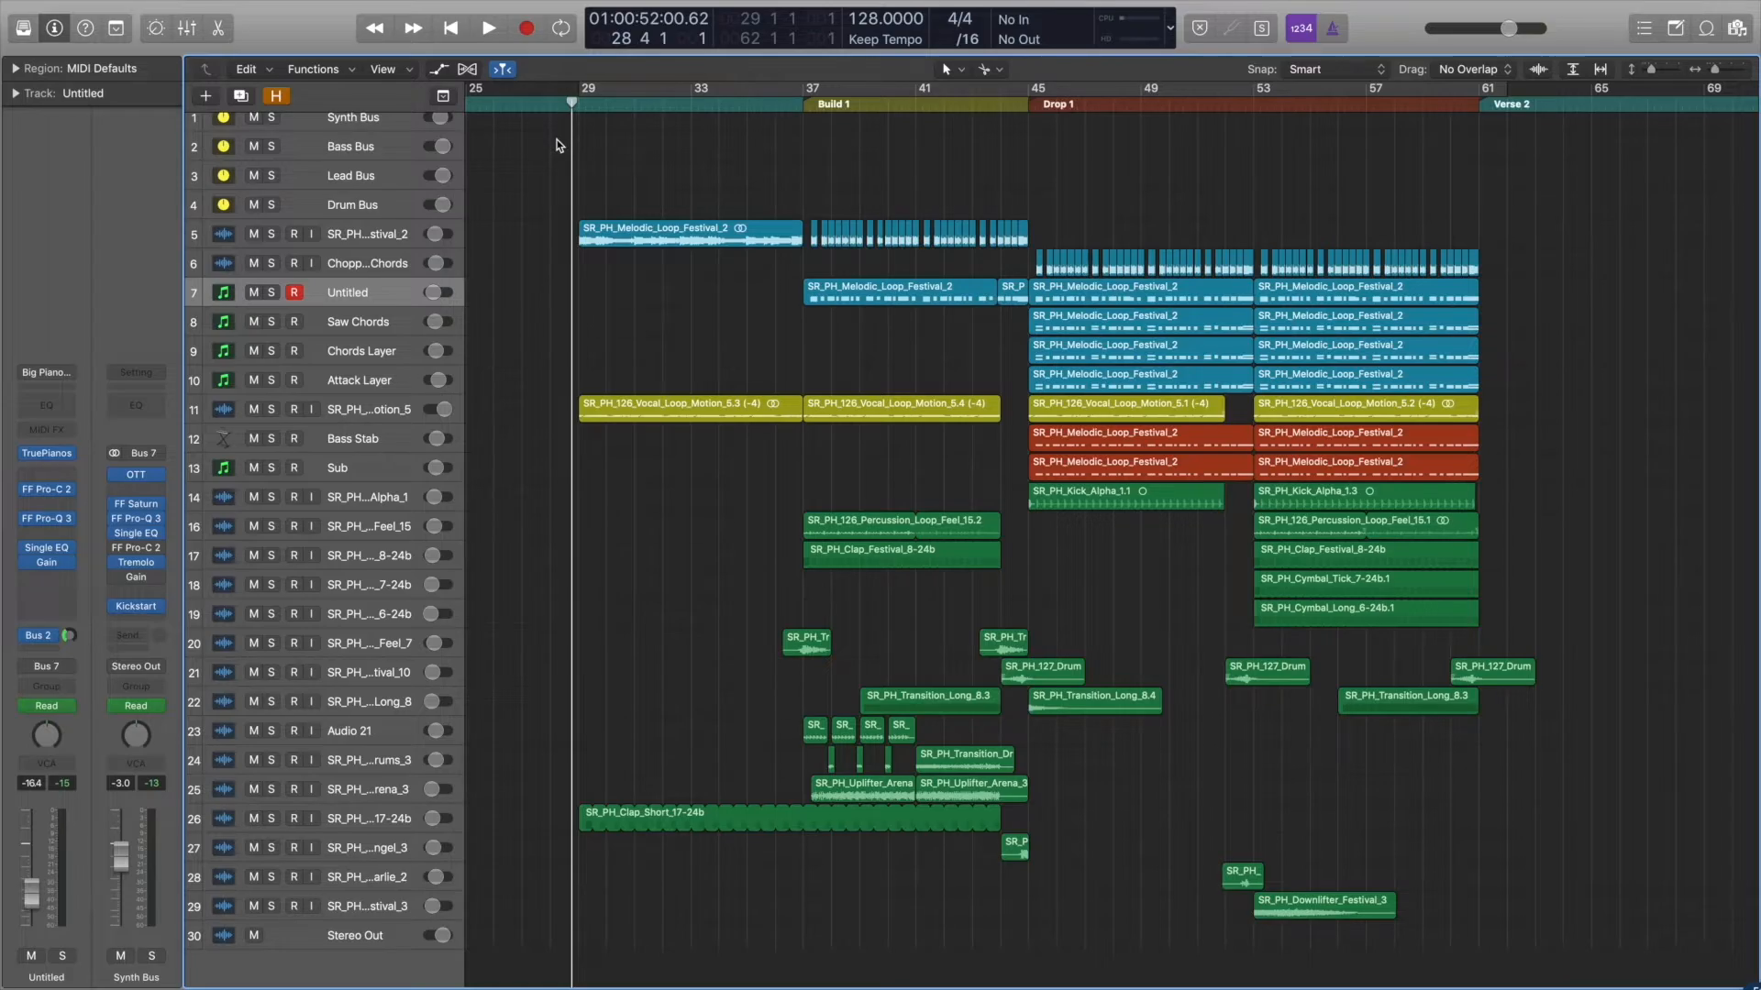
Step: Play the arrangement from the top and scroll up through the tracks while listening
click(484, 28)
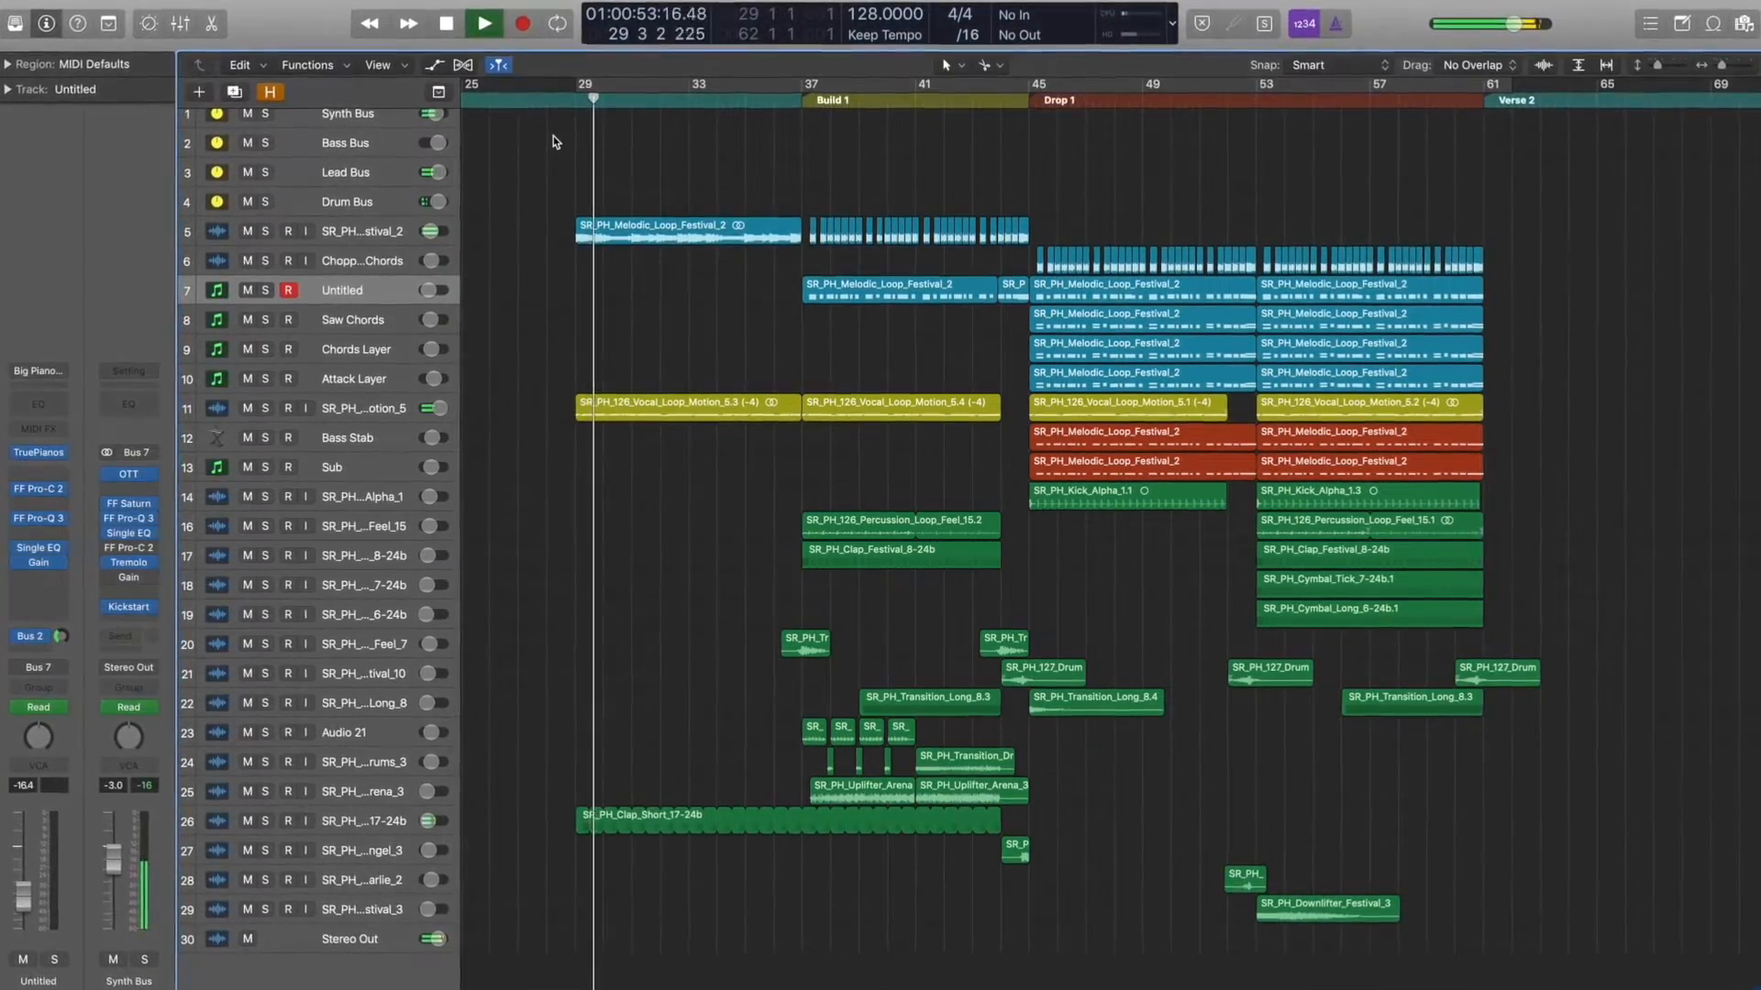
click(482, 22)
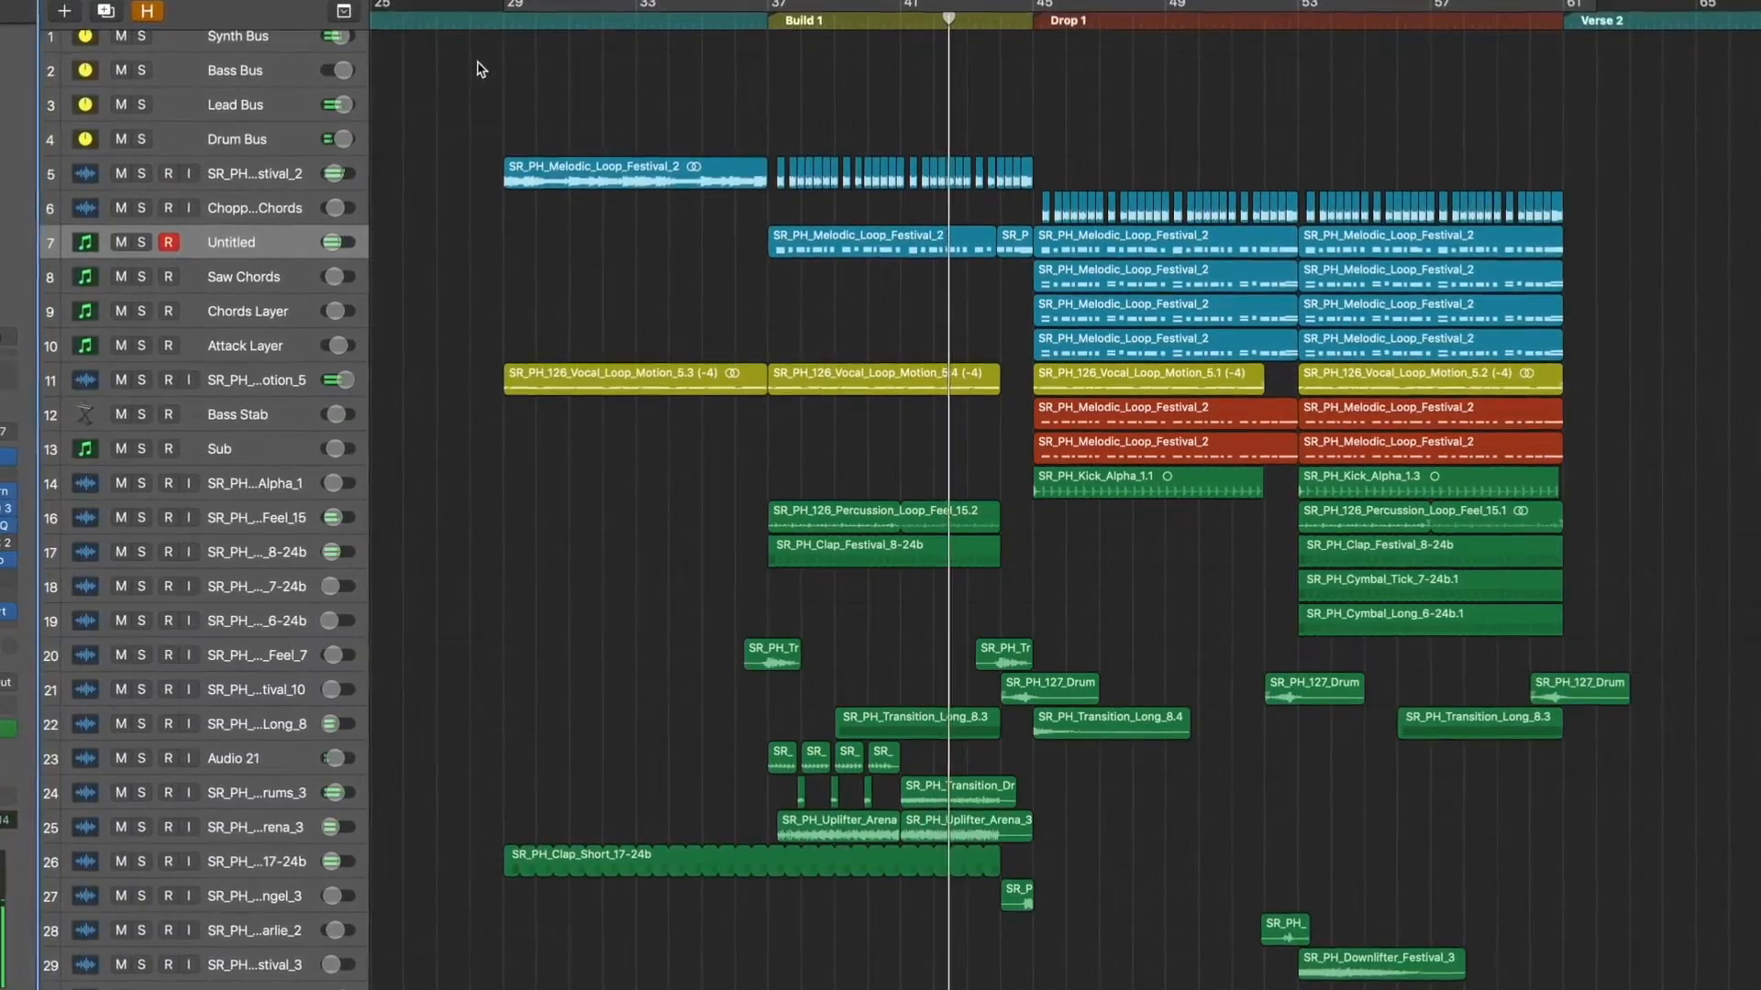
scroll(up, 3)
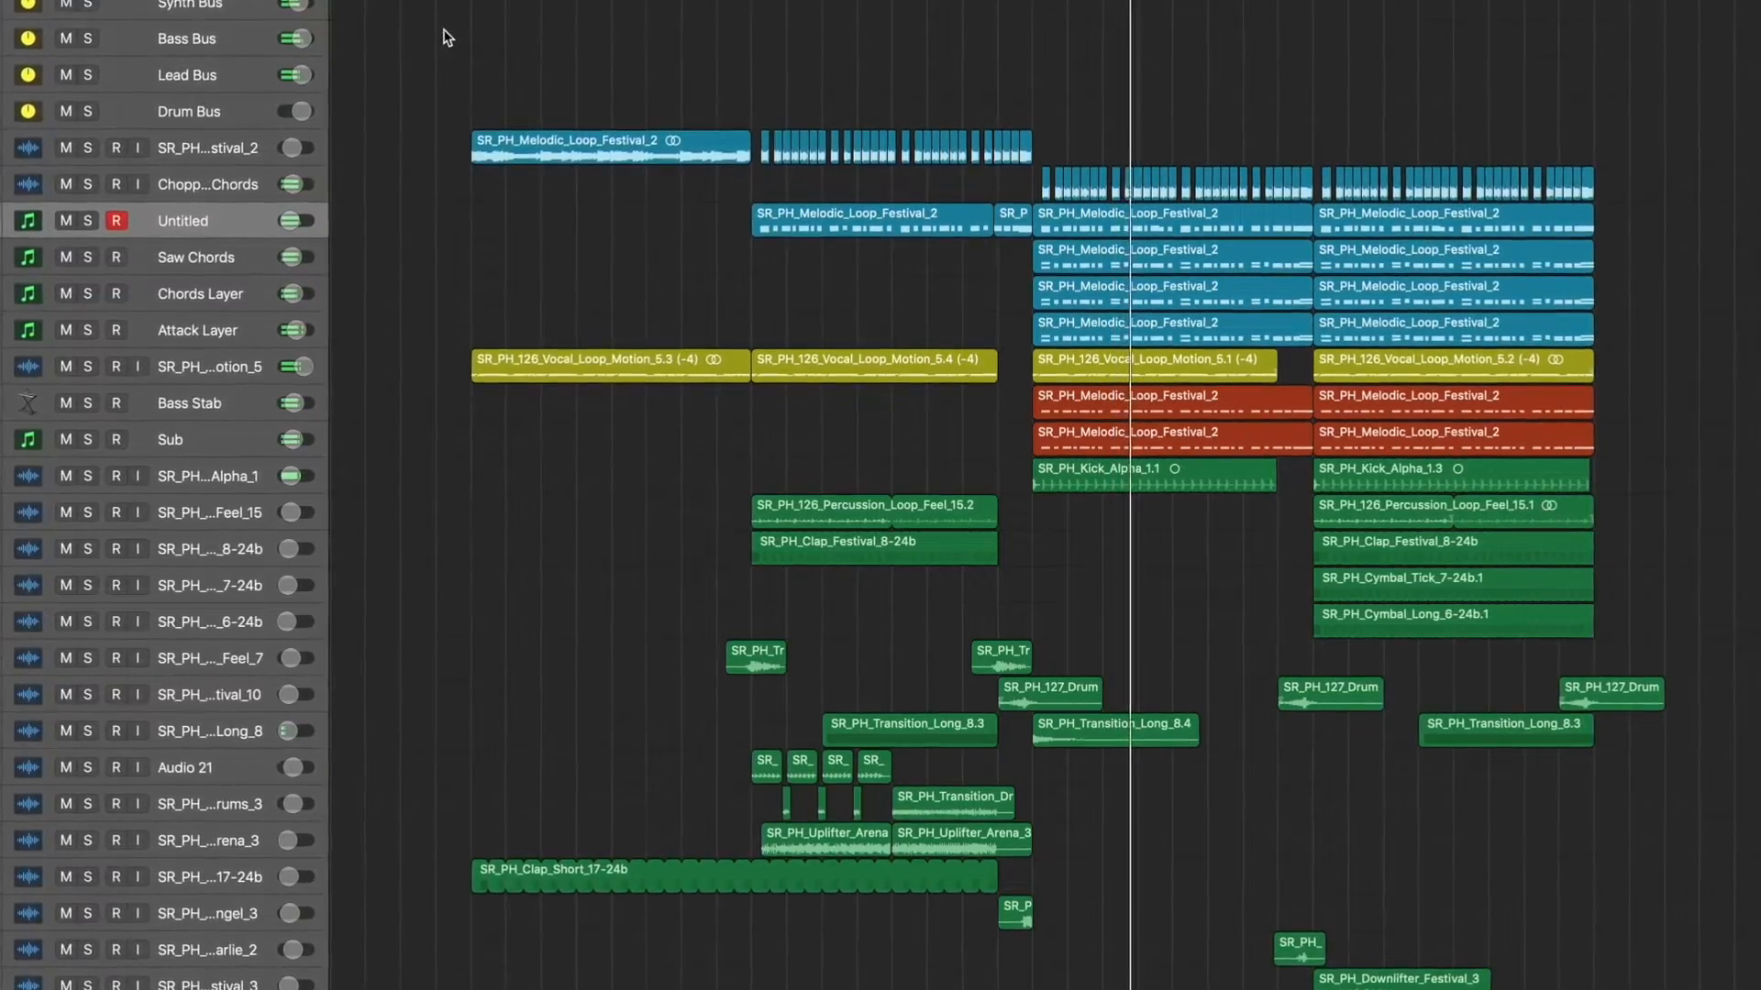
scroll(up, 3)
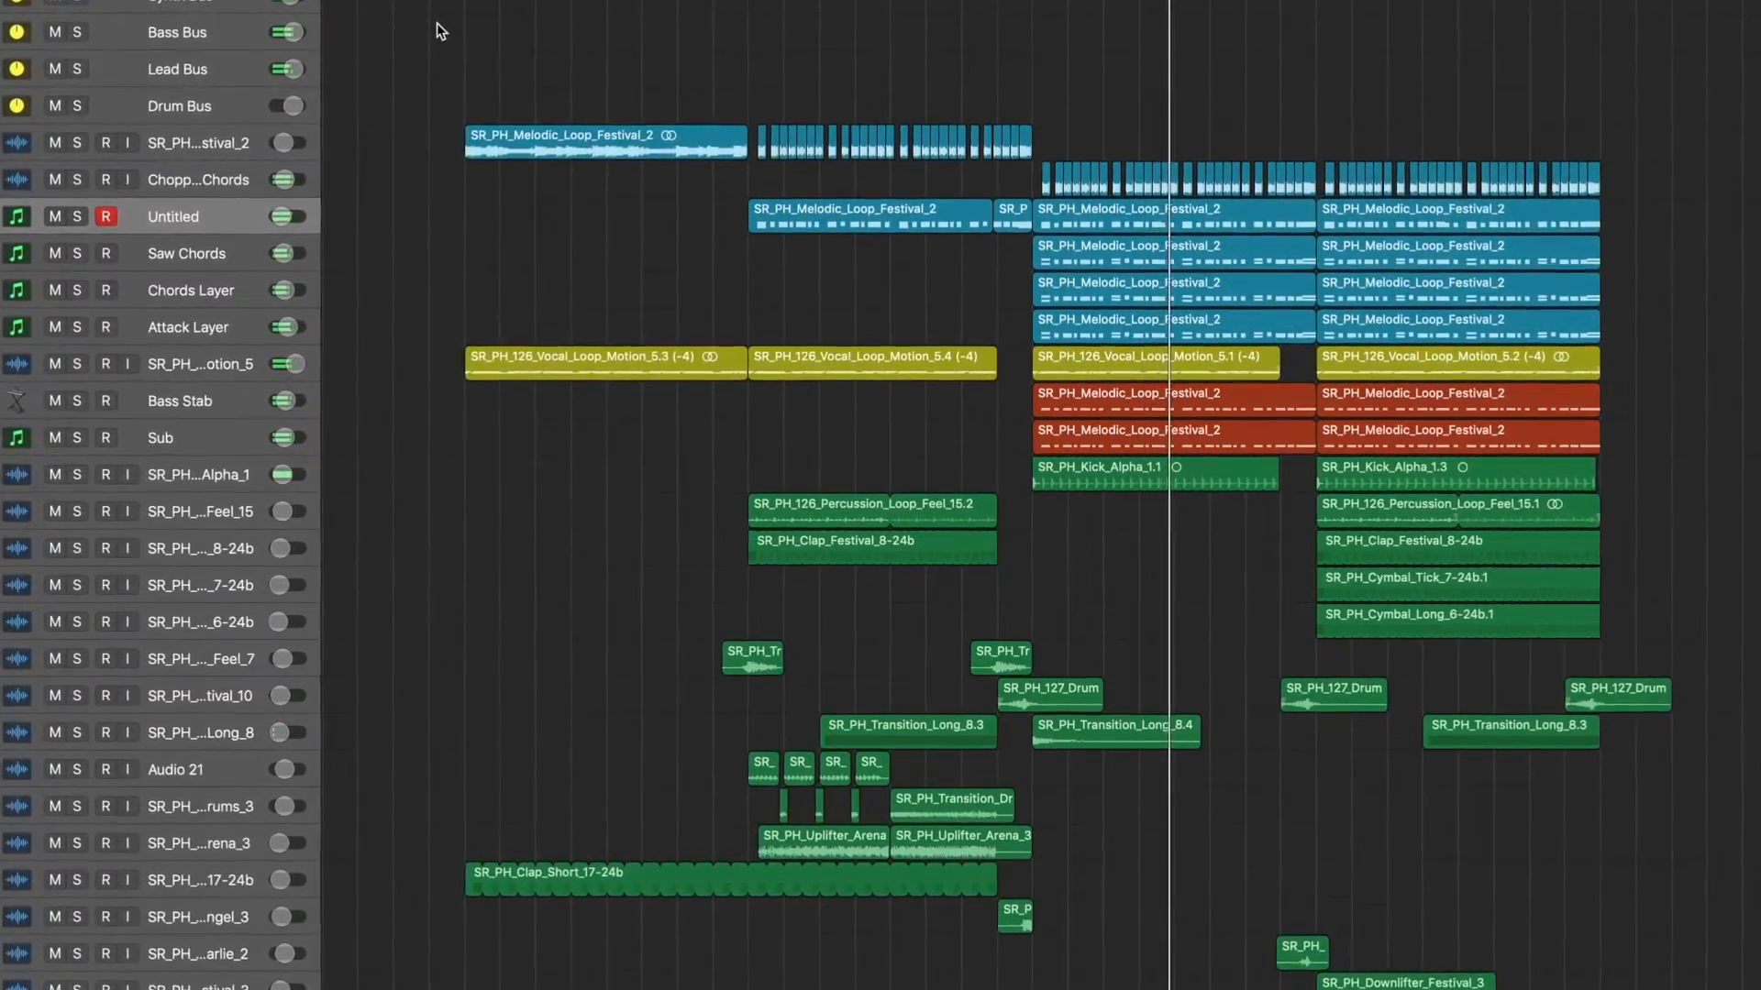
scroll(up, 3)
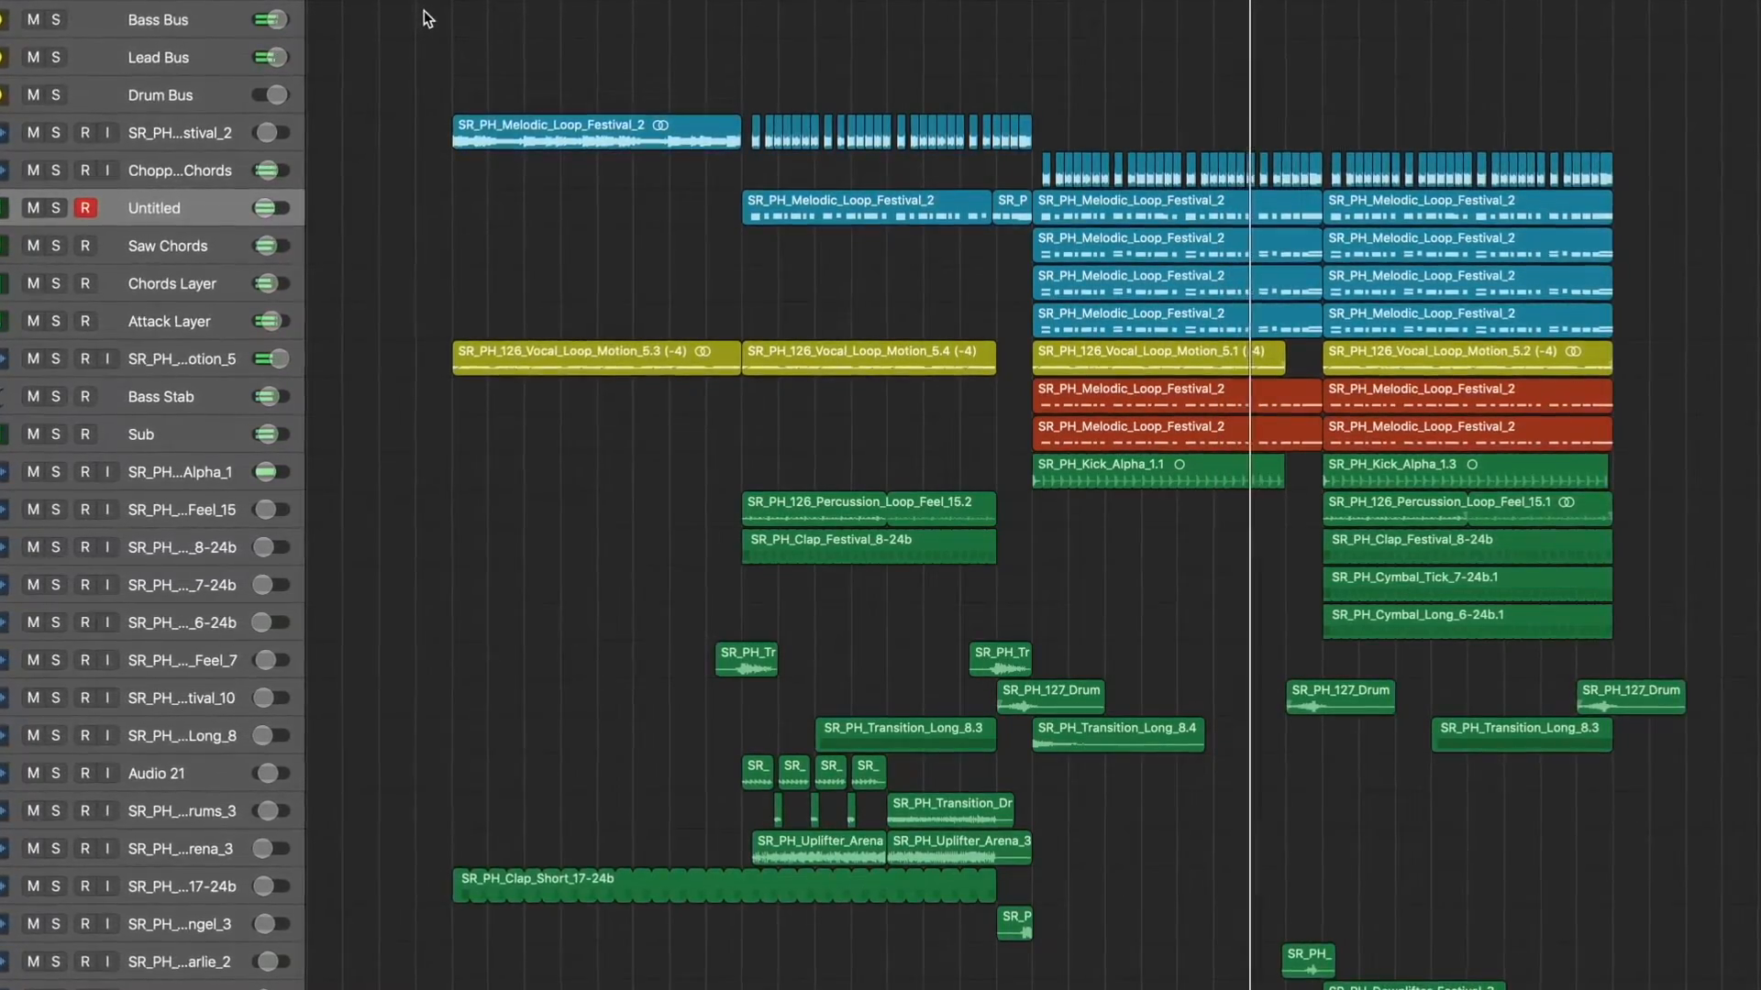
scroll(up, 3)
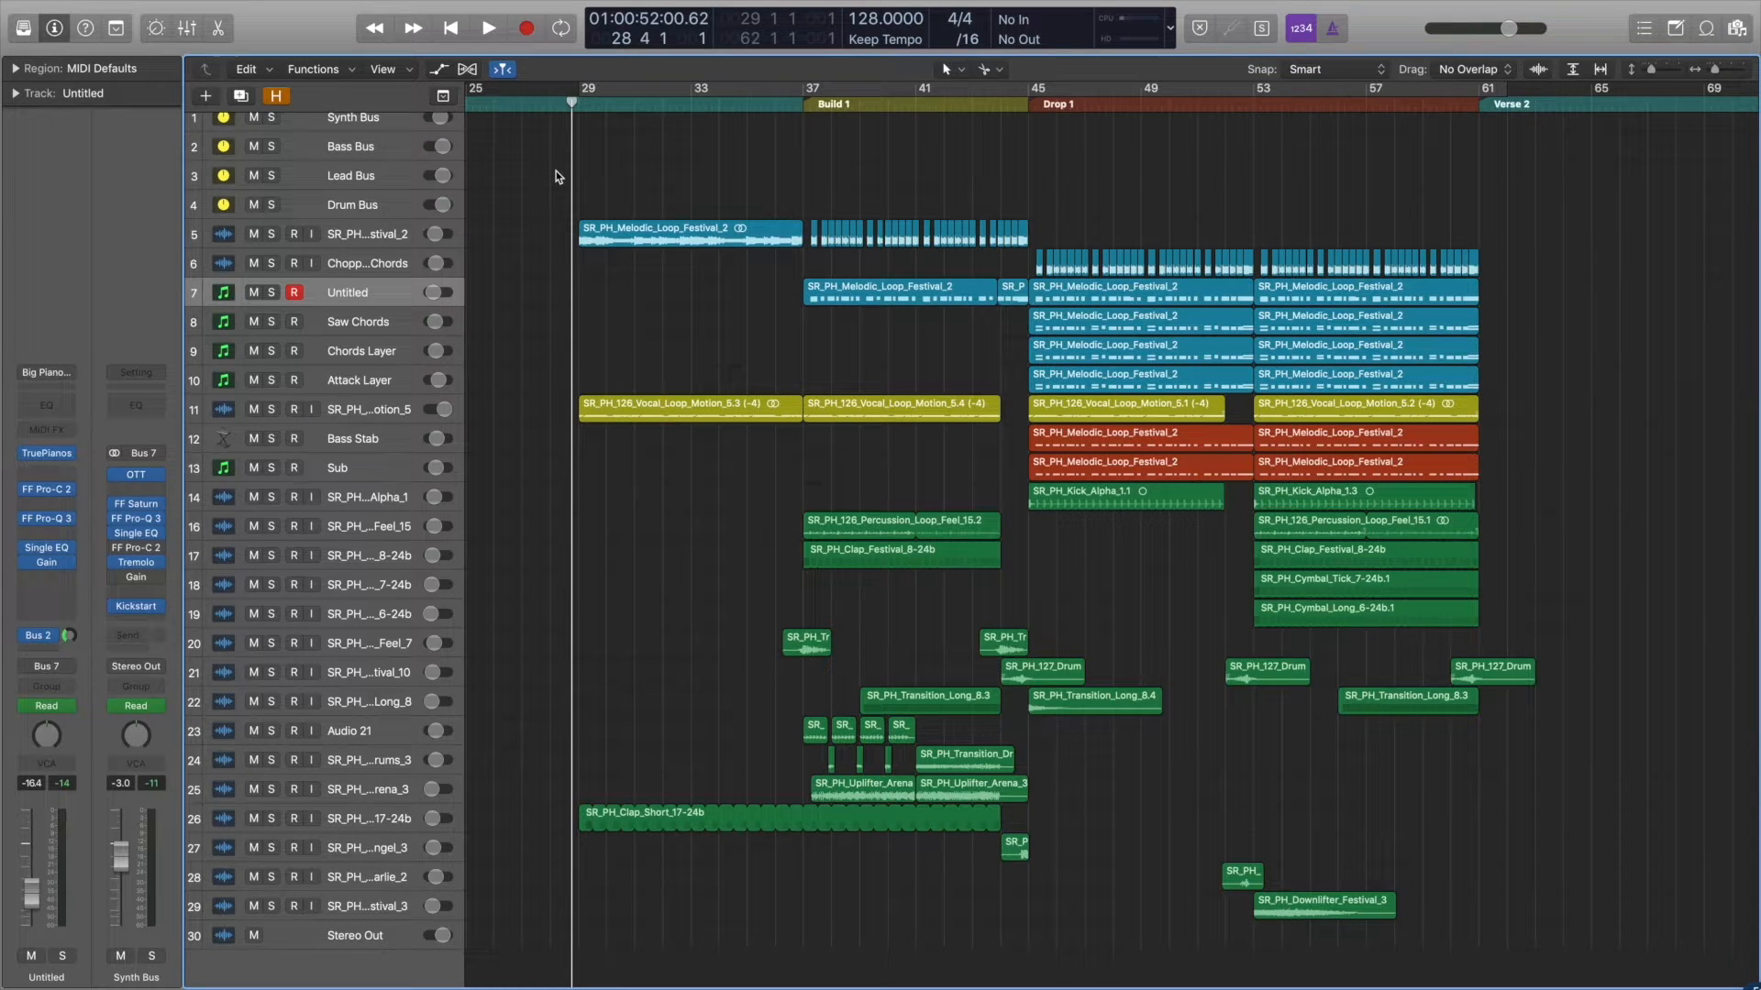
Step: Browse the sample pack's Melodic Loops folder and select SR_PH_Melodic_Loop_Festival_2.wav
click(1743, 20)
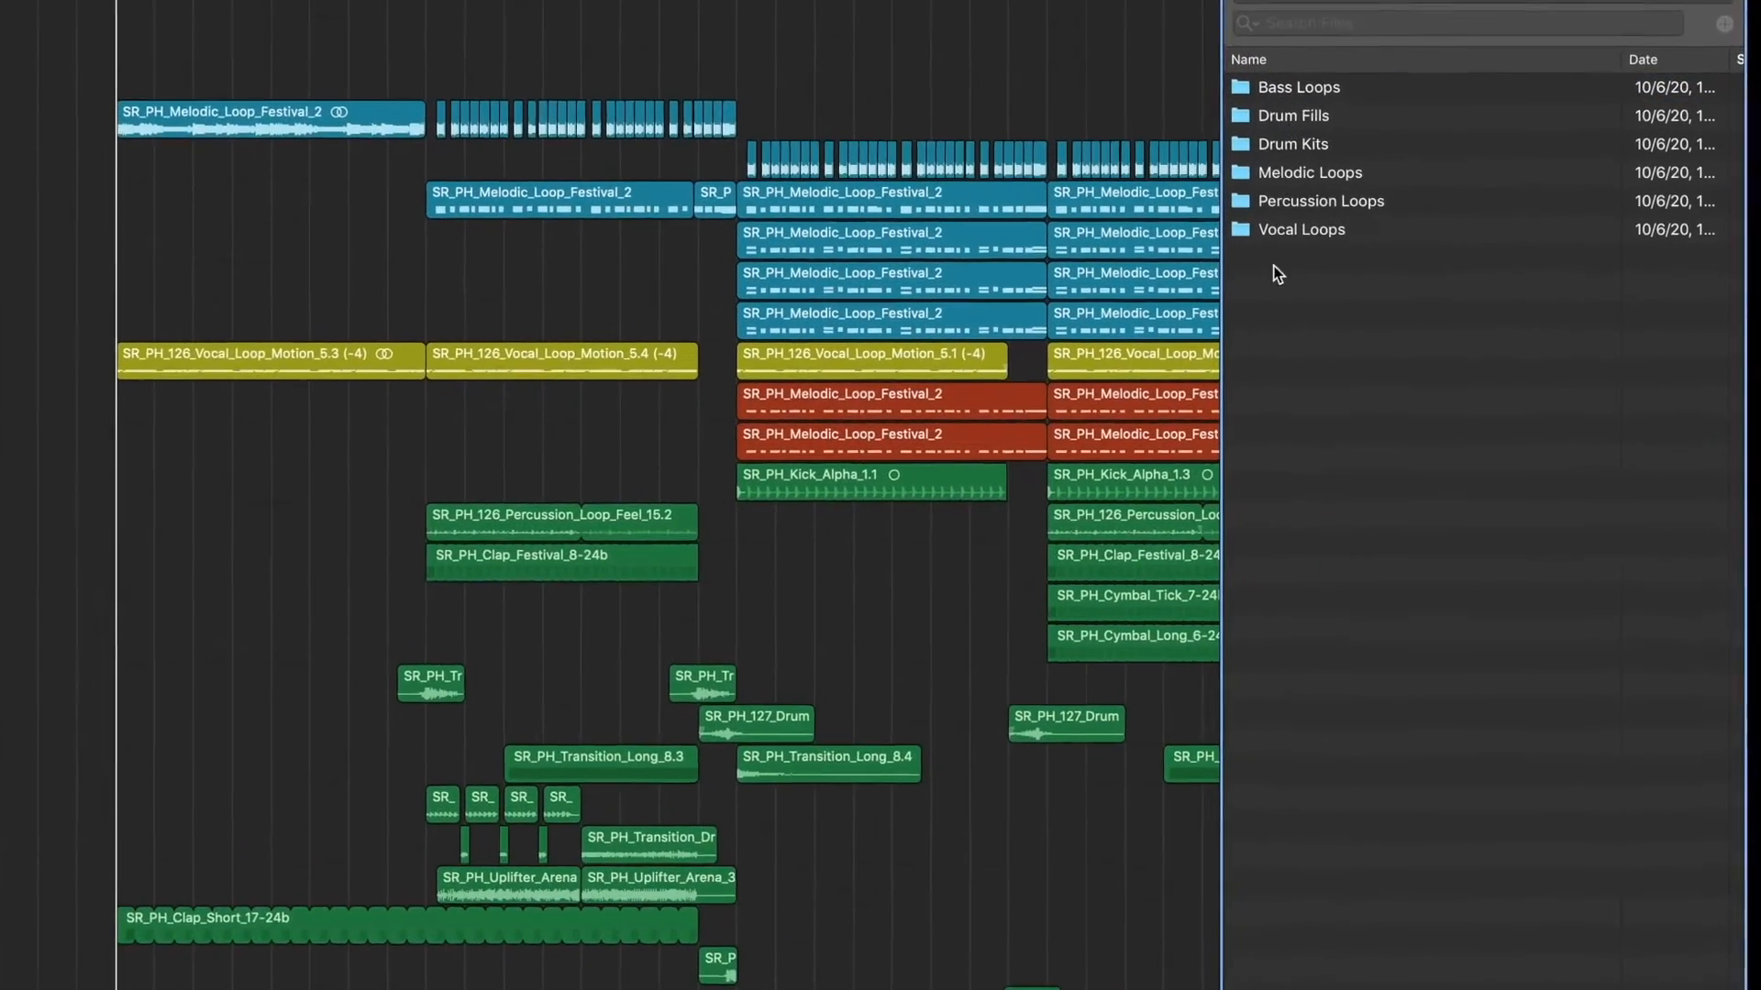
click(1308, 172)
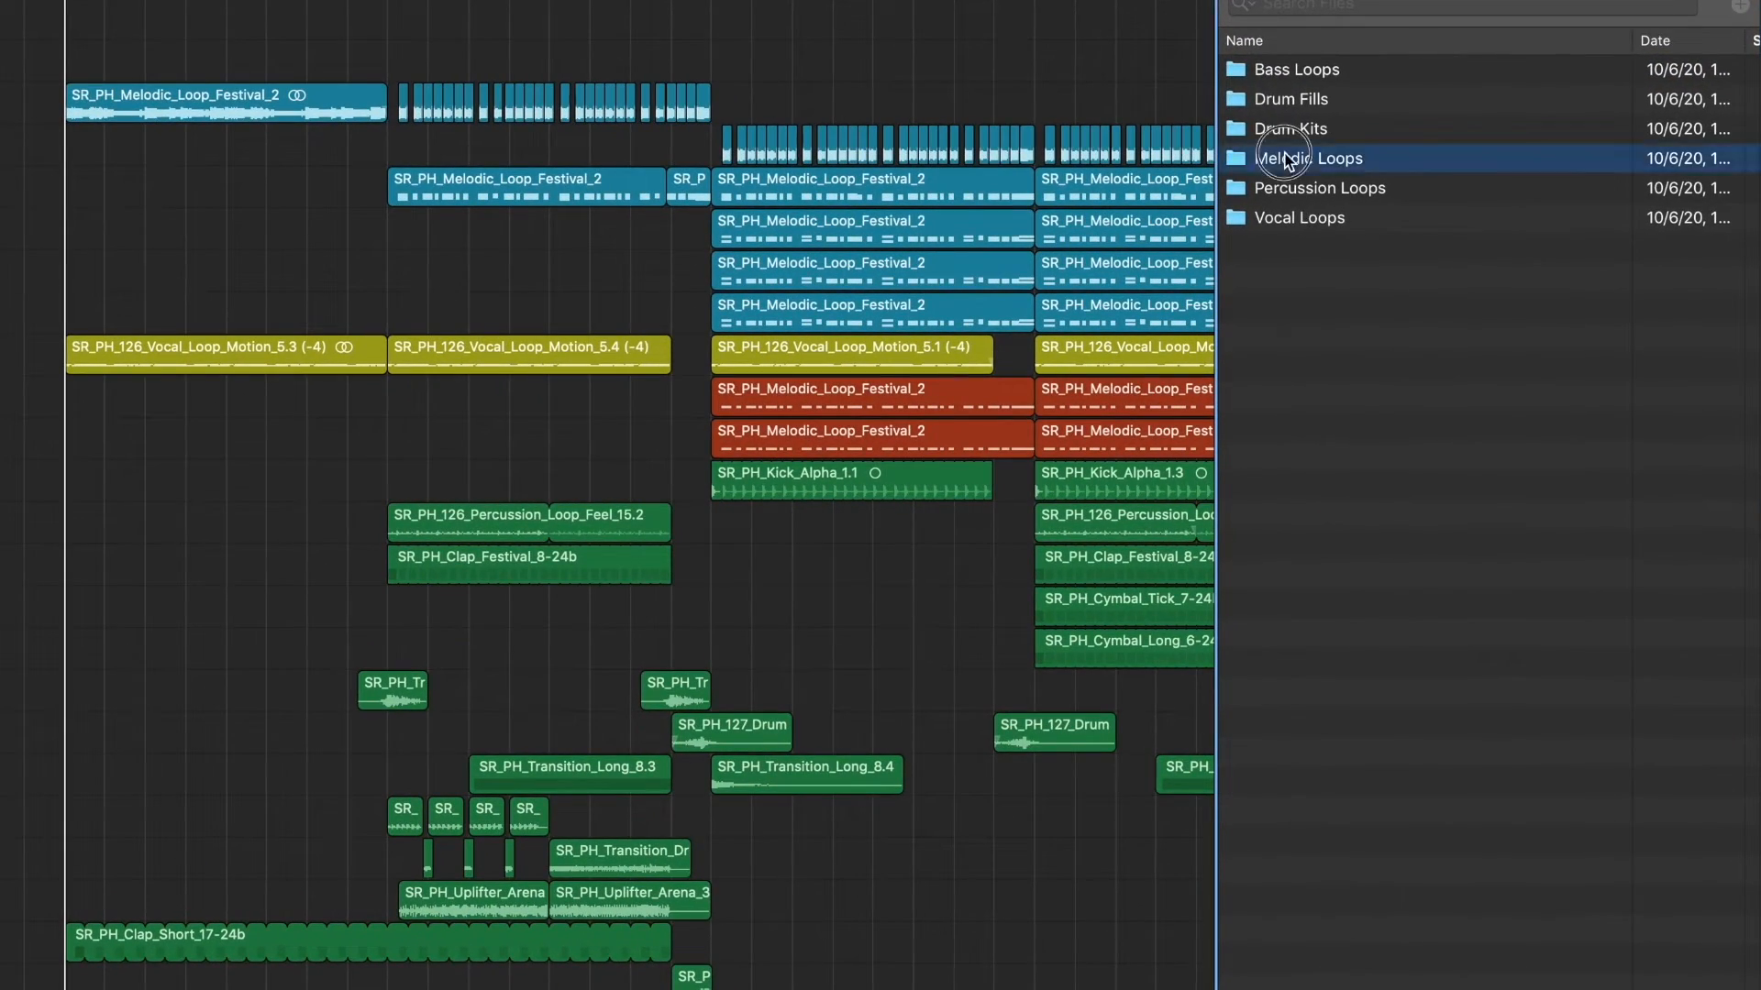
double_click(1319, 158)
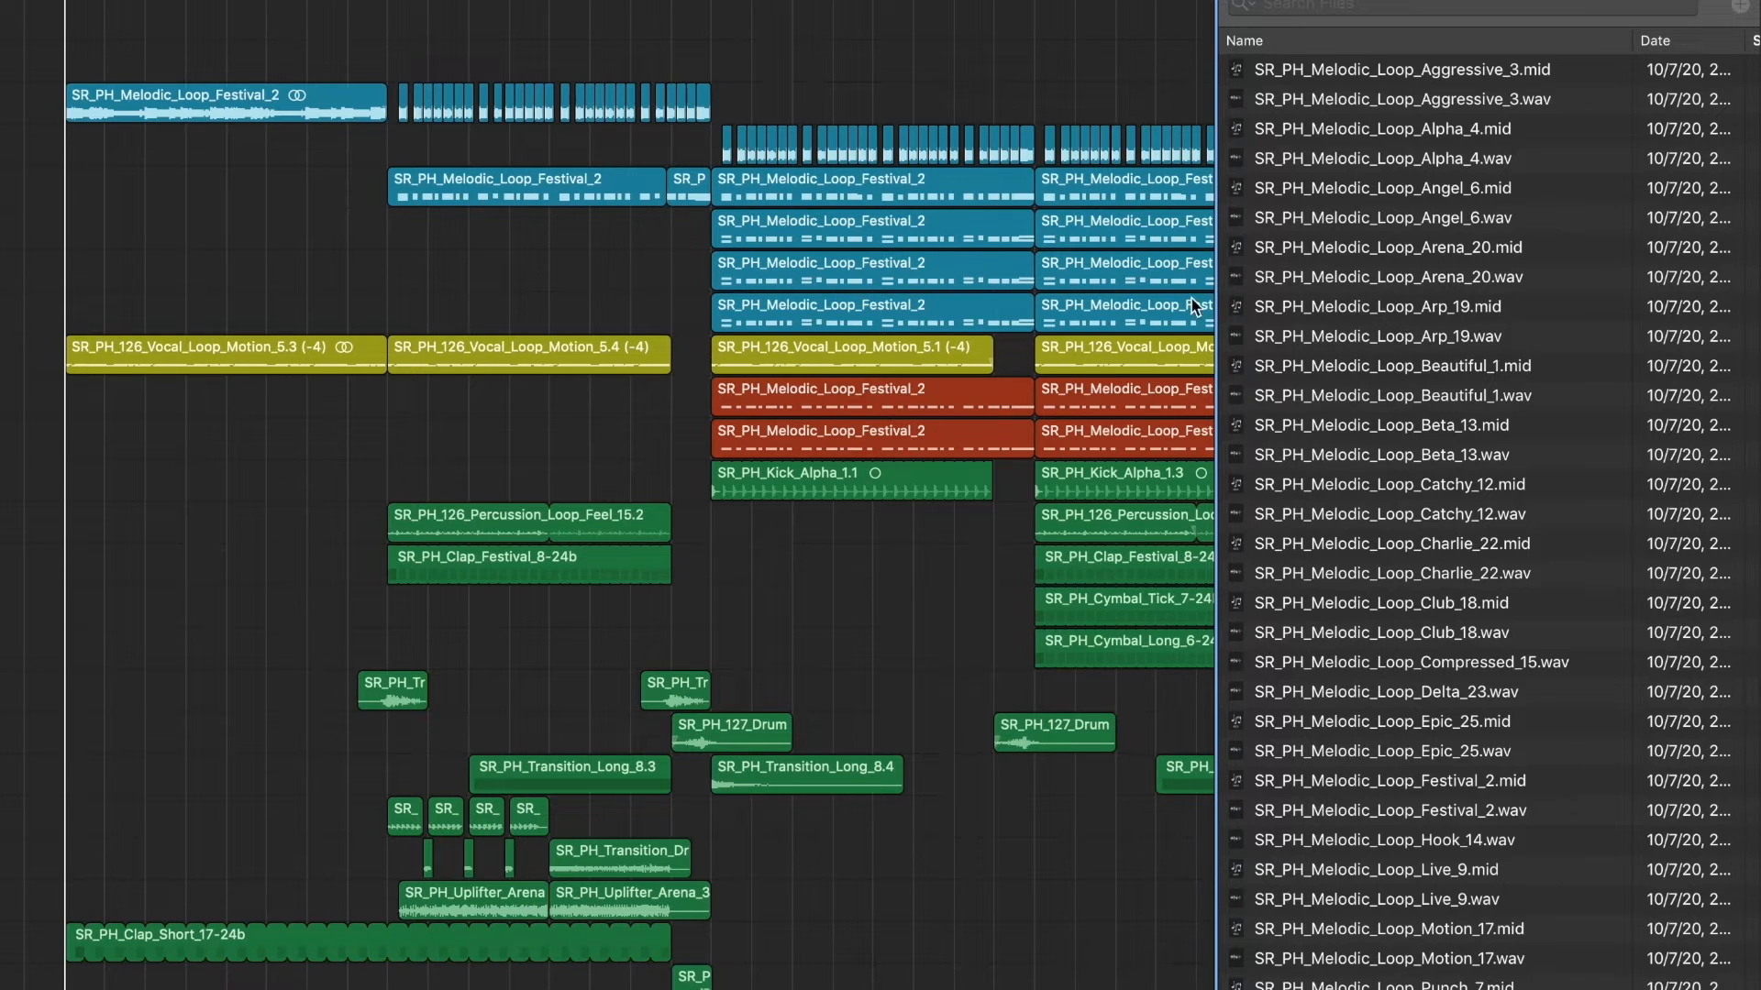
mouse_move(1381, 820)
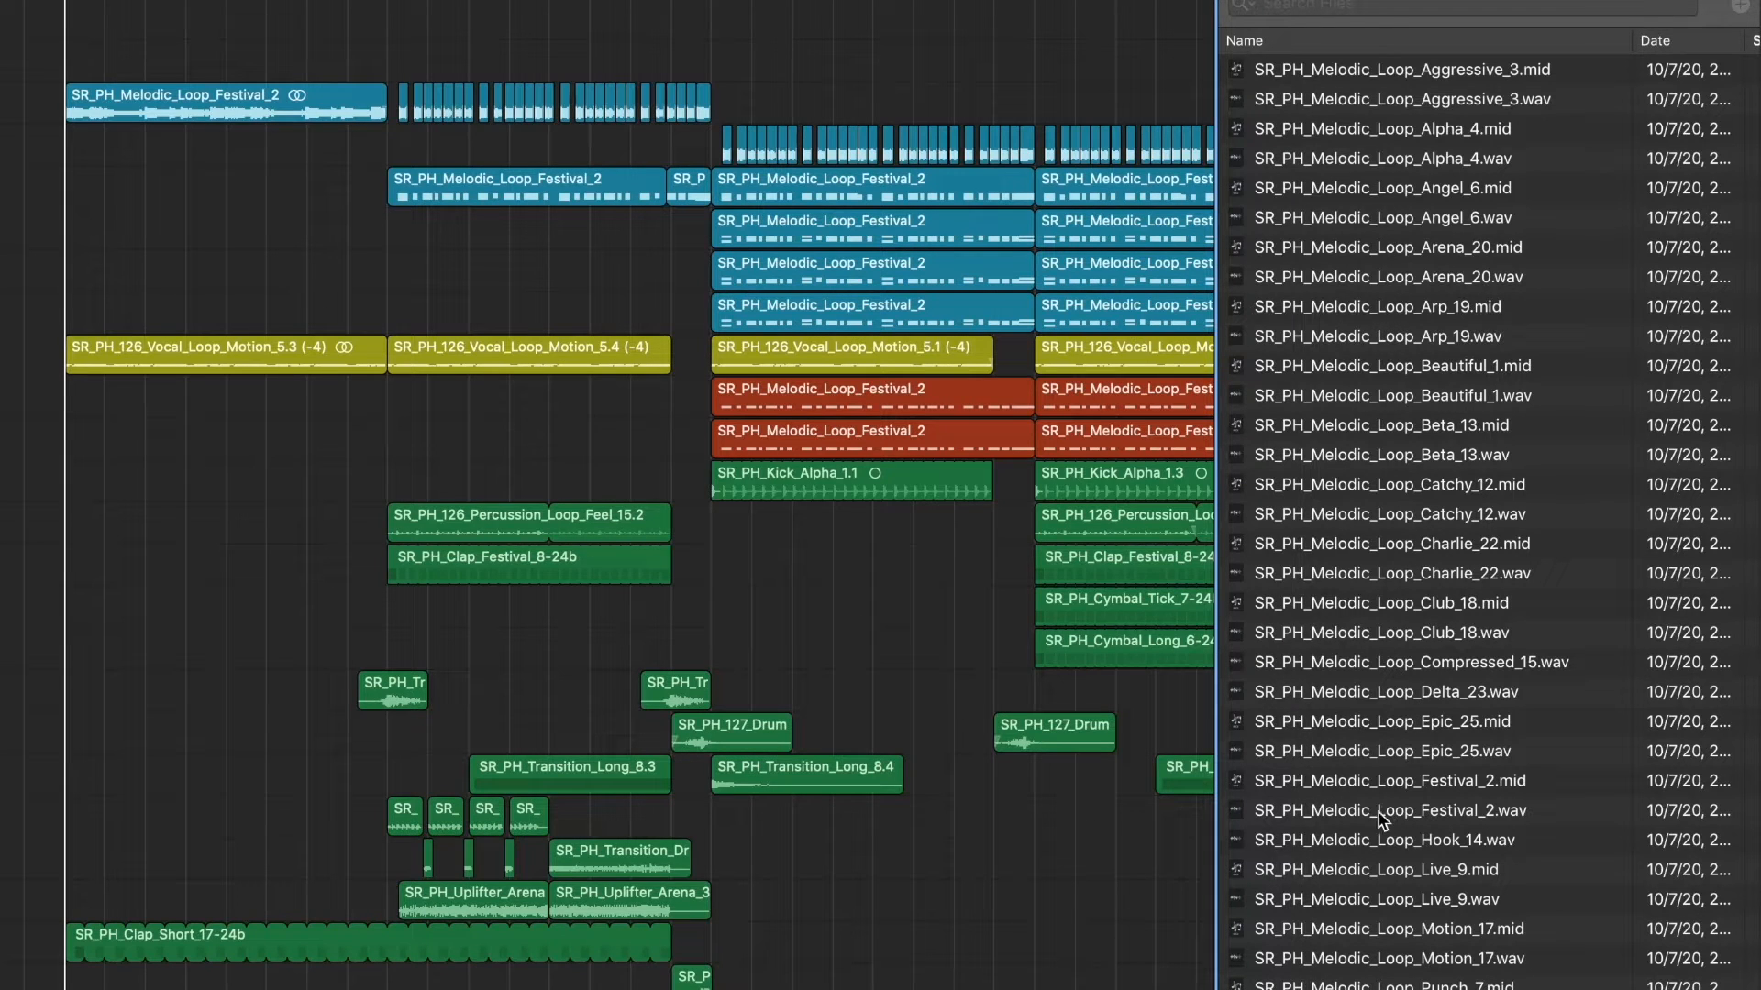
click(1388, 809)
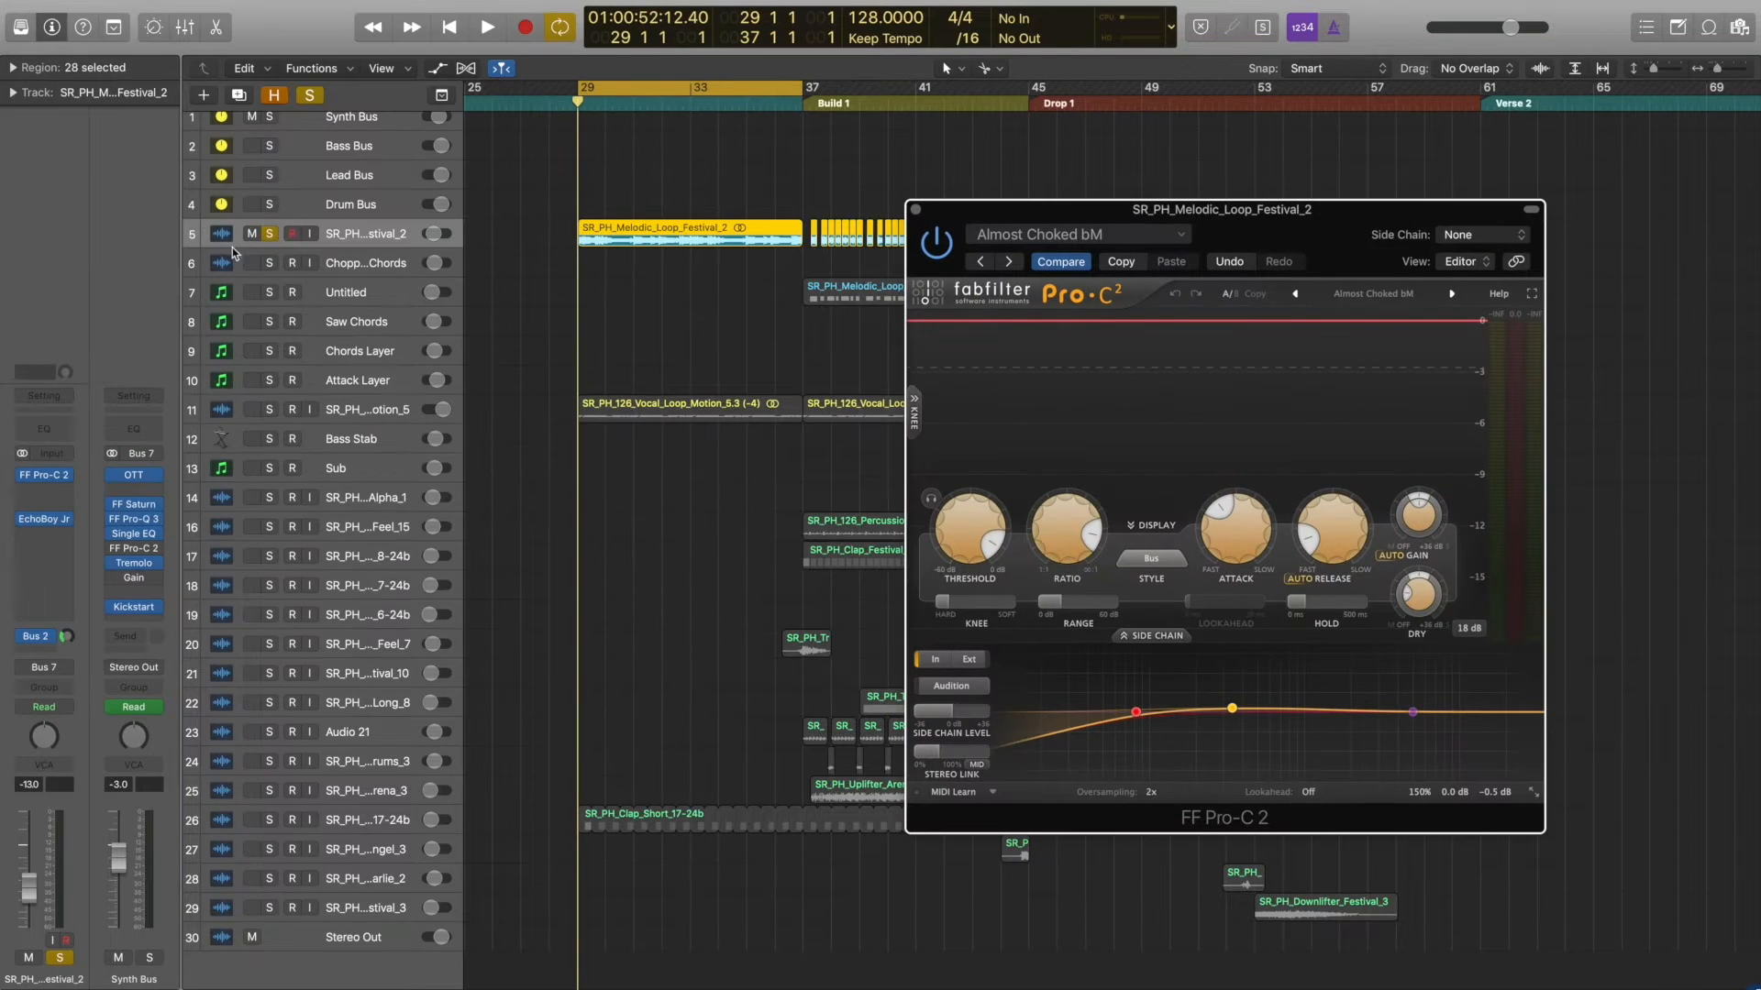
Step: Play the soloed Festival 2 loop and close its Pro-C 2 compressor window
click(484, 27)
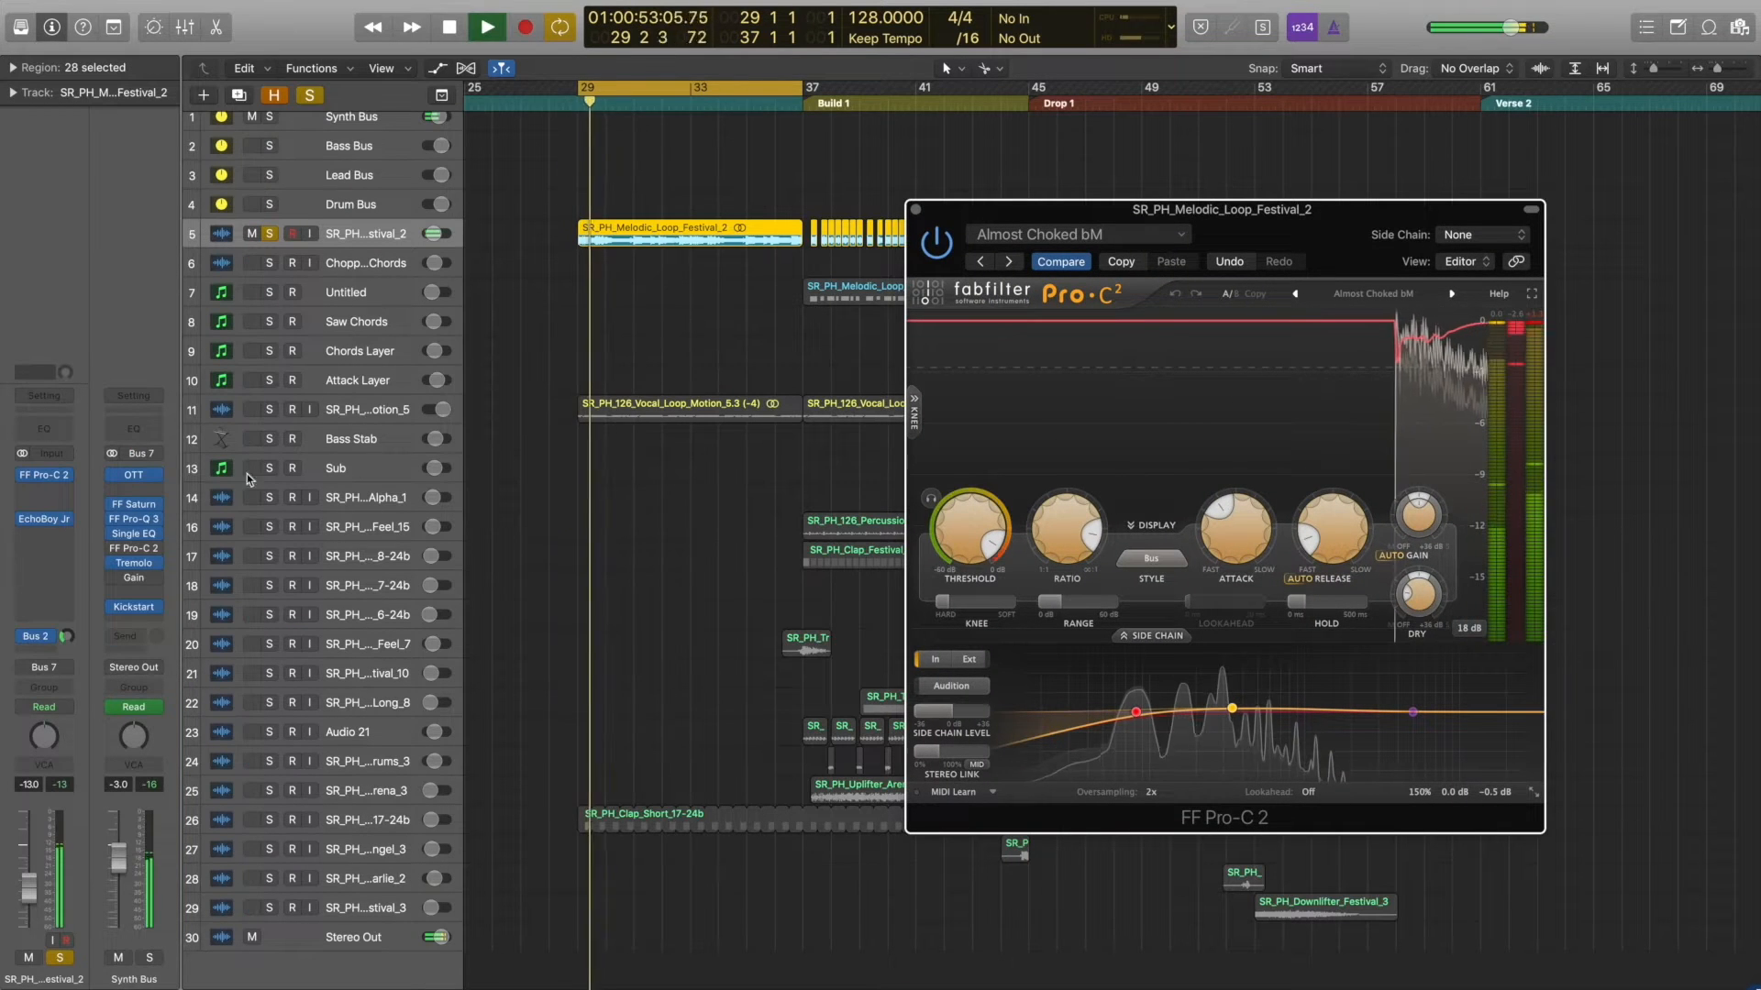
click(42, 519)
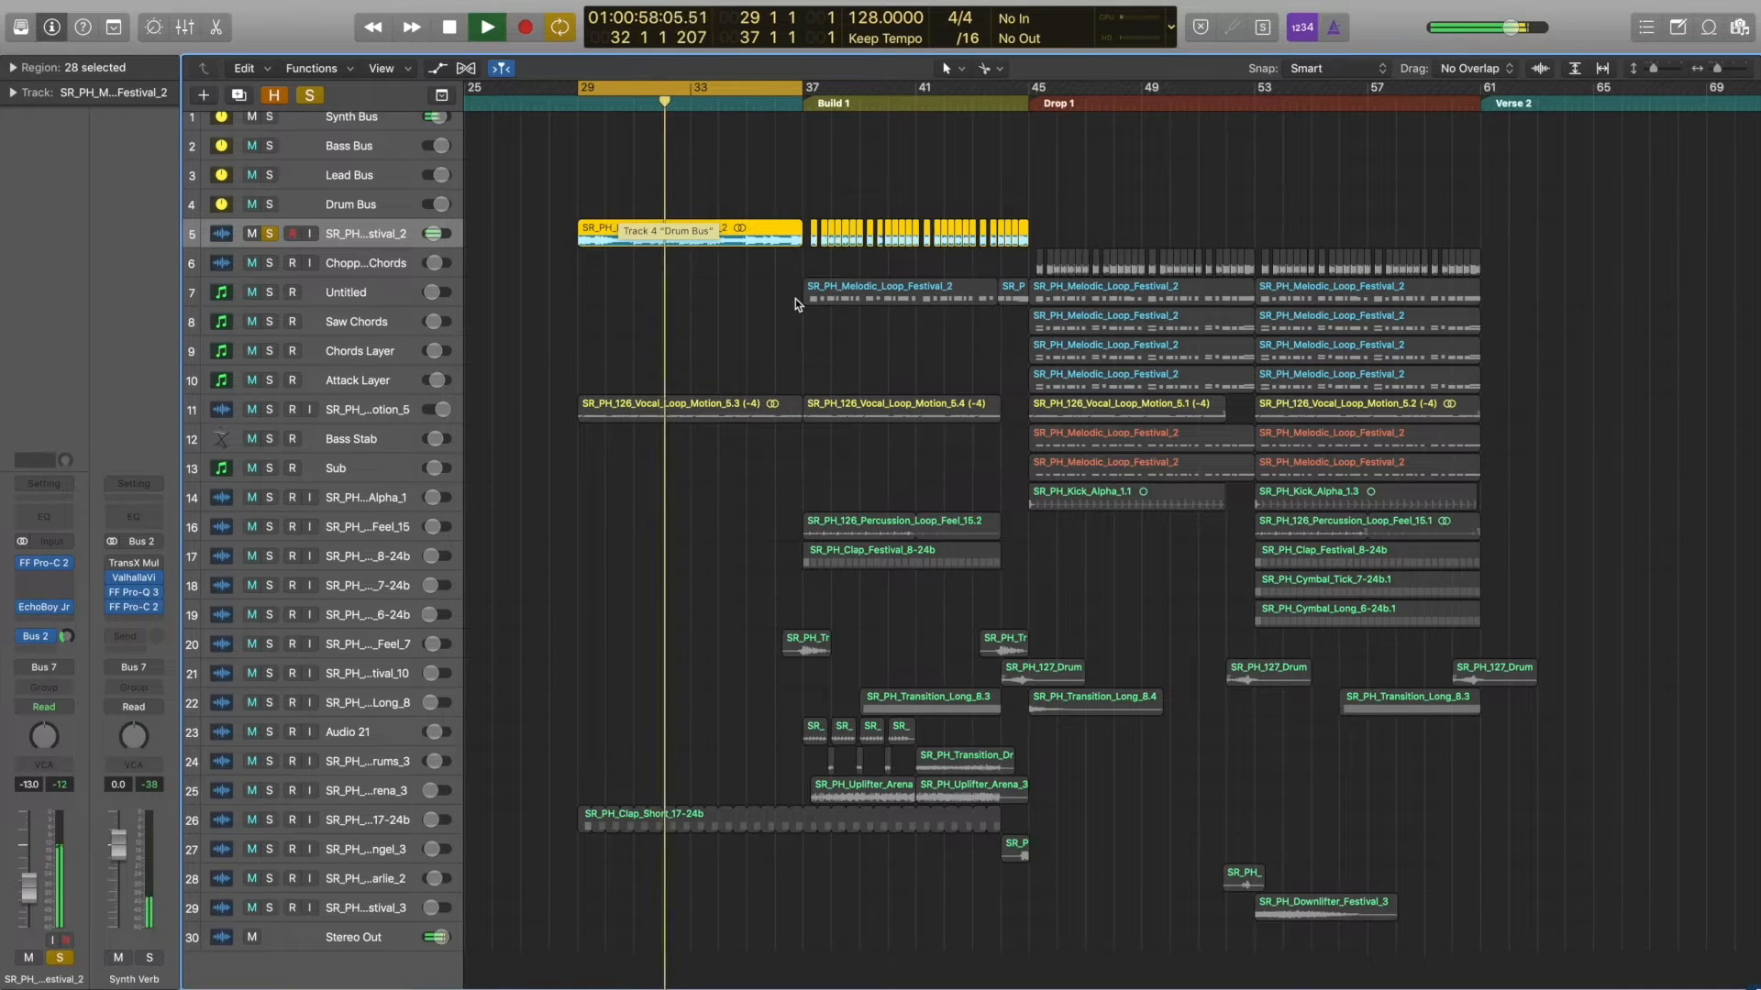
Step: Stop playback, then play the cycled Build 1 section at bars 37–45
click(484, 28)
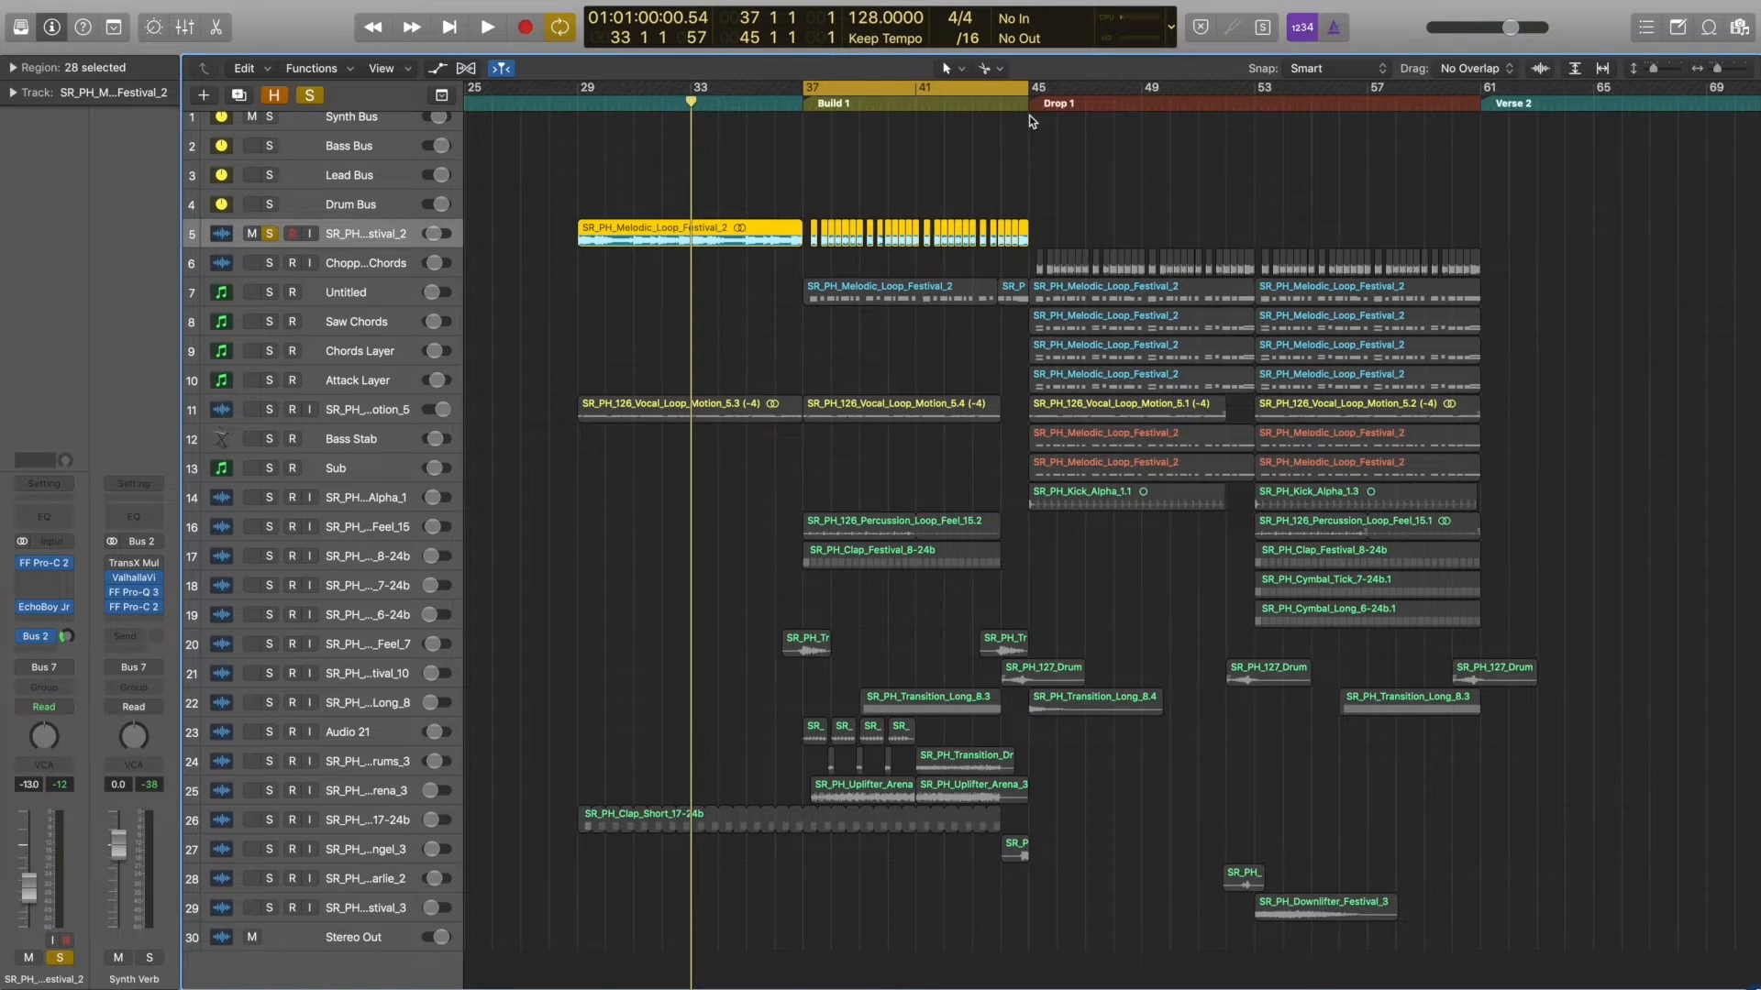
click(486, 27)
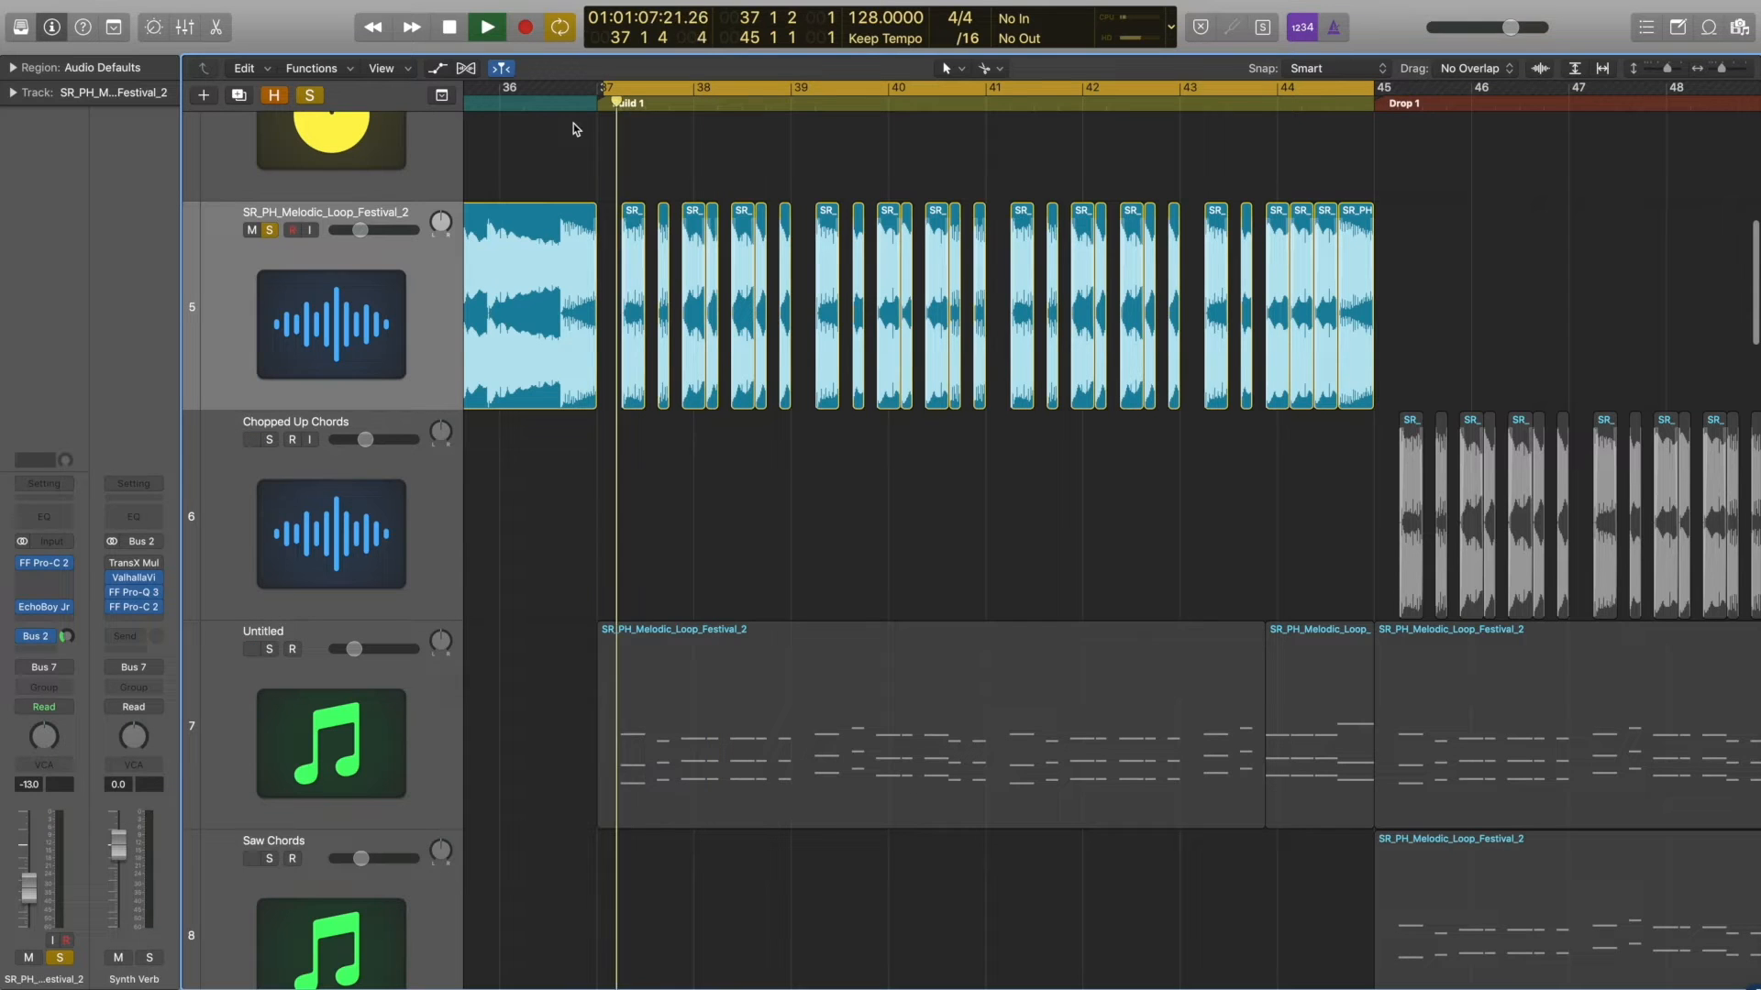
Step: Stop the Build 1 loop and select the Chopped Up Chords track for the Drop 1 cycle
click(486, 27)
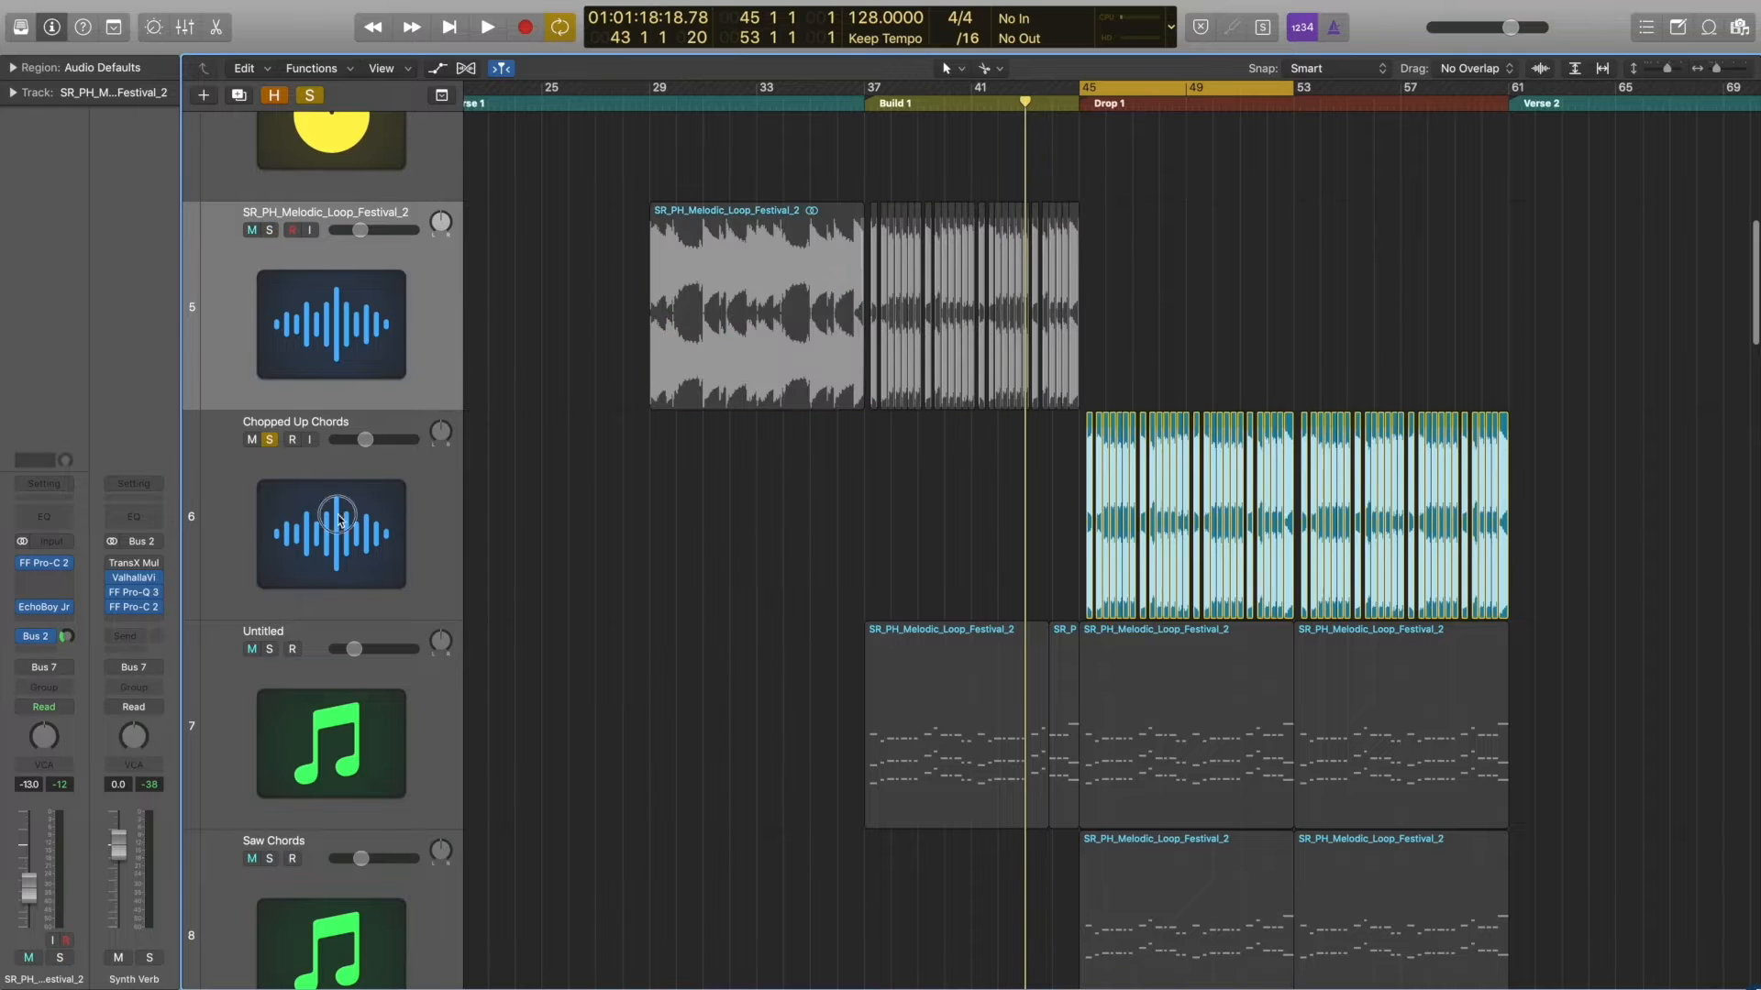
click(486, 27)
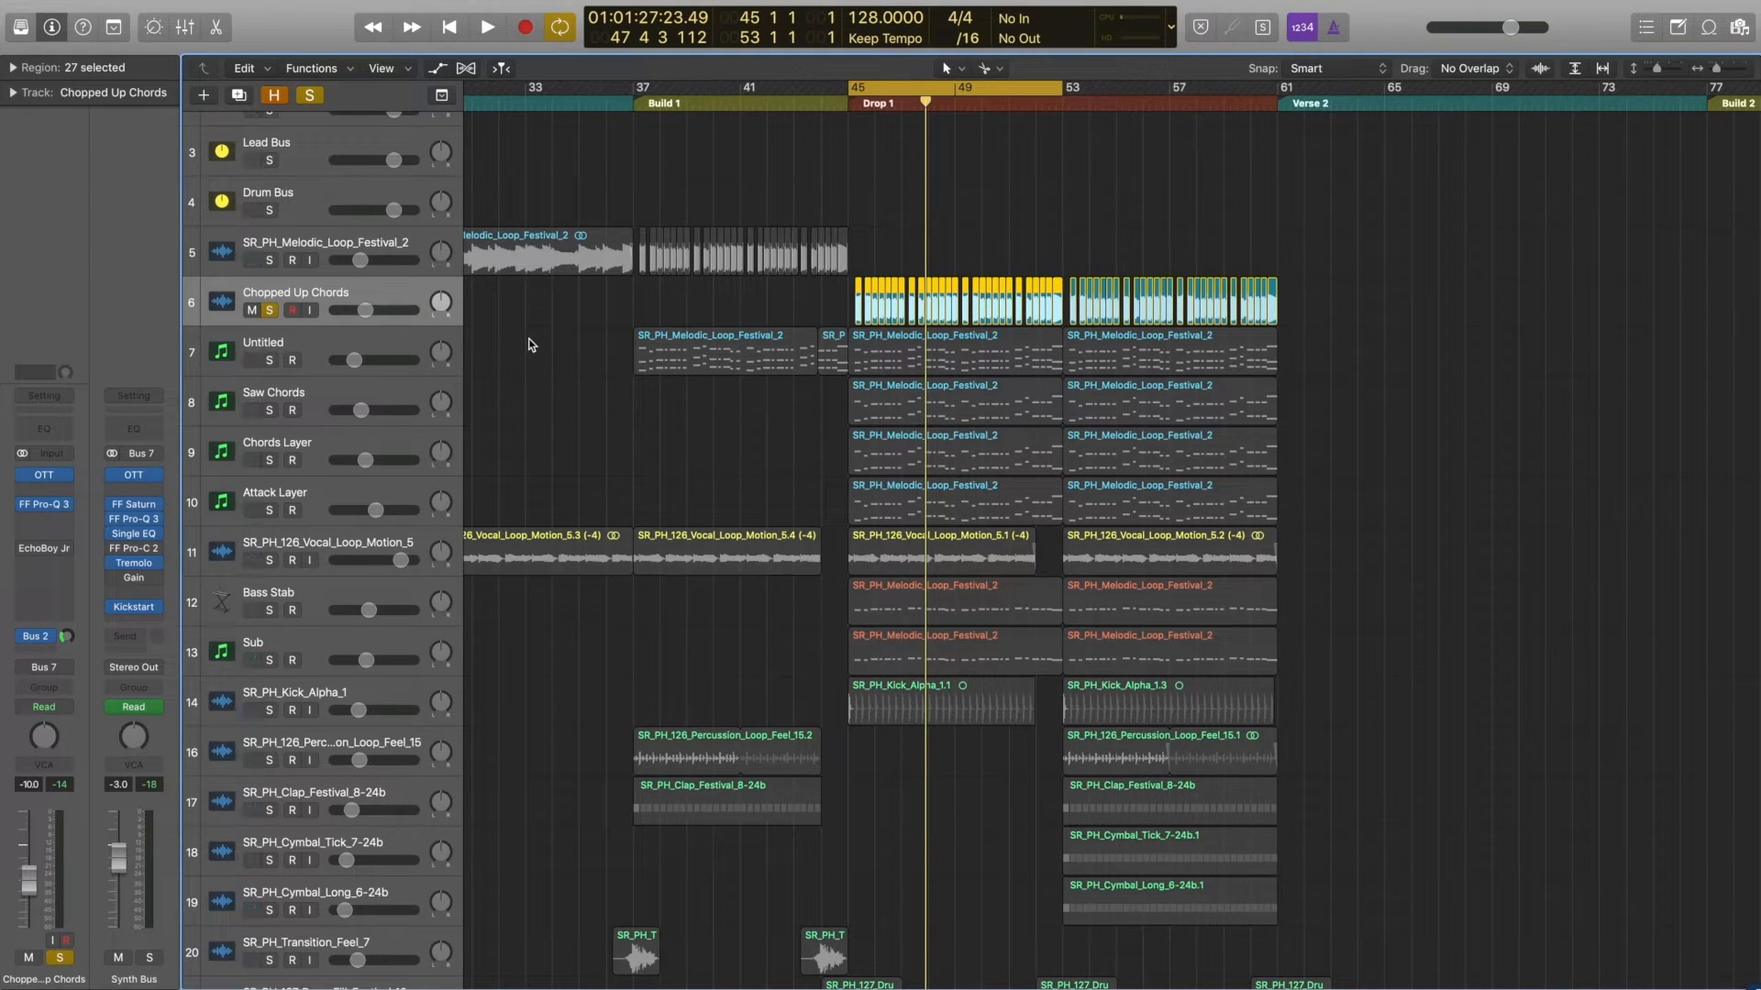
Step: Play the Drop 1 loop, solo the Bass Stab track and restart playback
click(485, 28)
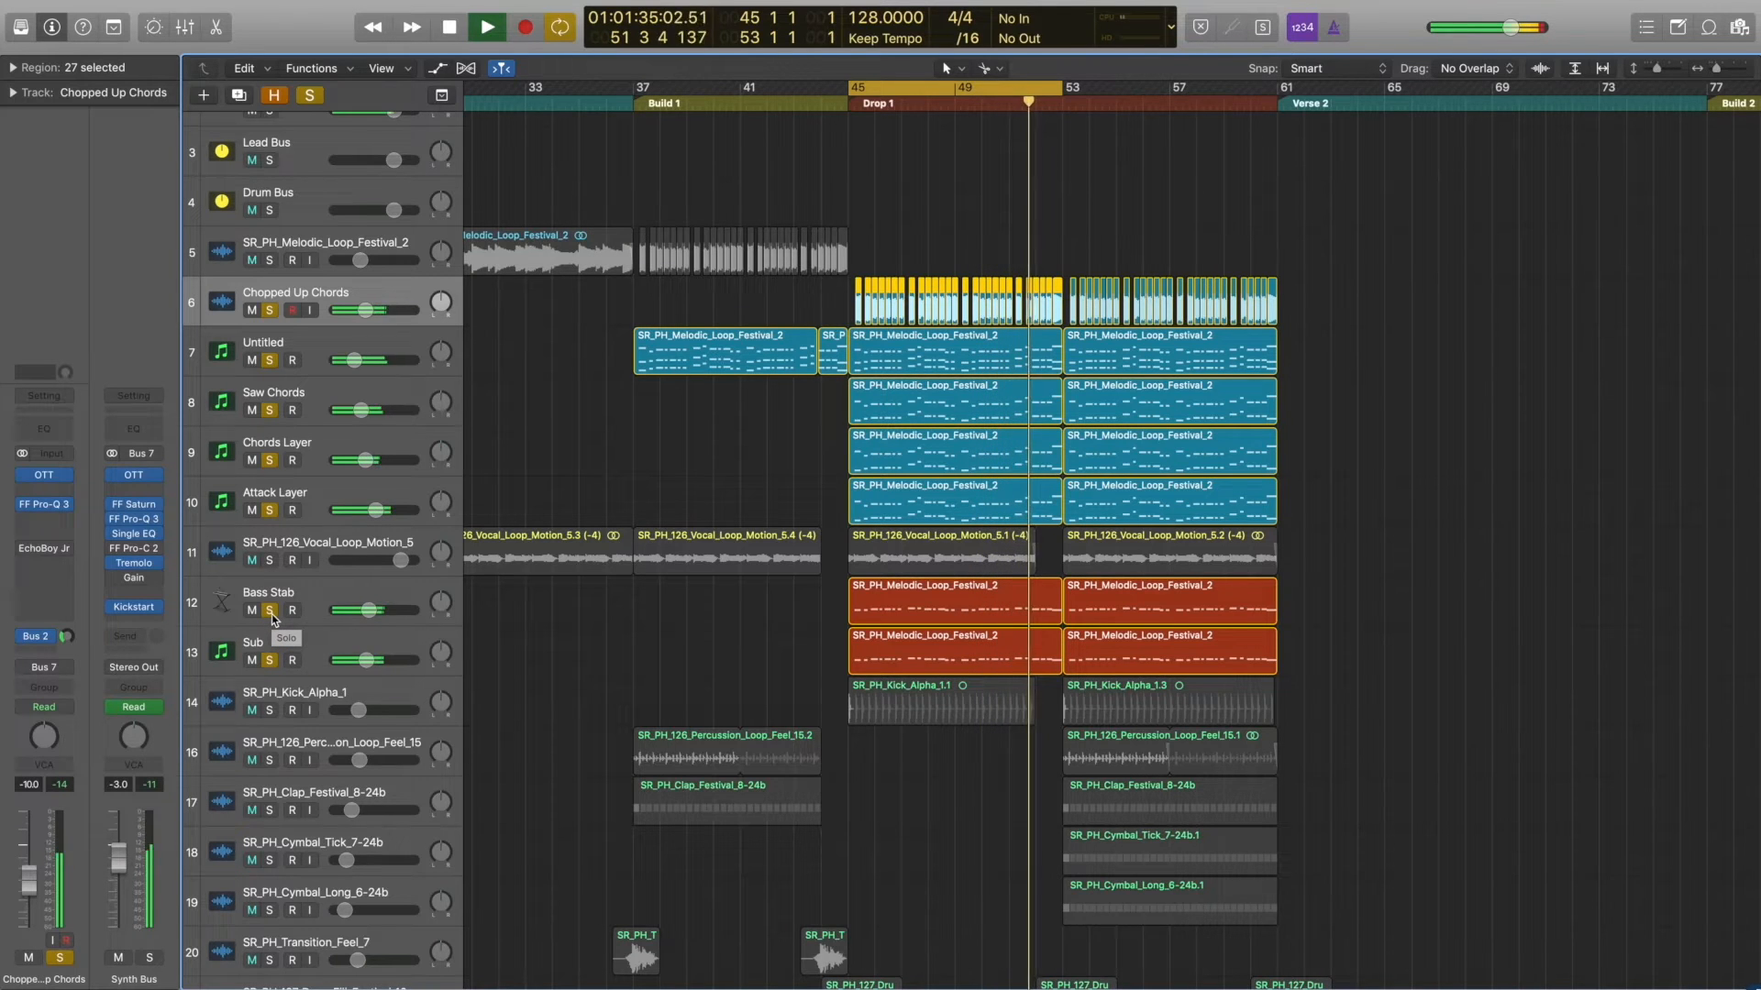
click(484, 25)
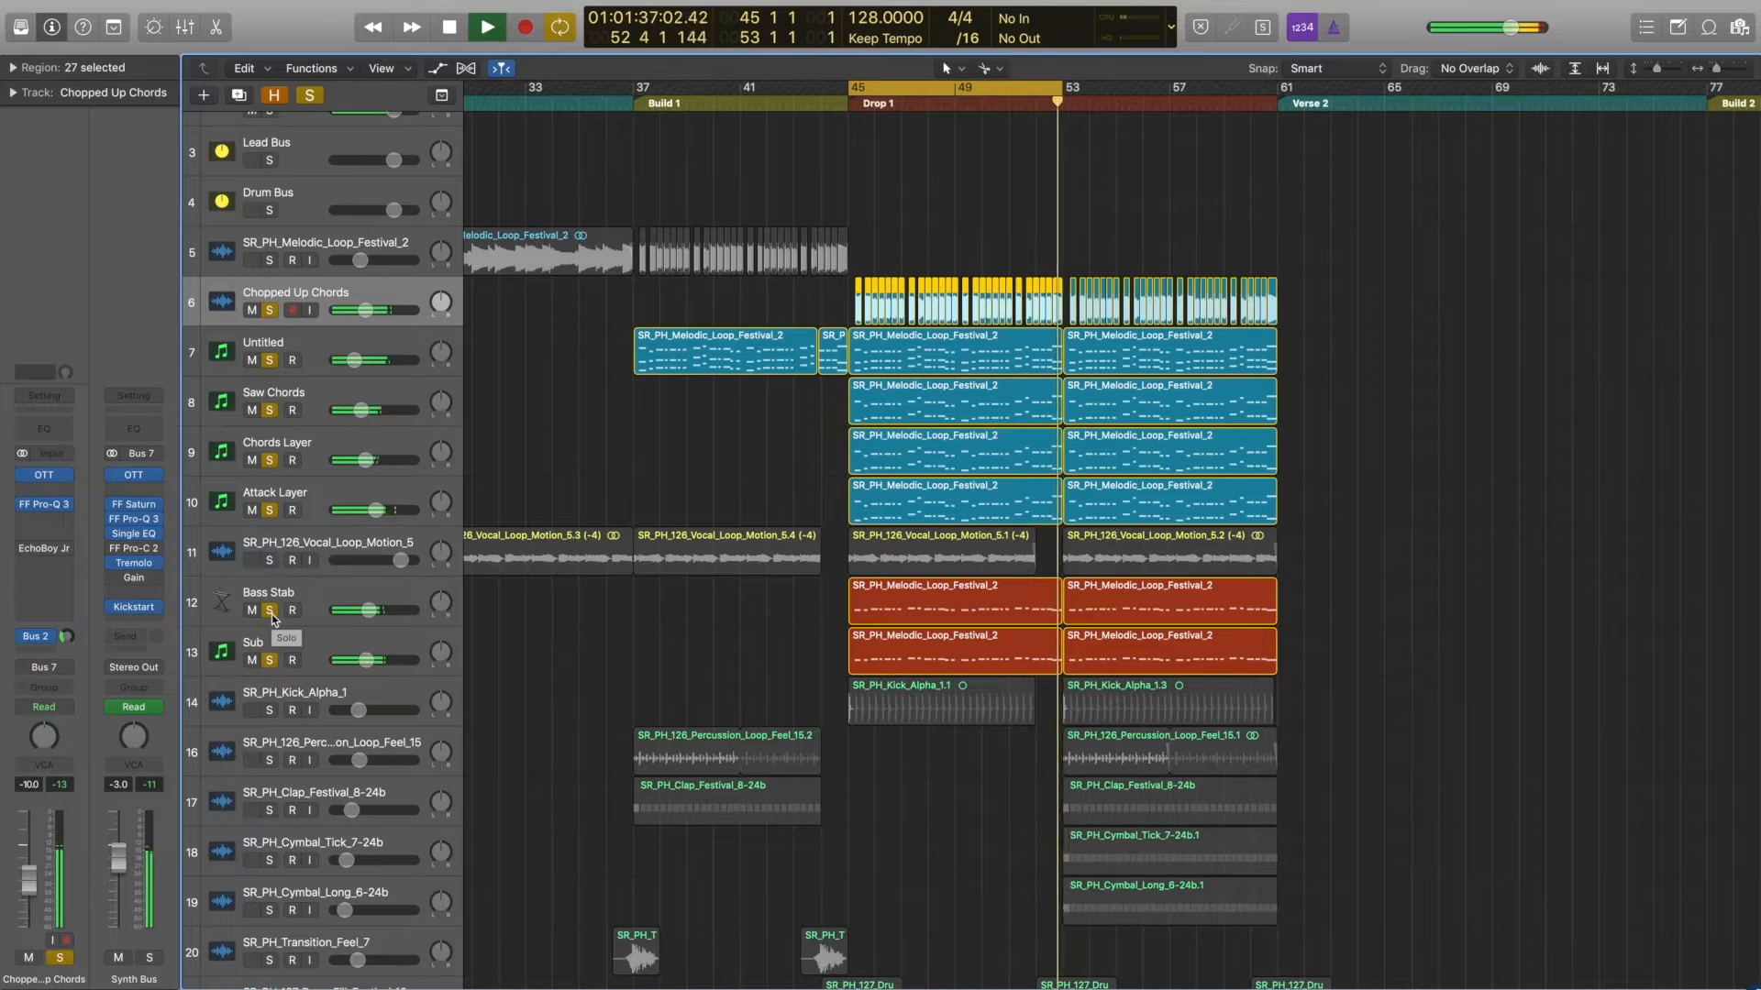
click(448, 27)
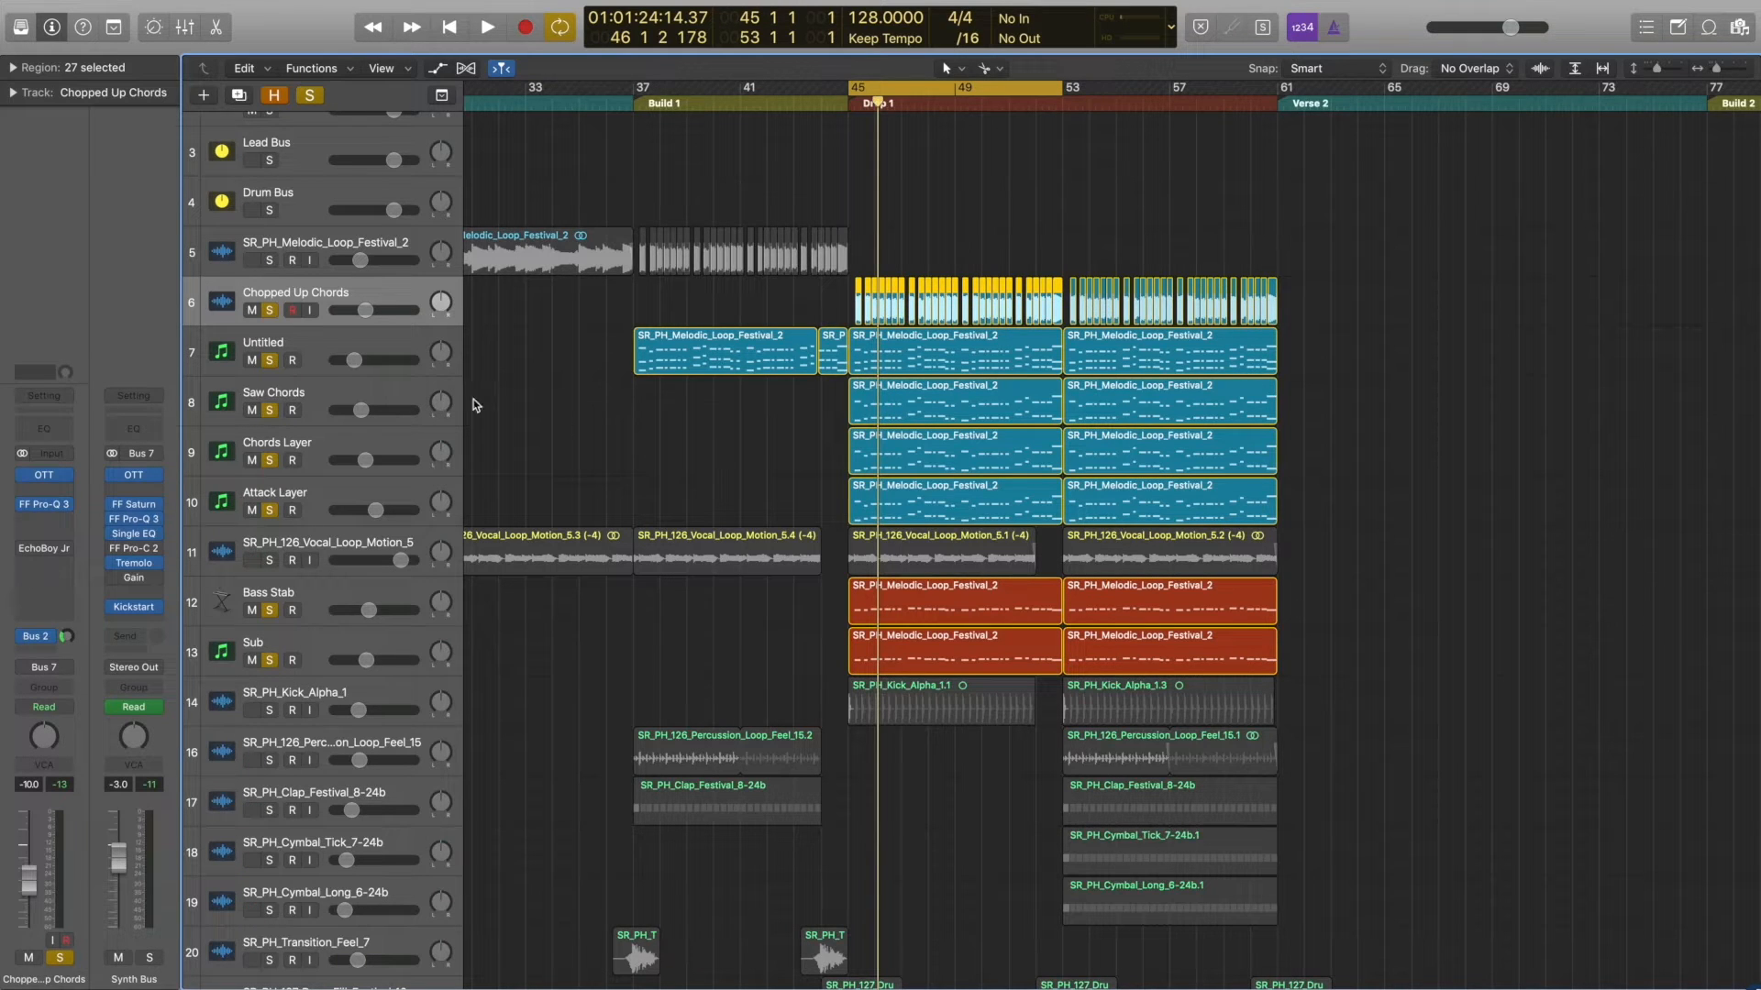
click(270, 312)
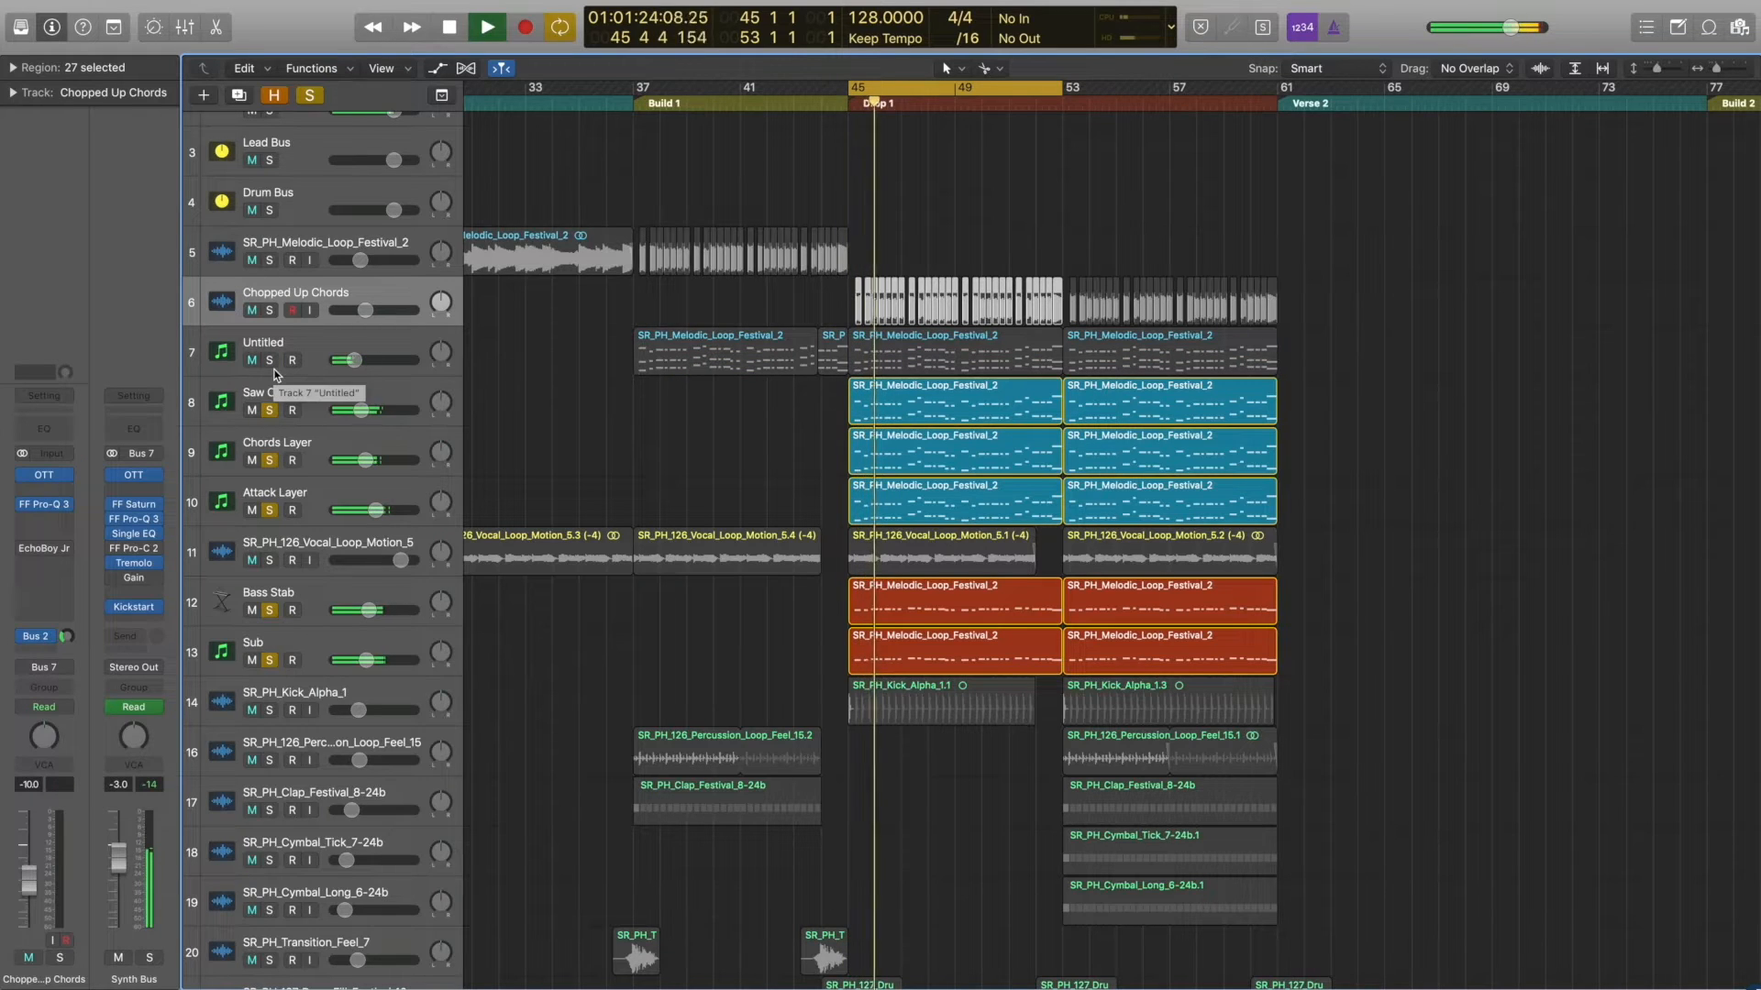
Step: Toggle the Untitled chord layer track out of and back into solo while auditioning
click(486, 26)
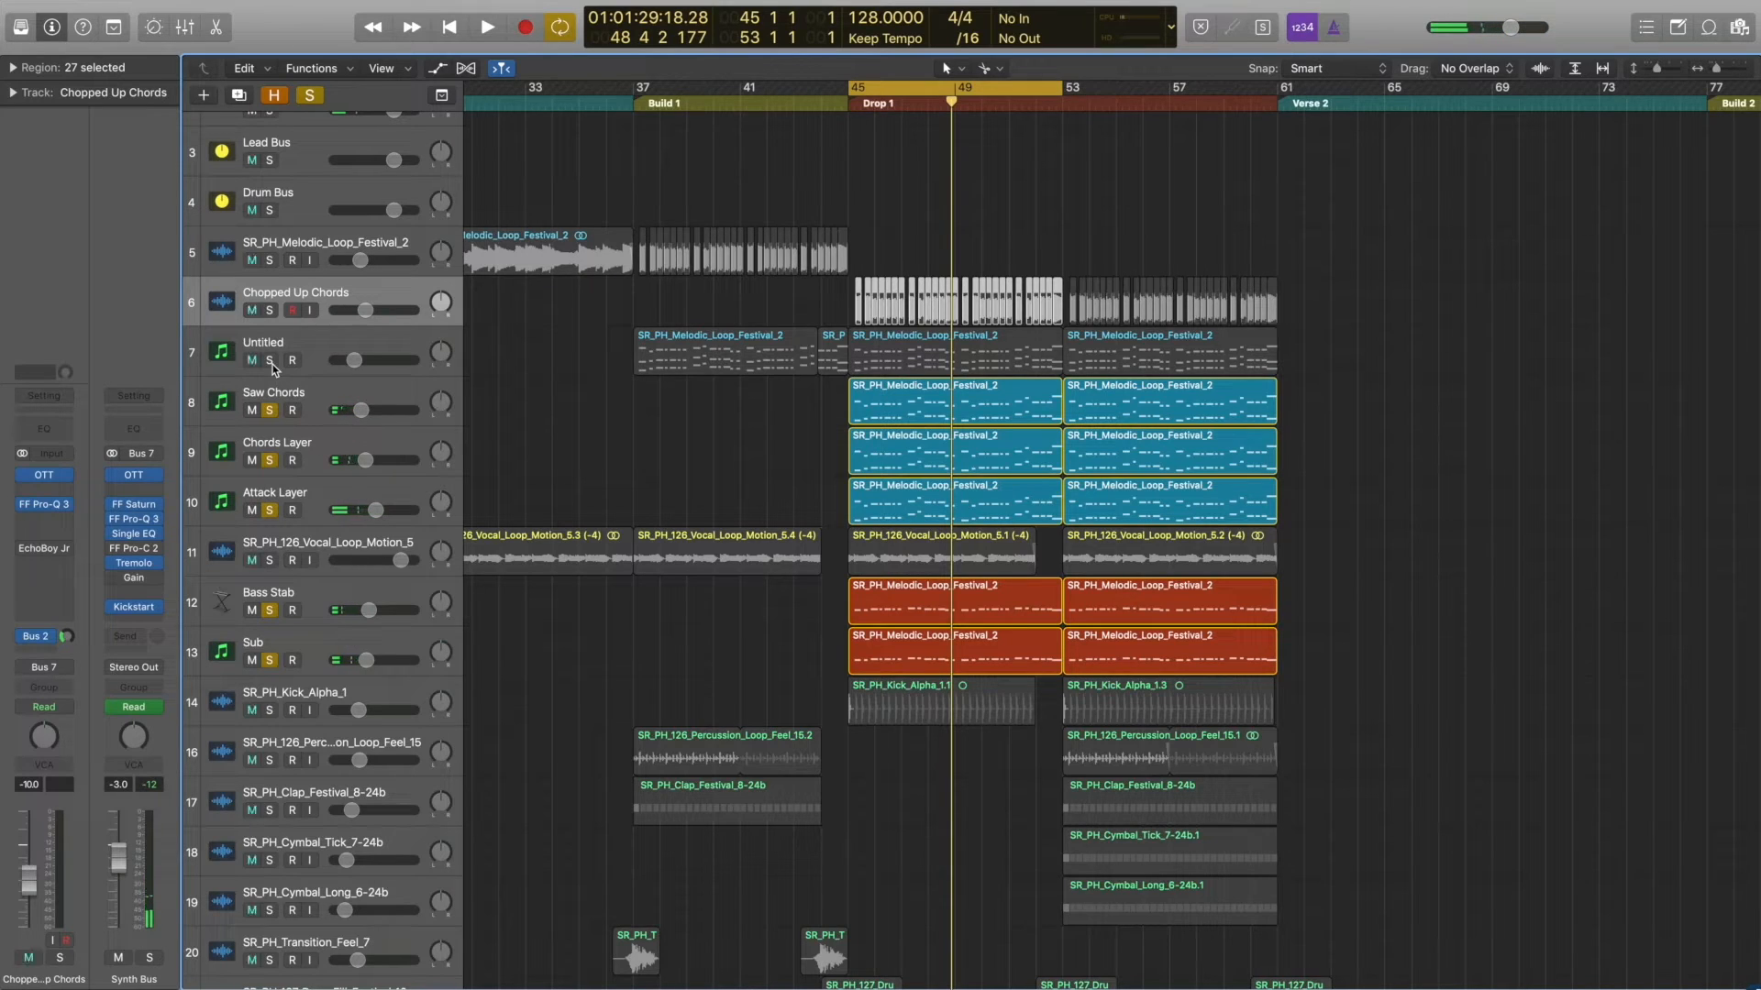
click(486, 28)
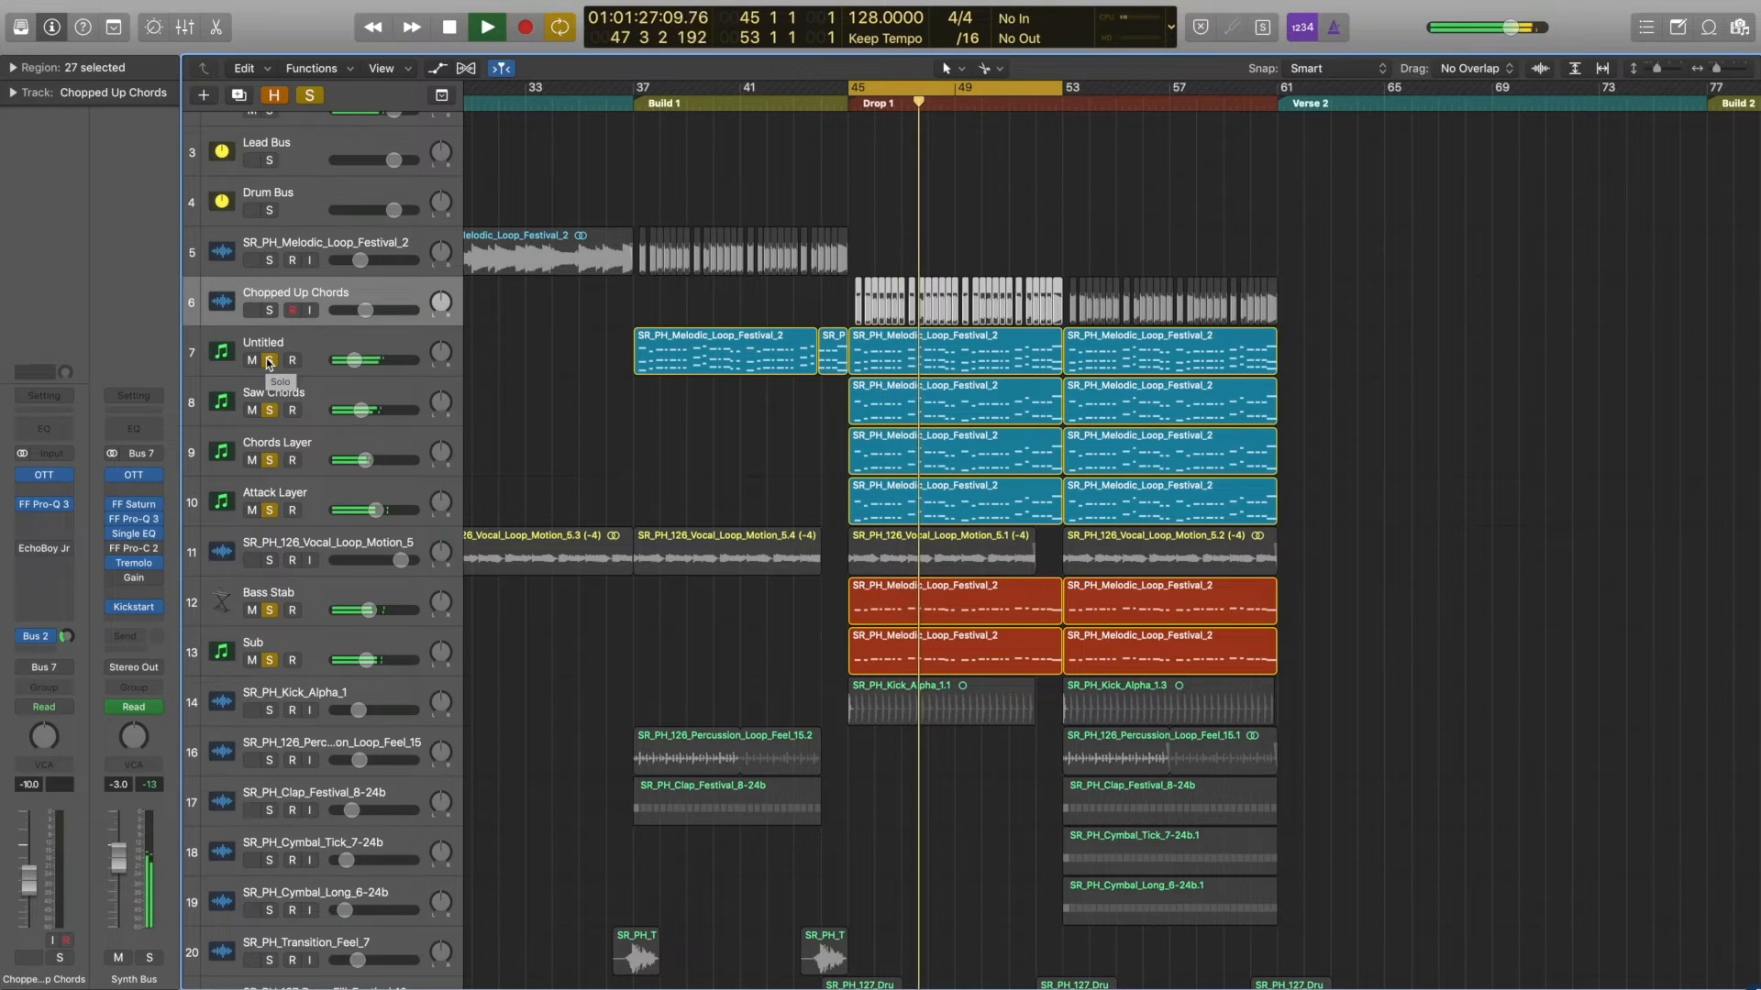
click(486, 25)
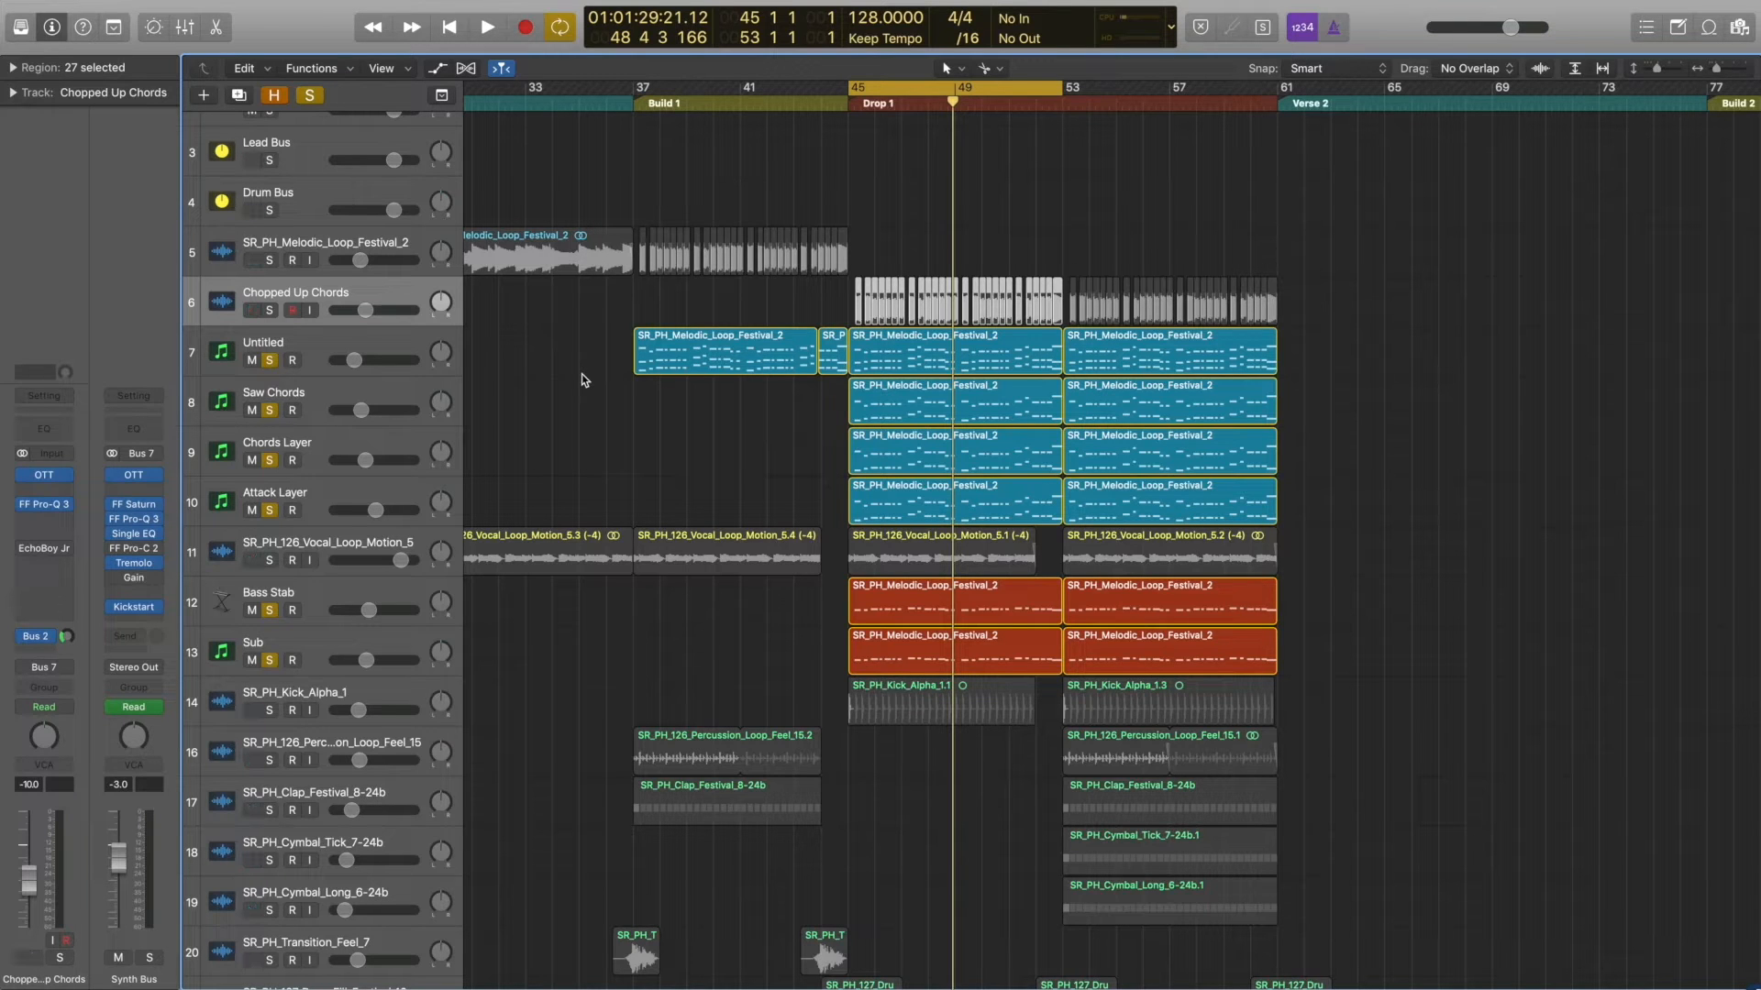
Step: Browse the pack's Vocal Loops folder and pick out the Motion_5 vocal loop
click(1742, 28)
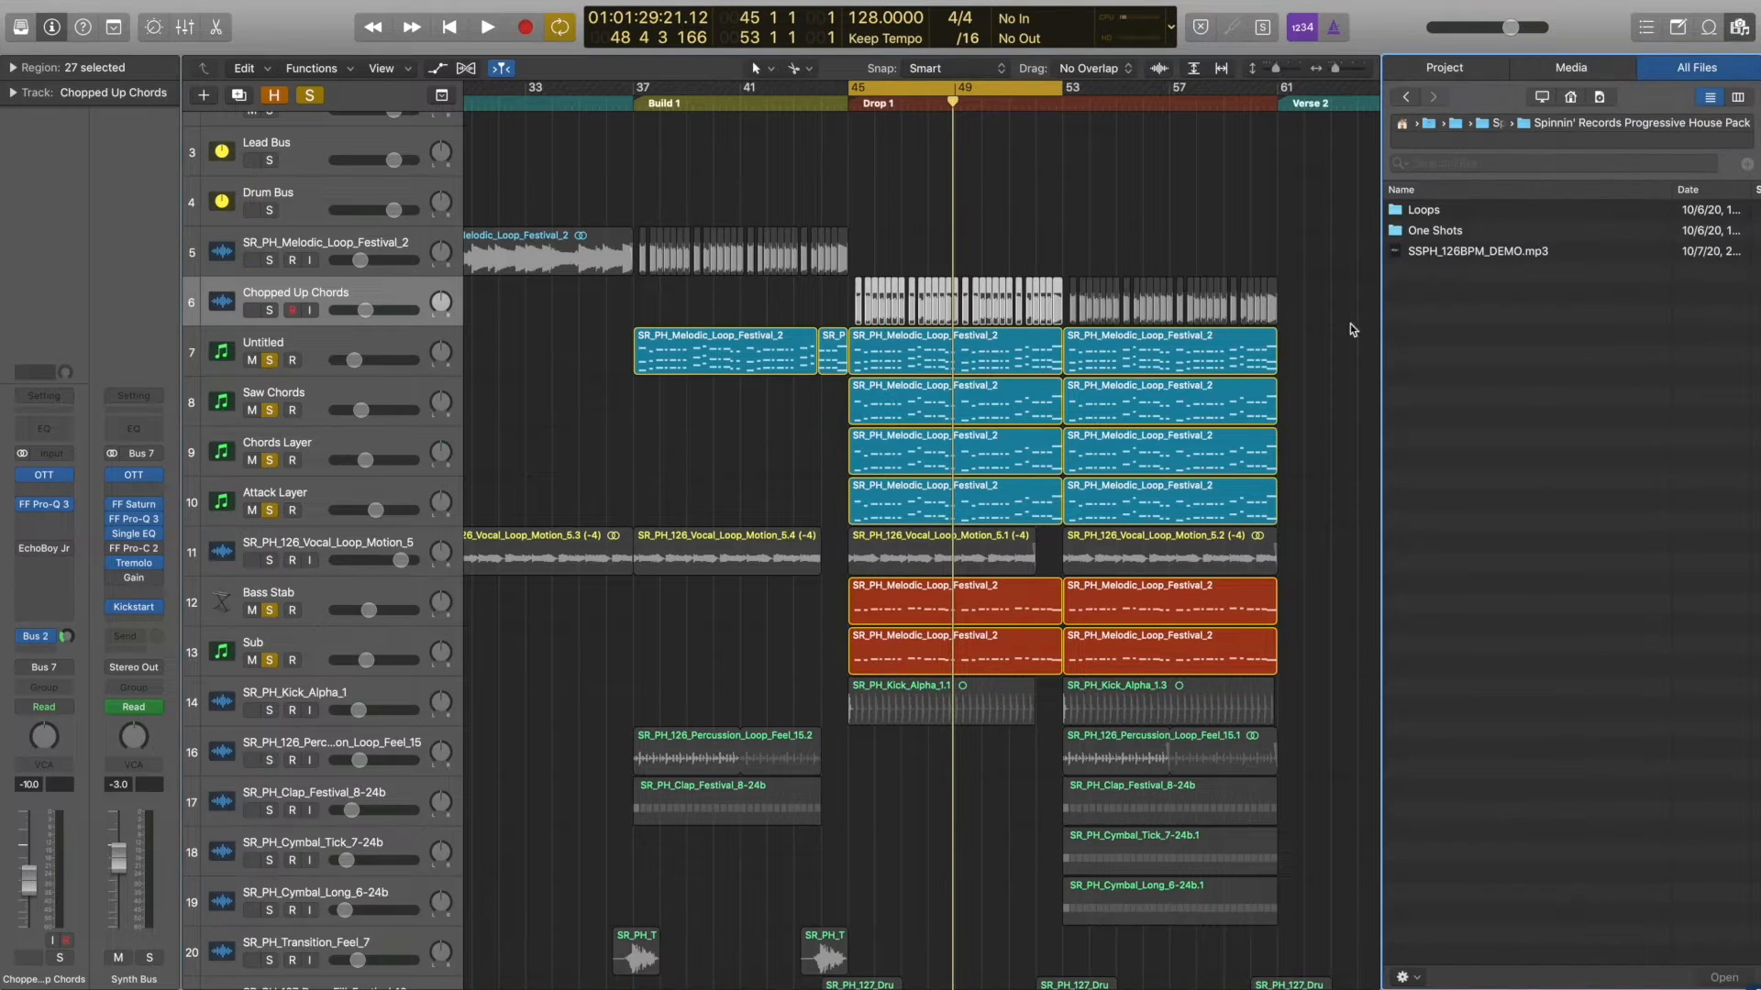
double_click(1423, 210)
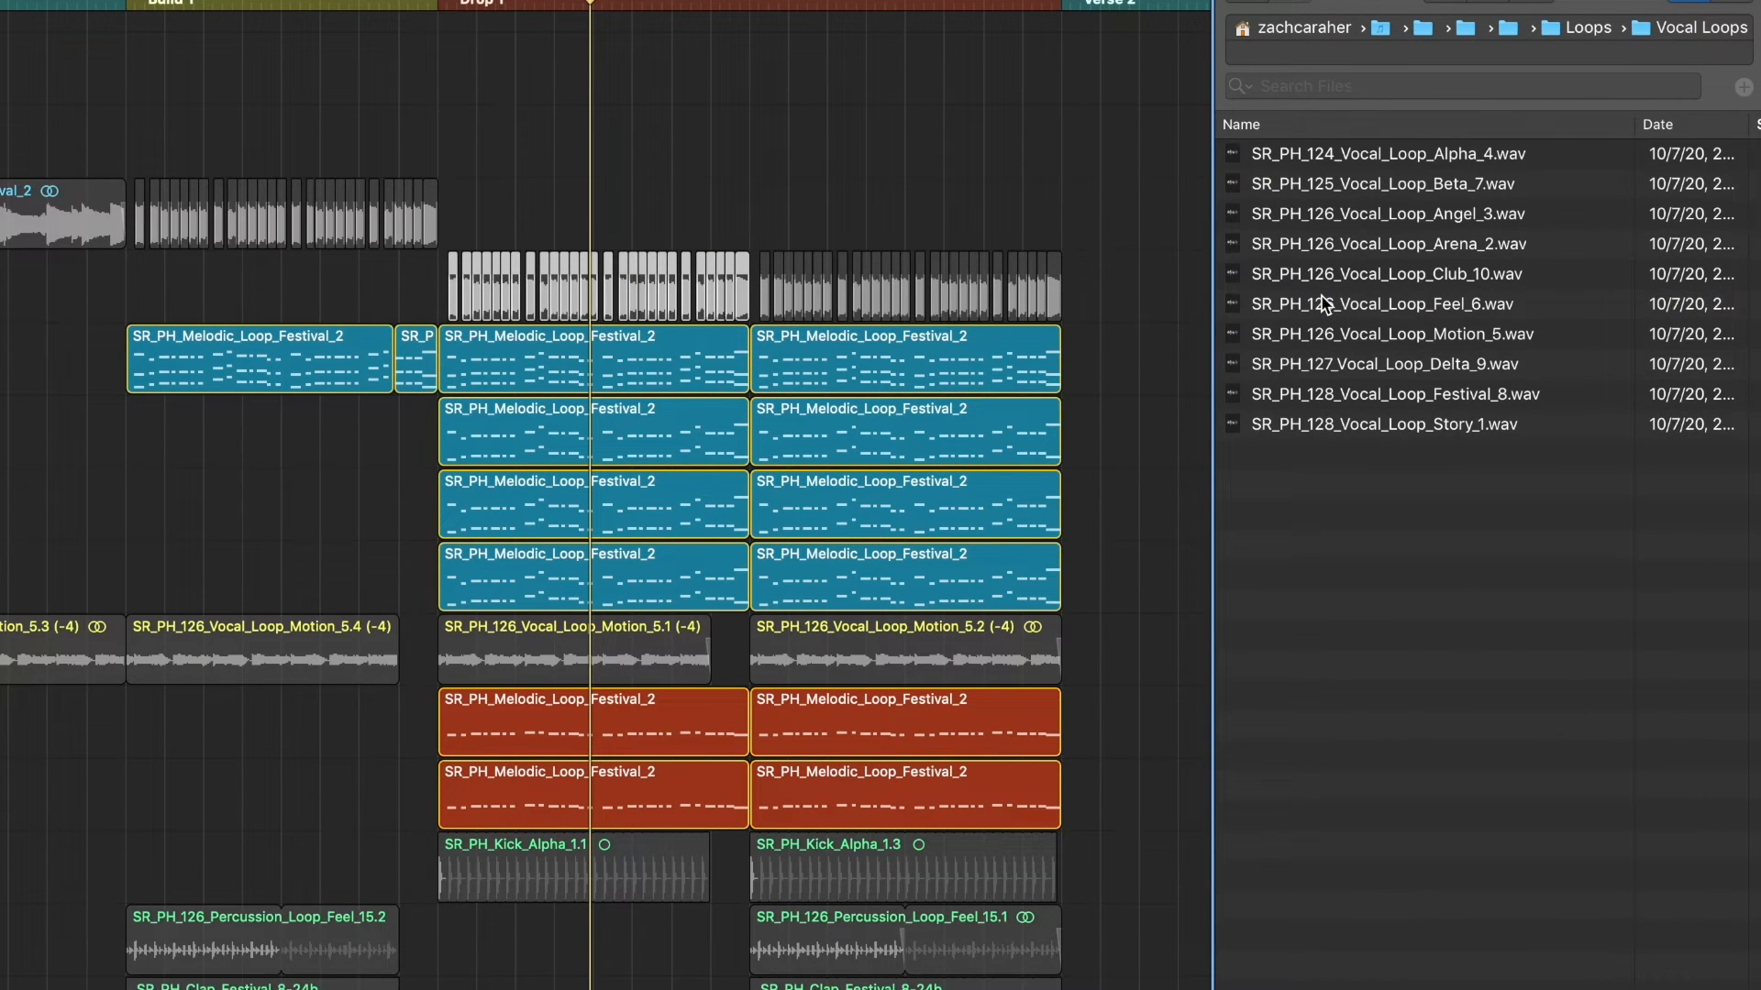
mouse_move(1466, 343)
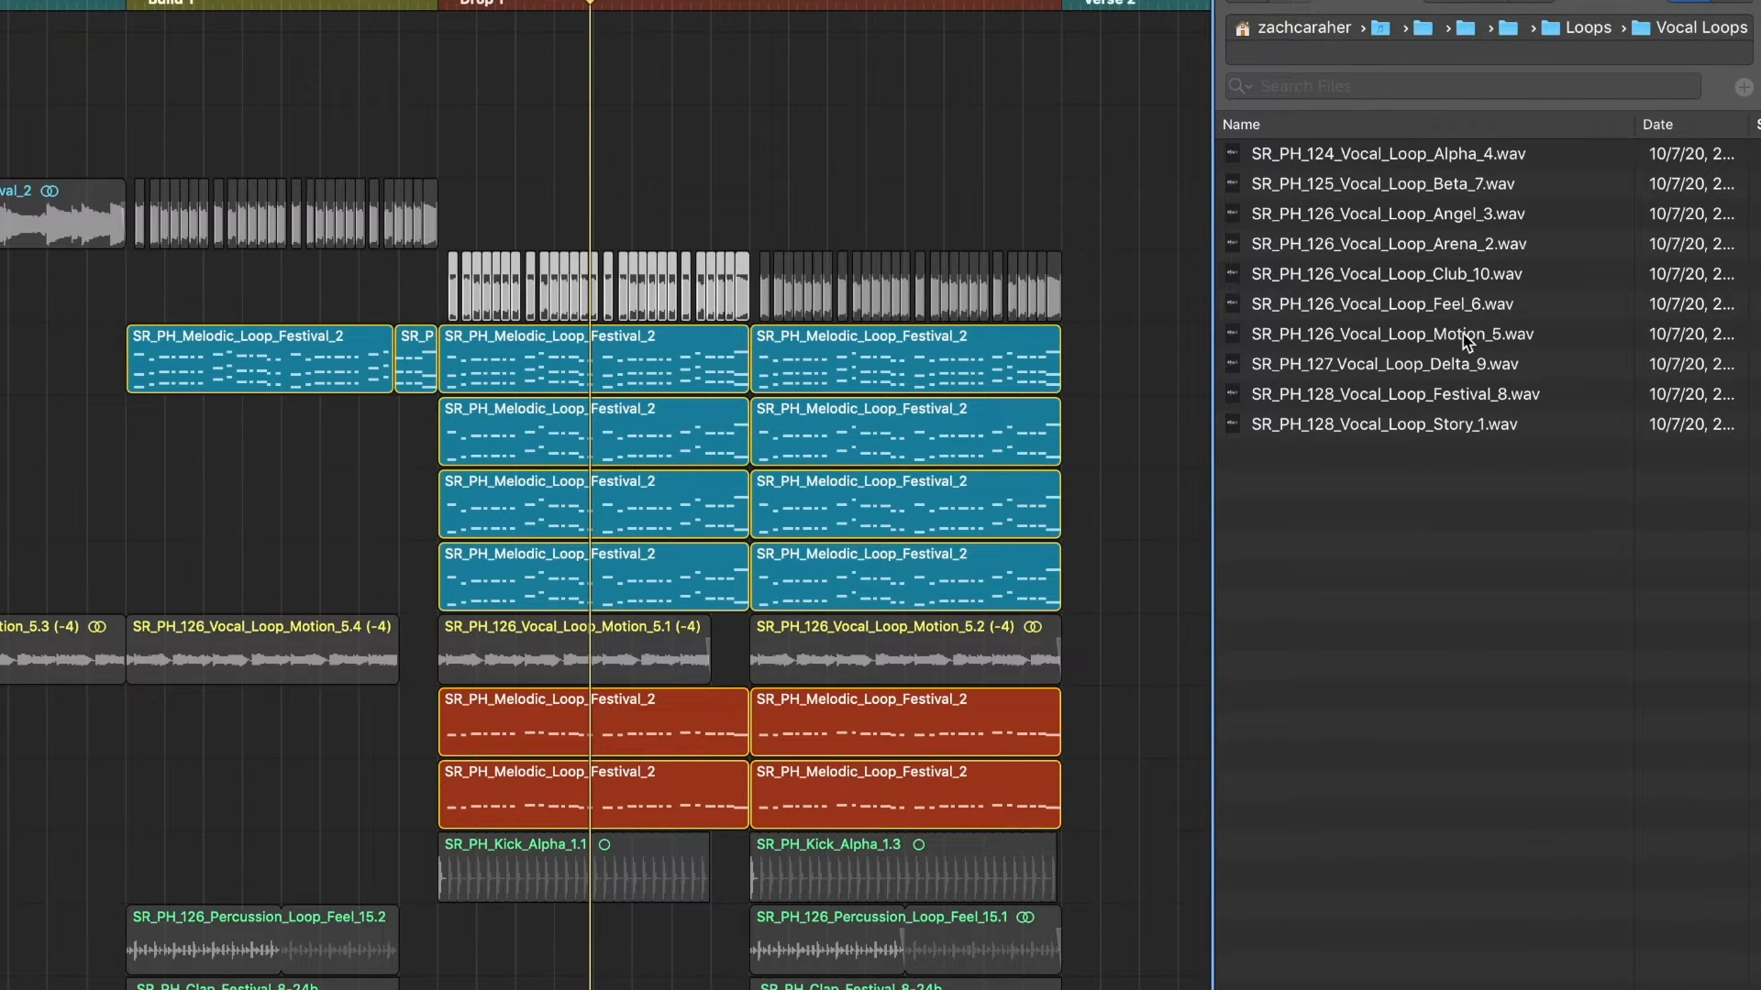
click(1395, 334)
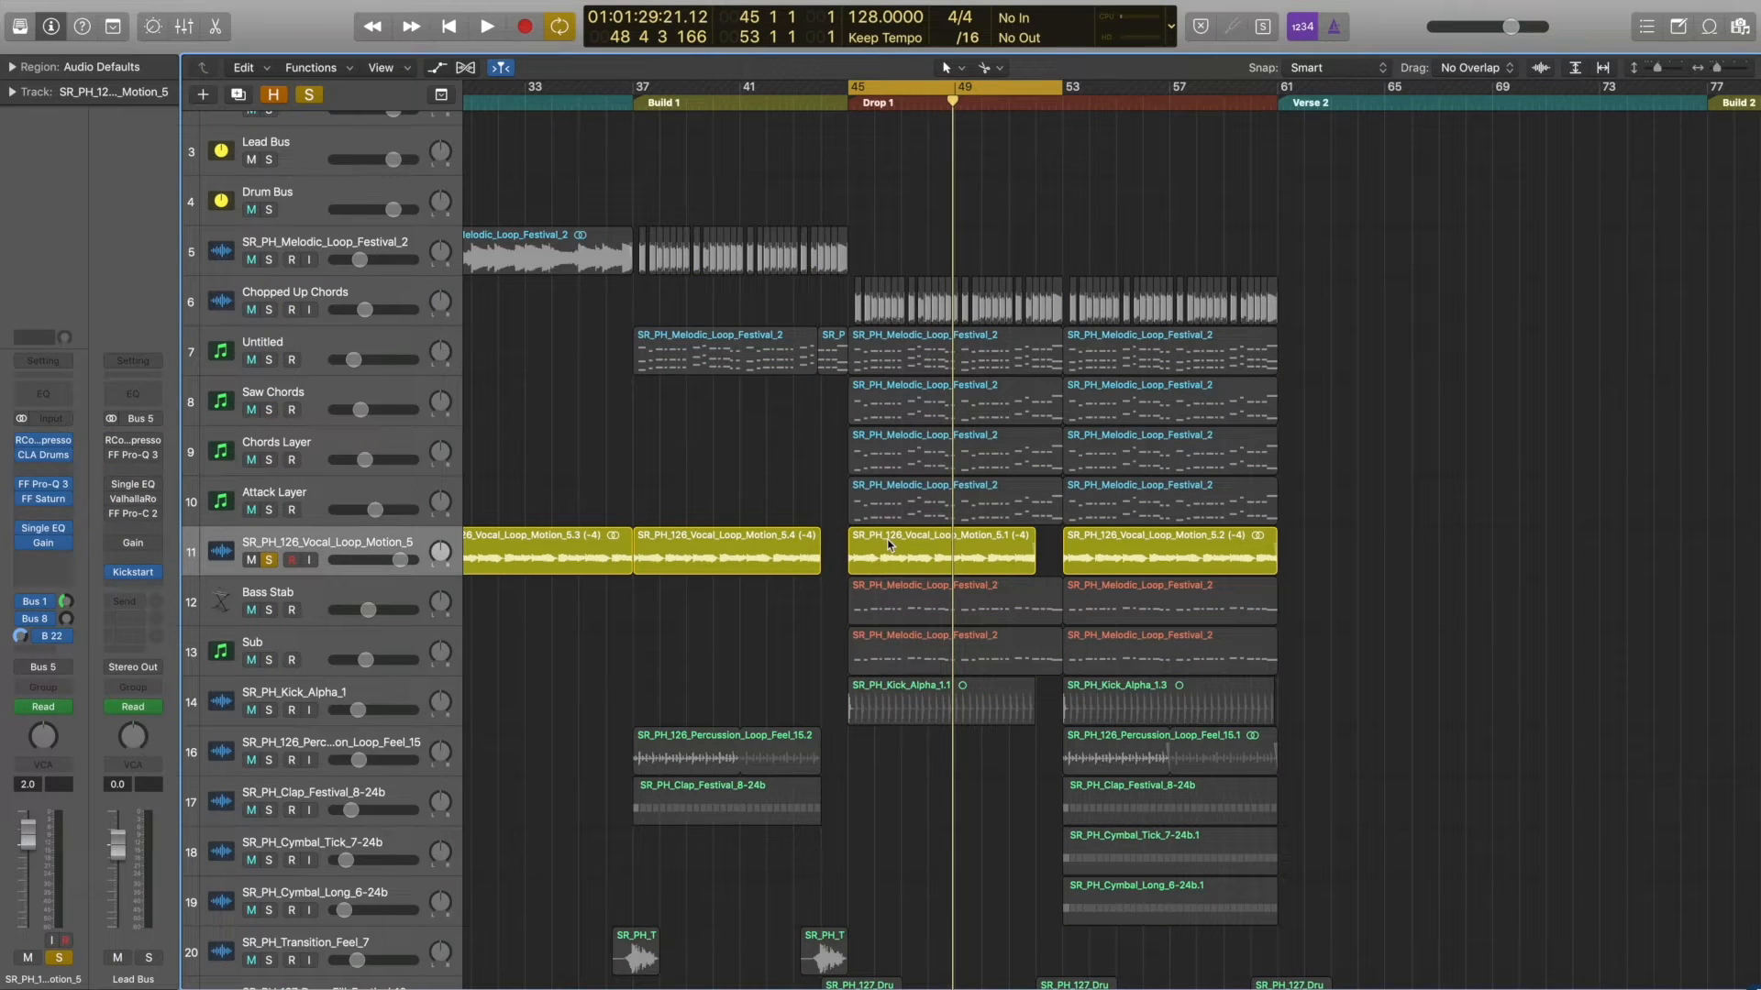
click(484, 26)
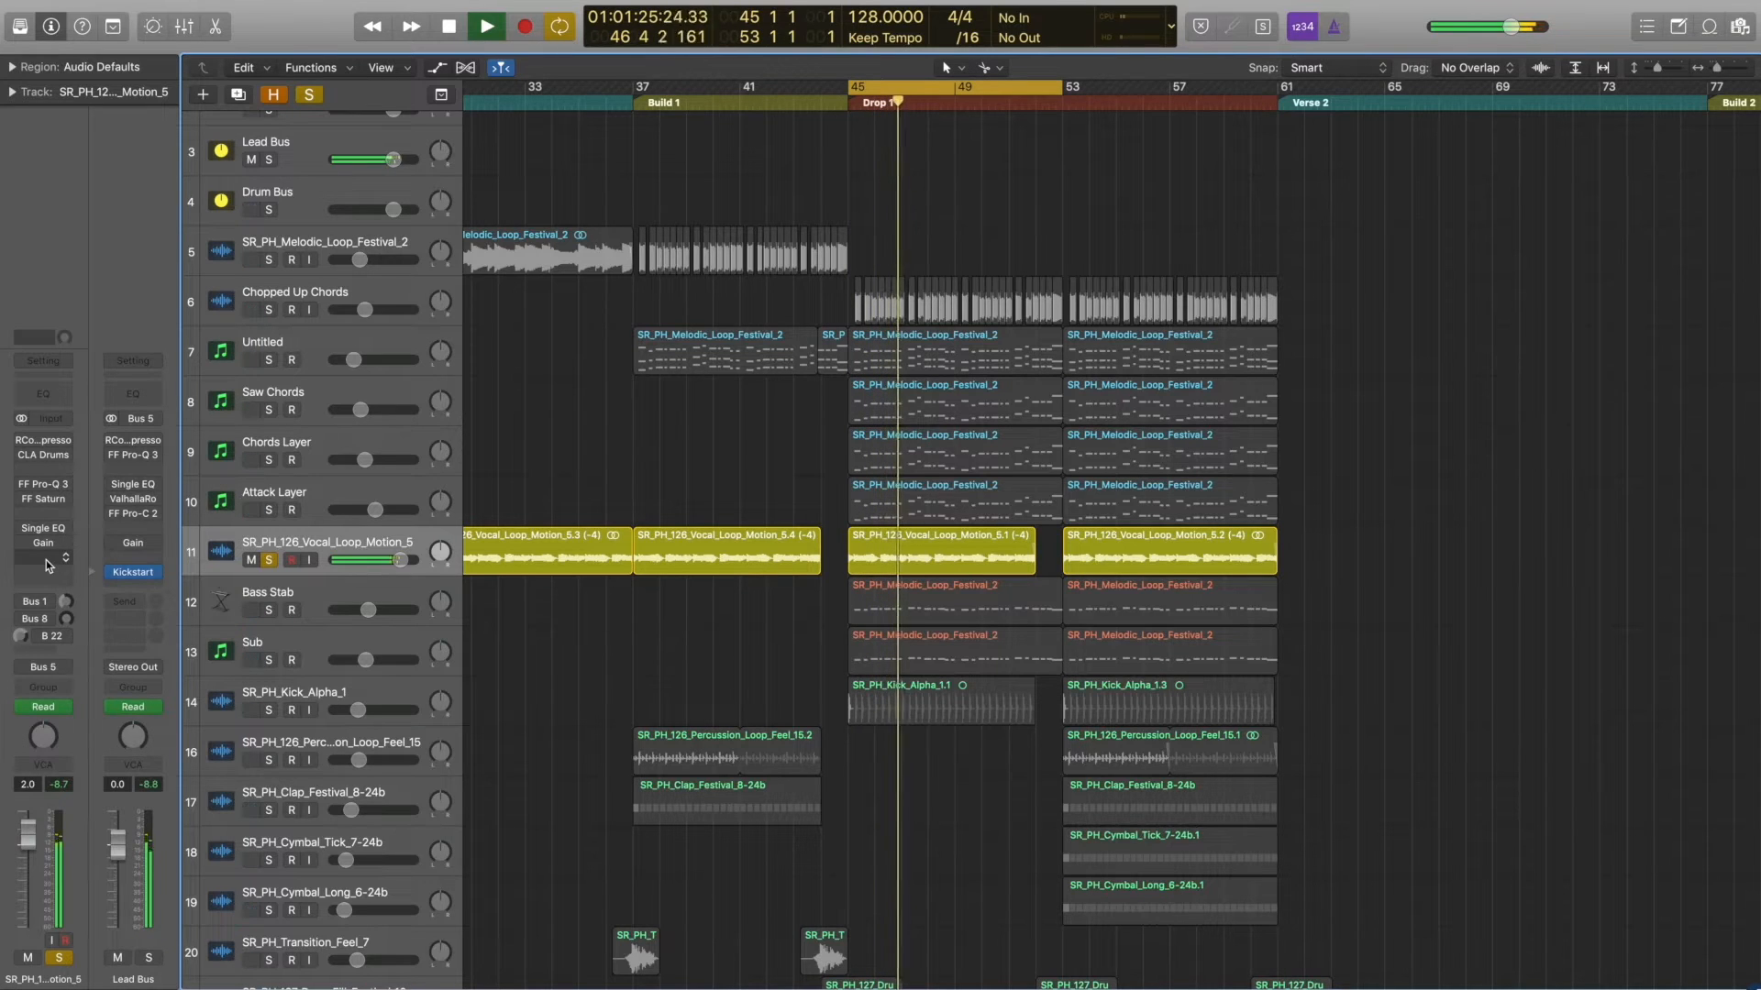
click(486, 24)
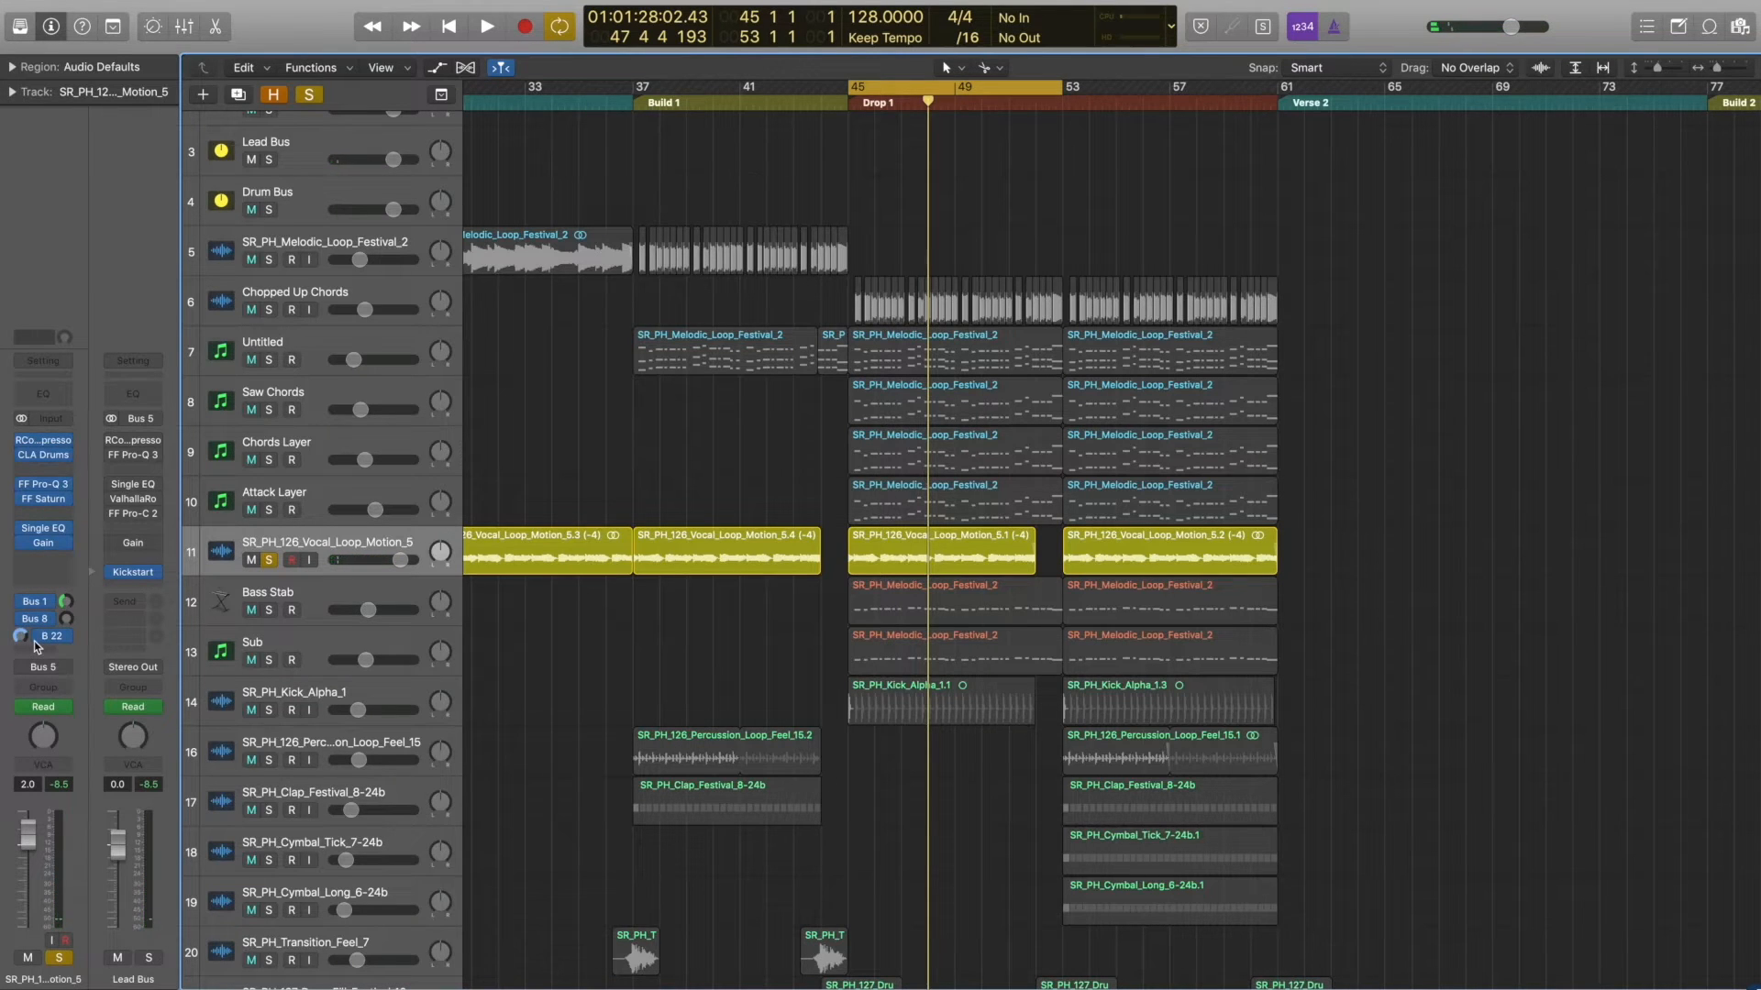
click(484, 26)
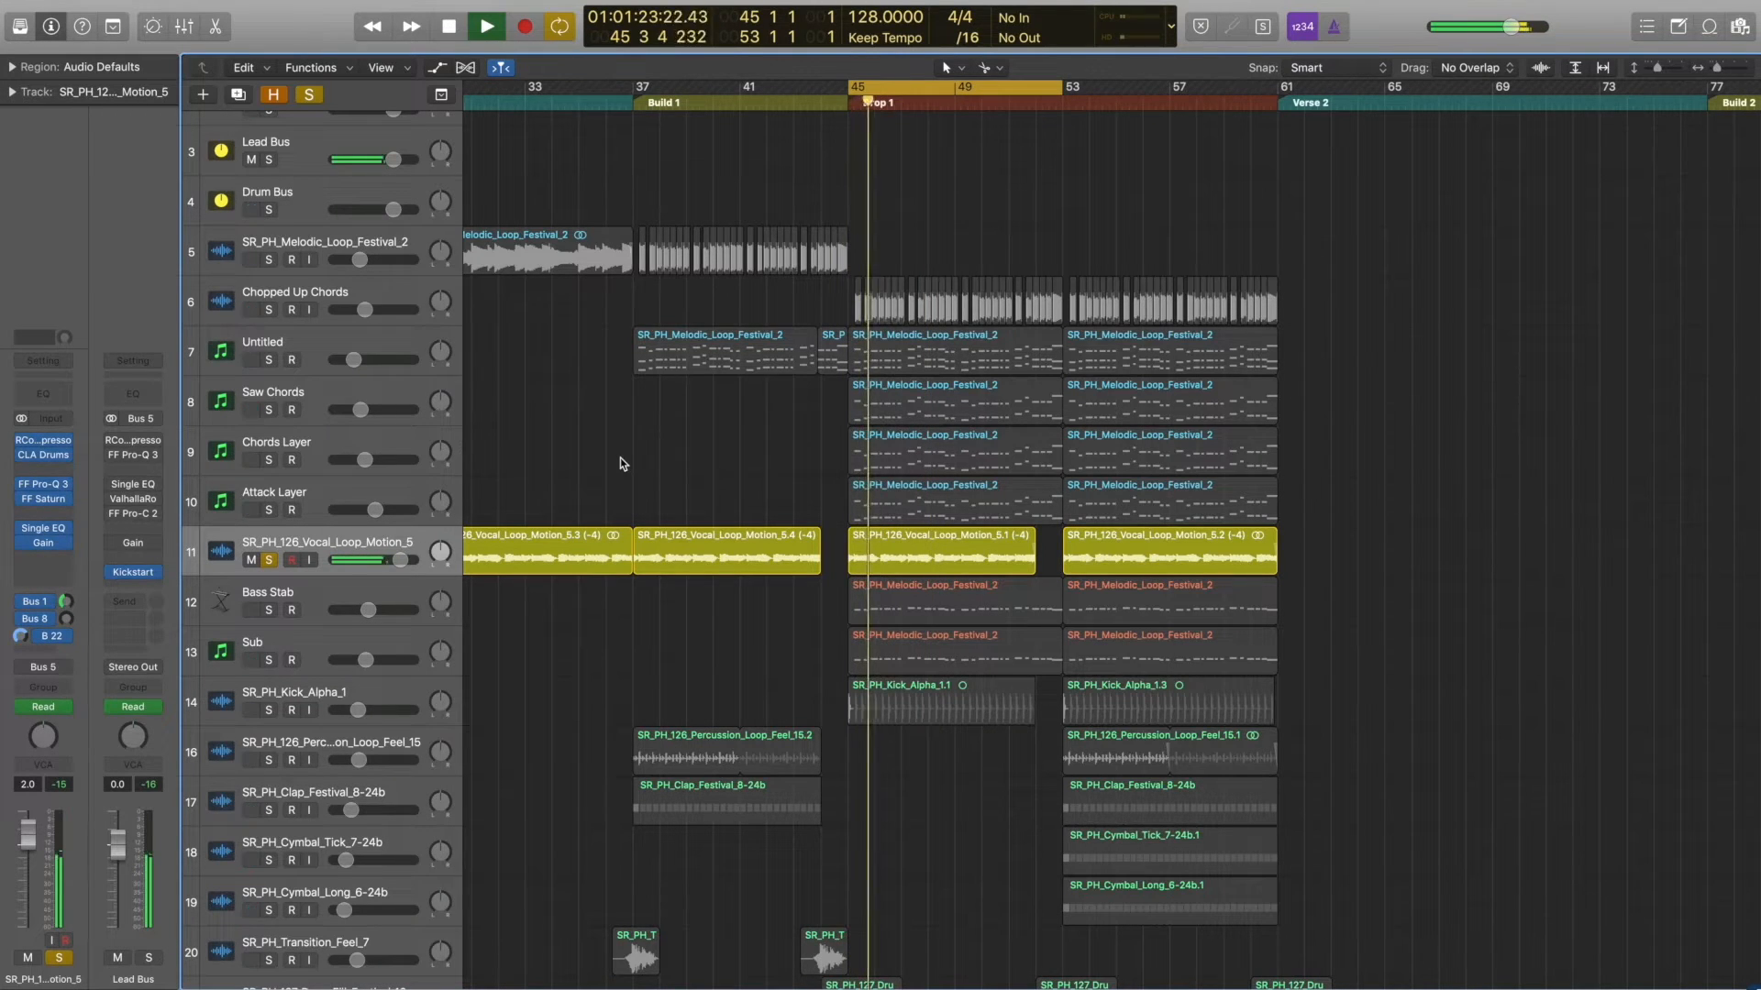
click(484, 25)
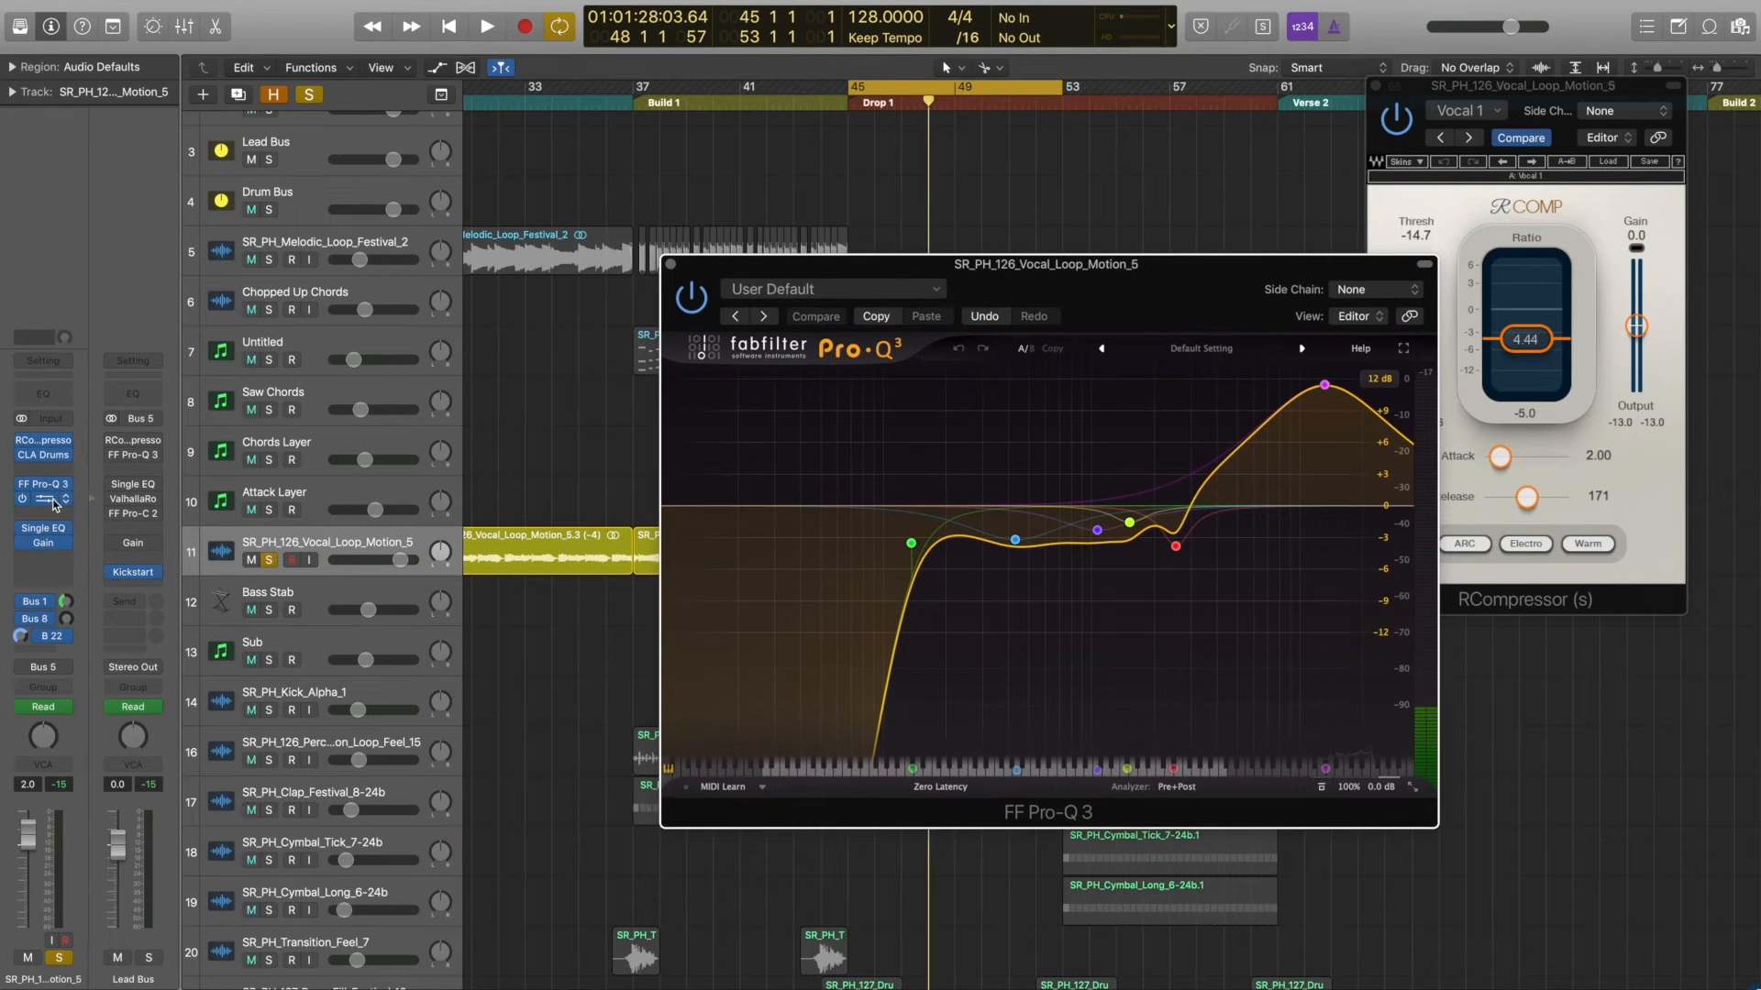
Step: Review the vocal loop's FF Pro-Q 3 EQ settings and play it back
click(43, 499)
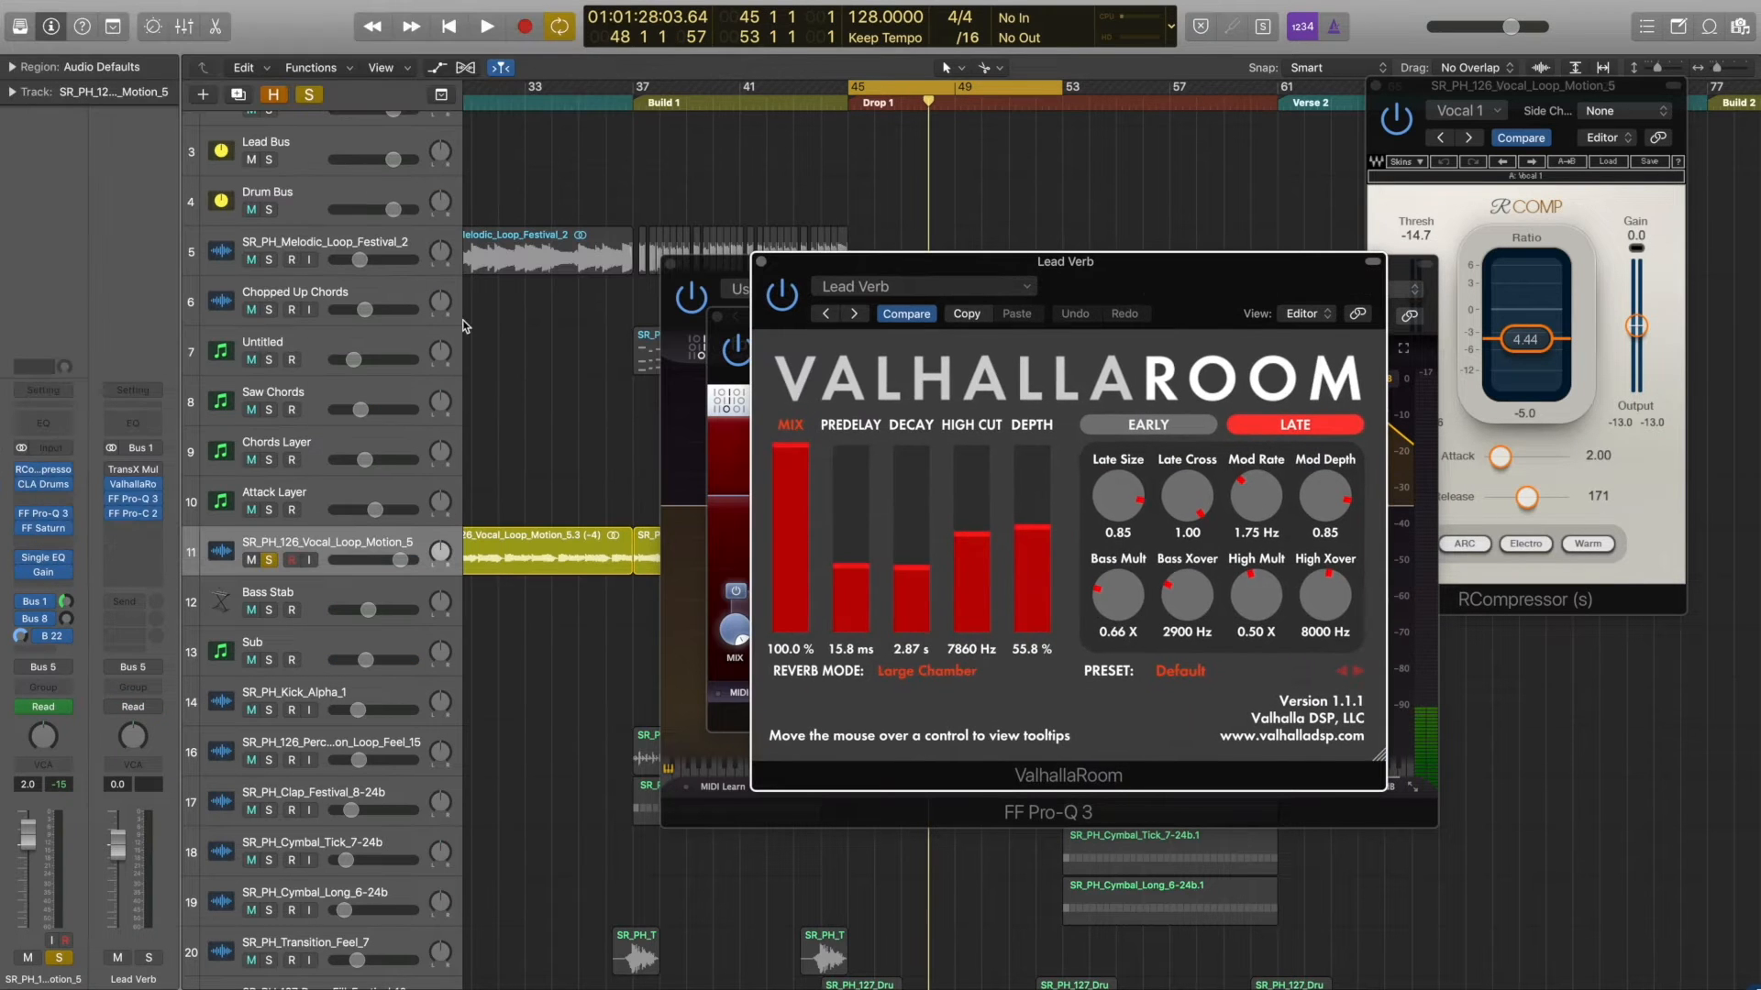
click(485, 26)
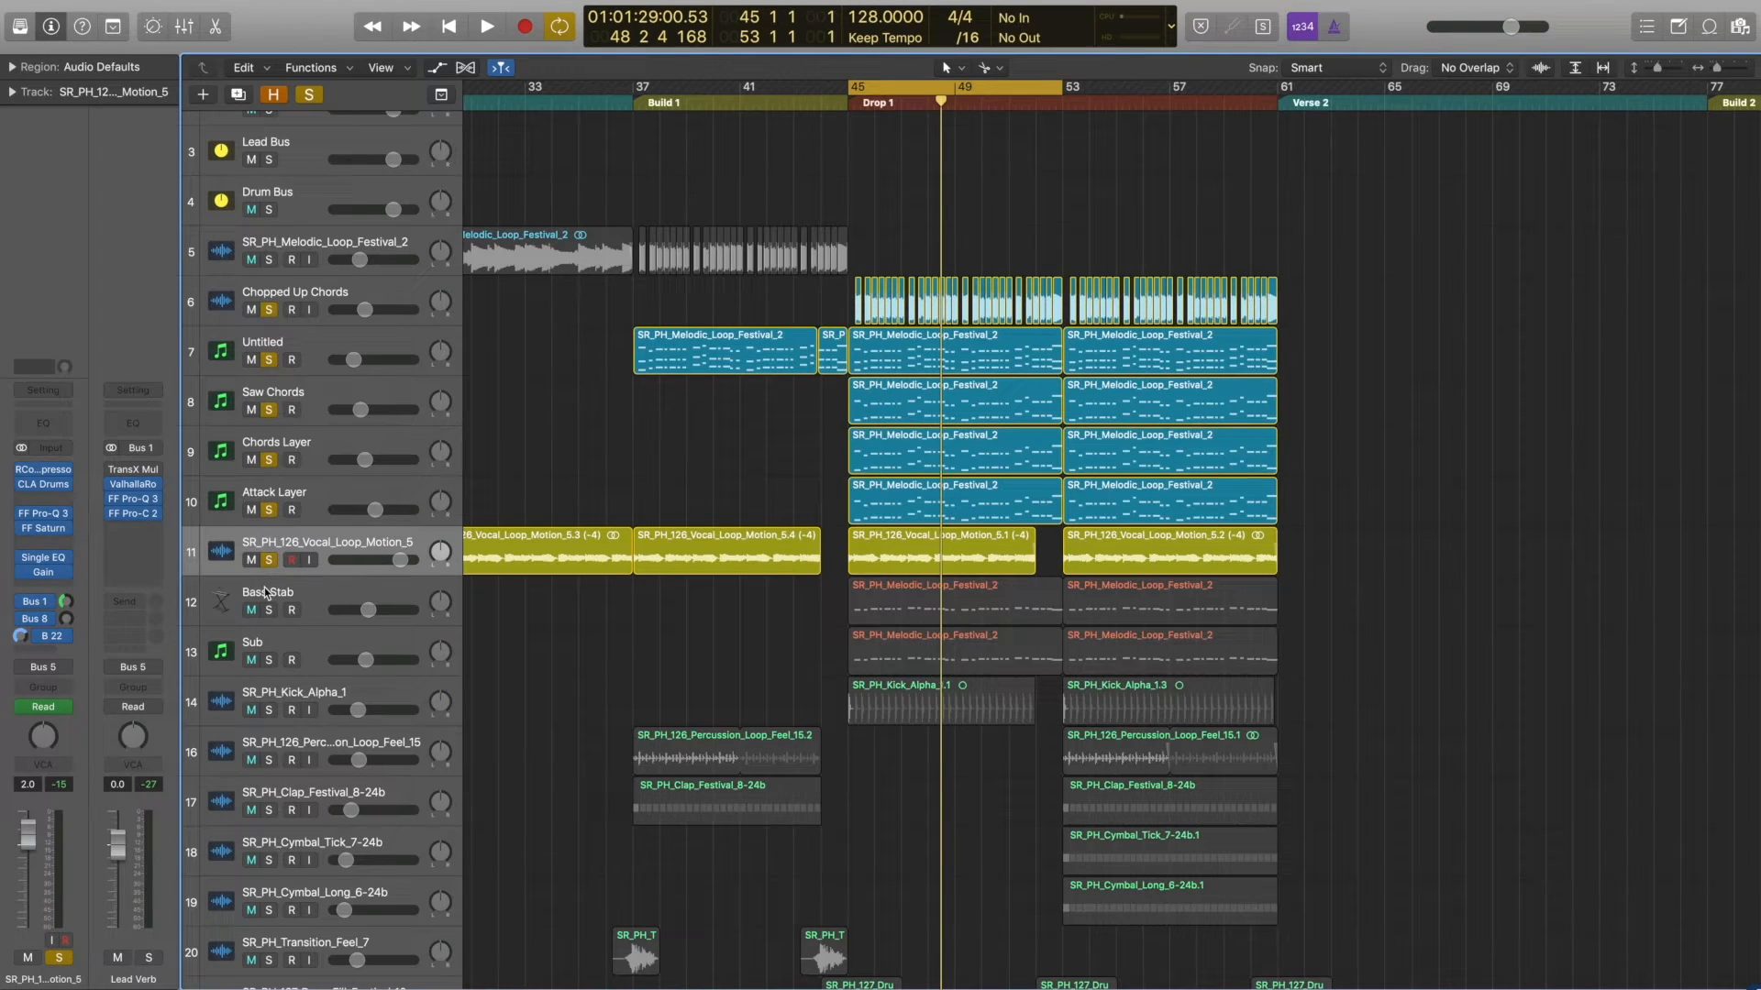
click(484, 26)
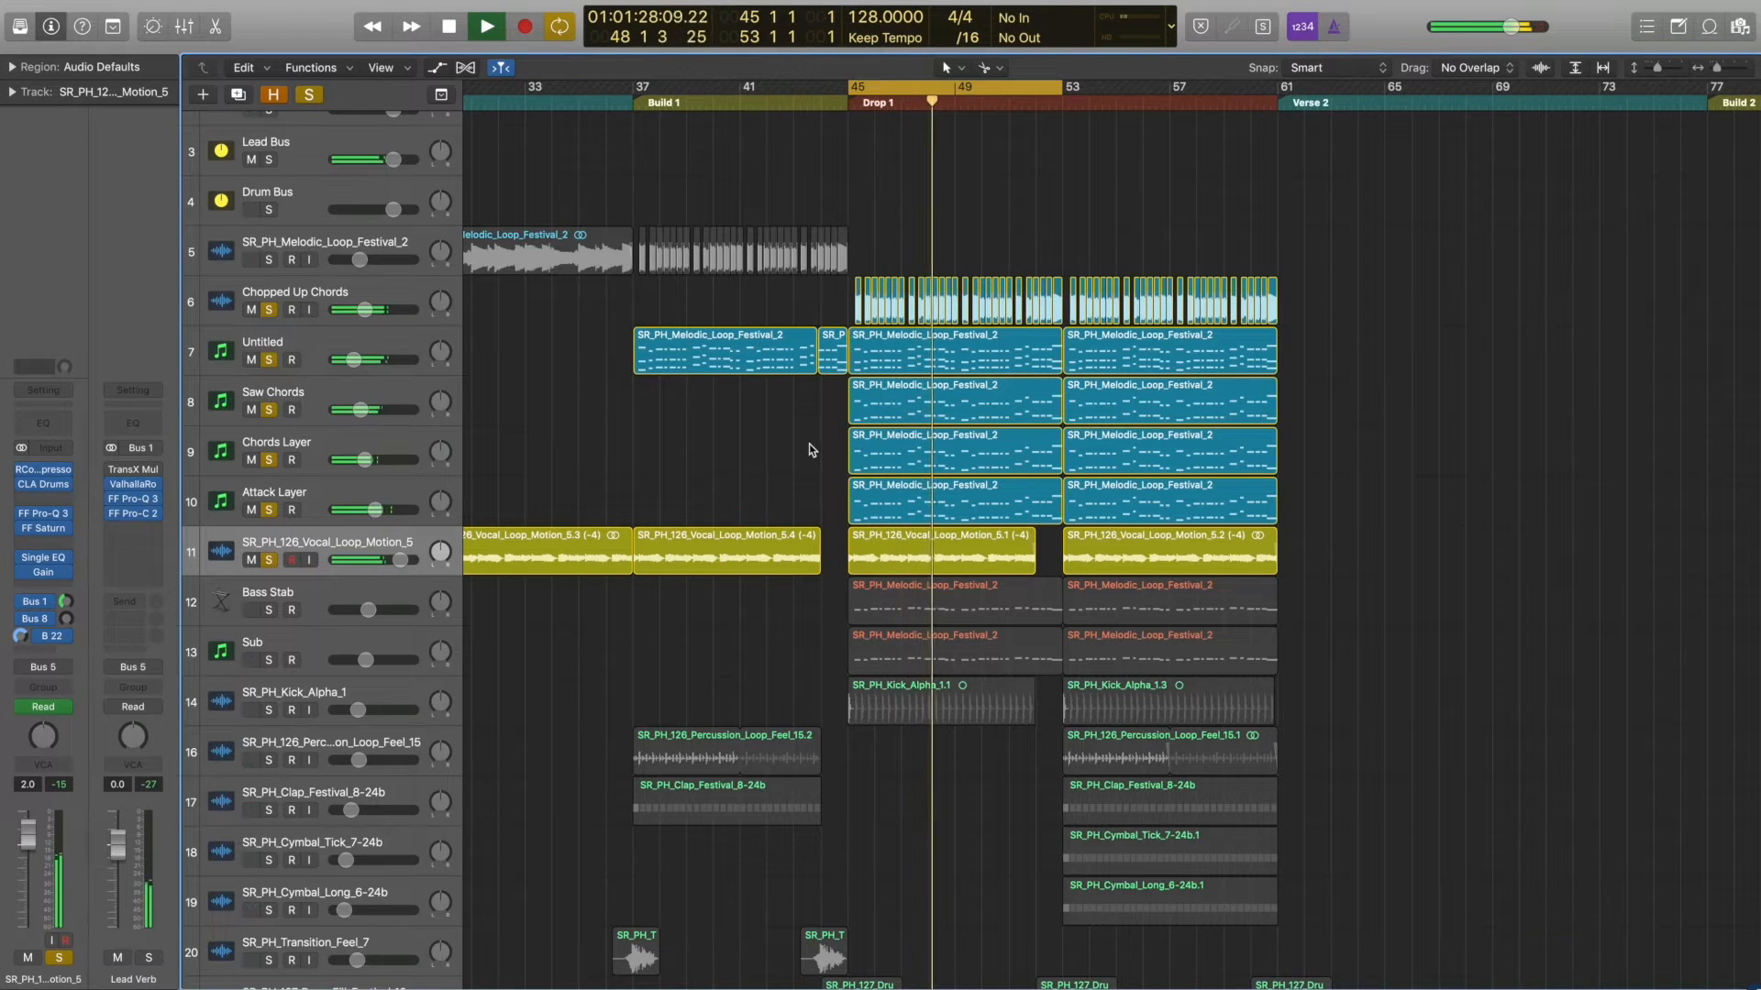
click(484, 25)
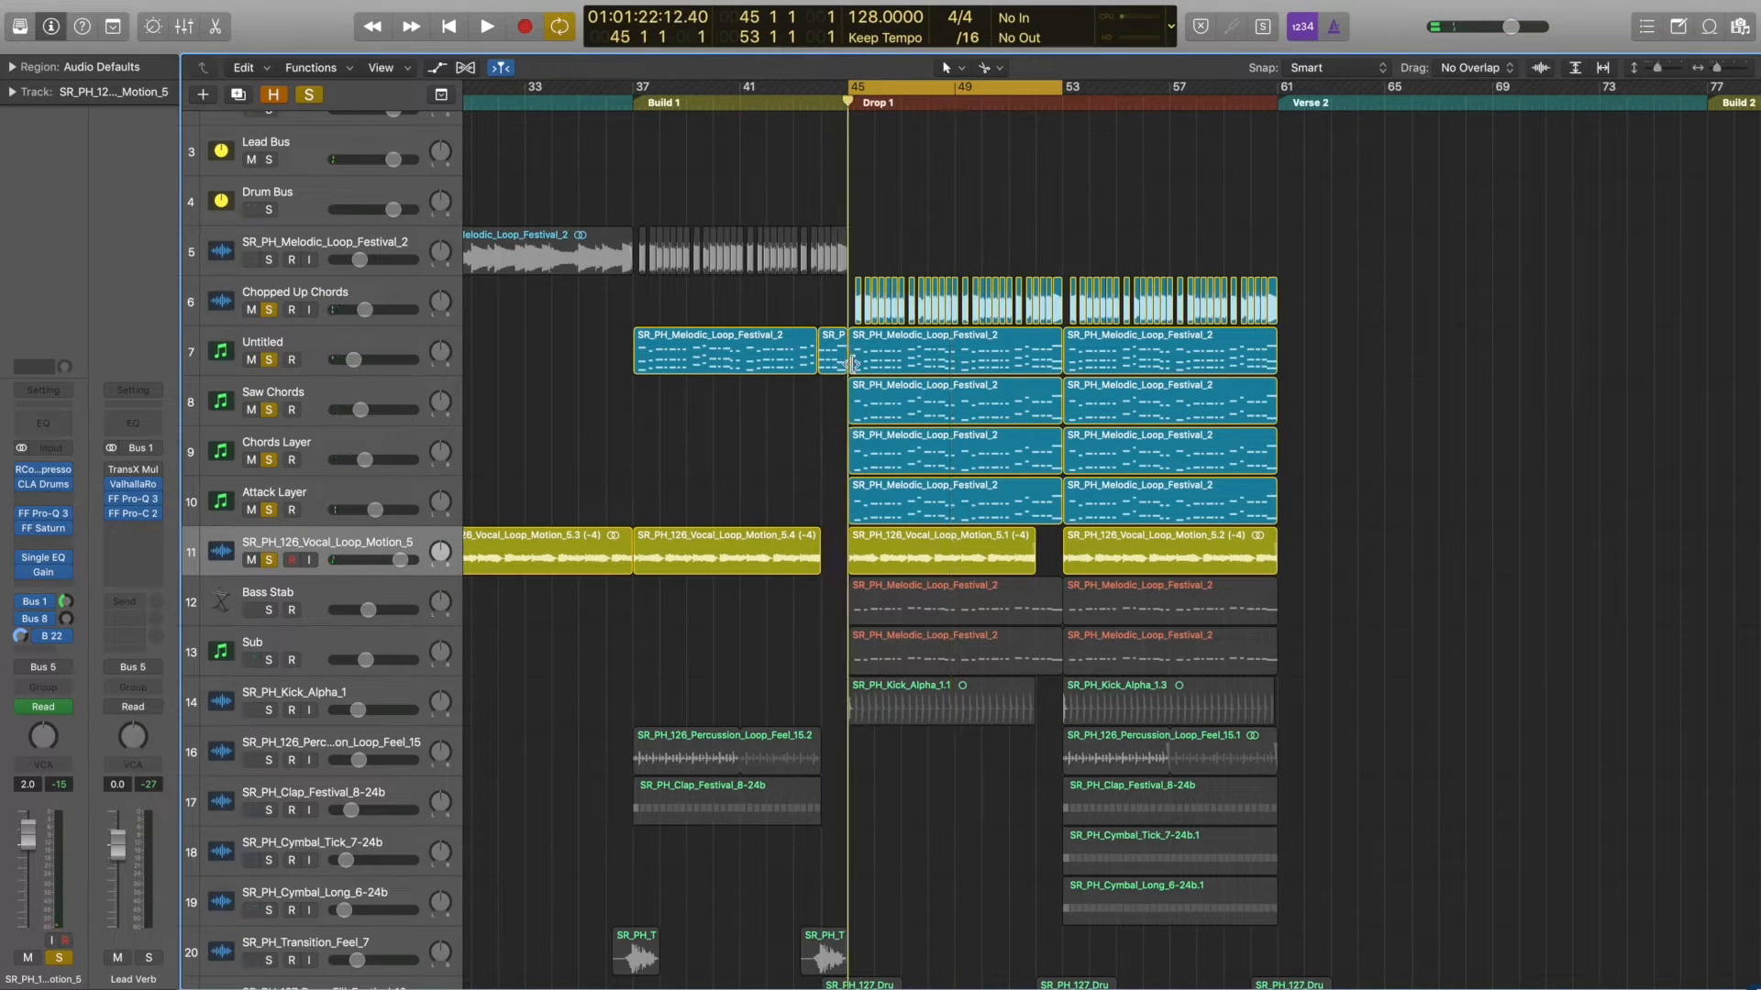
click(953, 333)
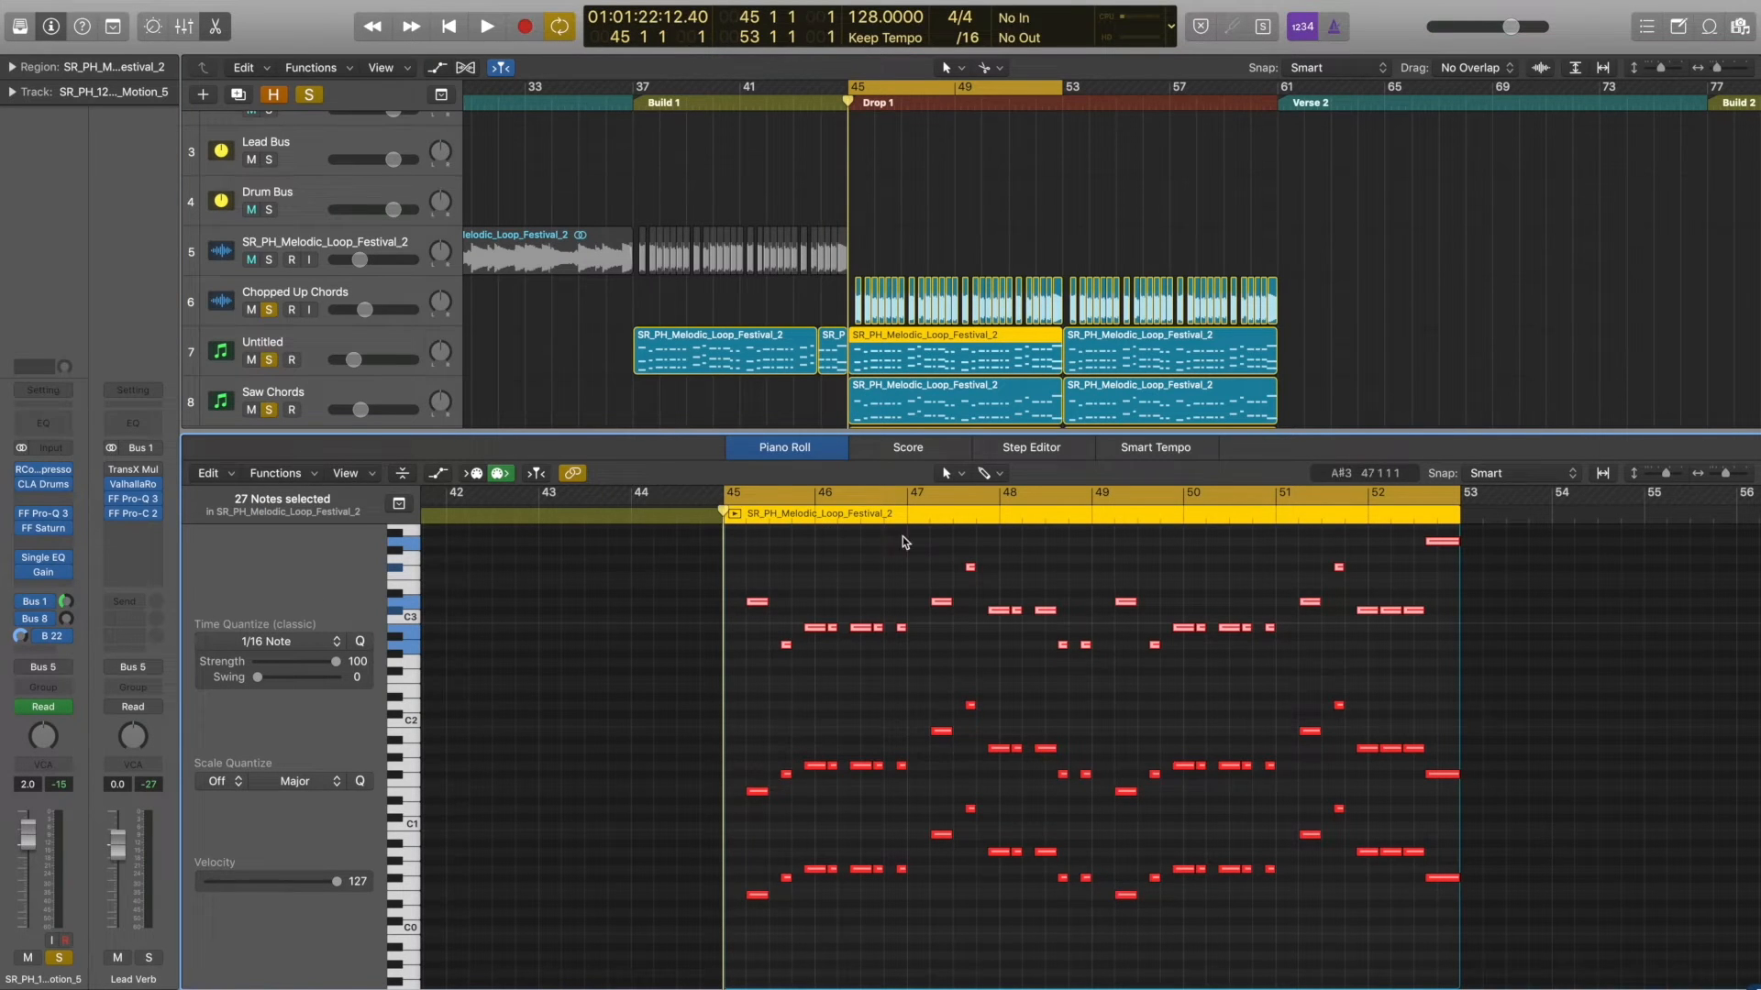
Step: Play back the drop's Festival 2 chord region notes, stopping and restarting to listen
click(486, 26)
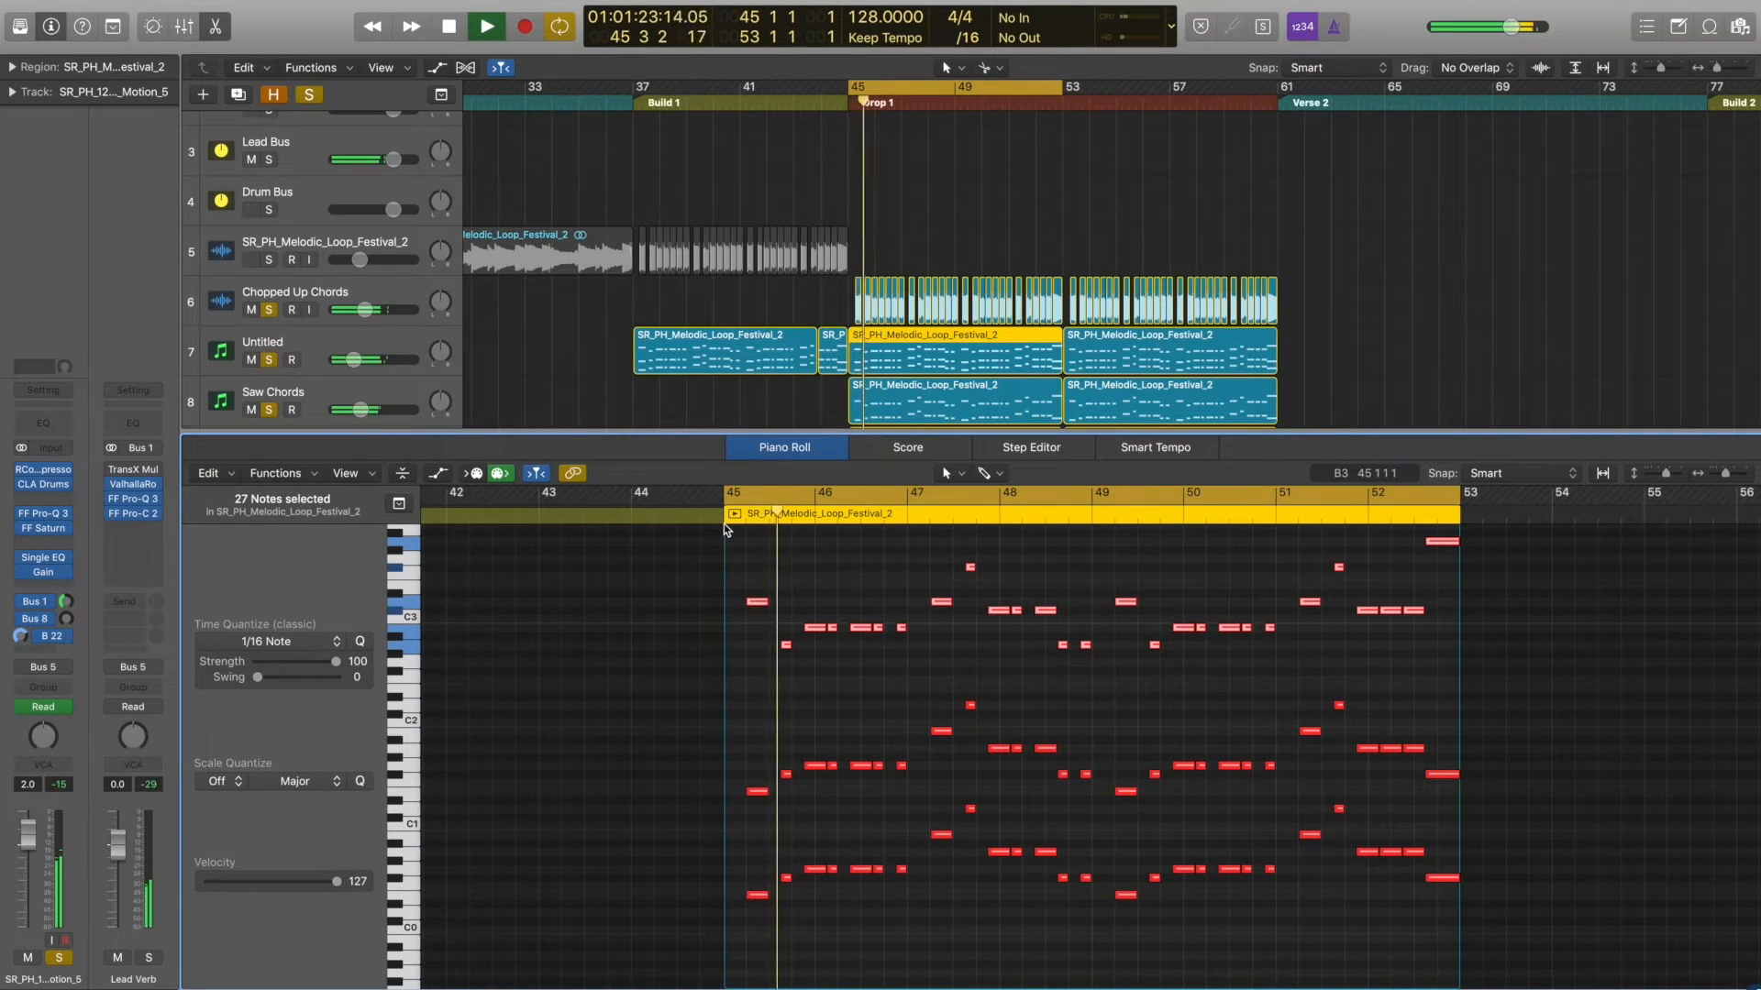
click(485, 24)
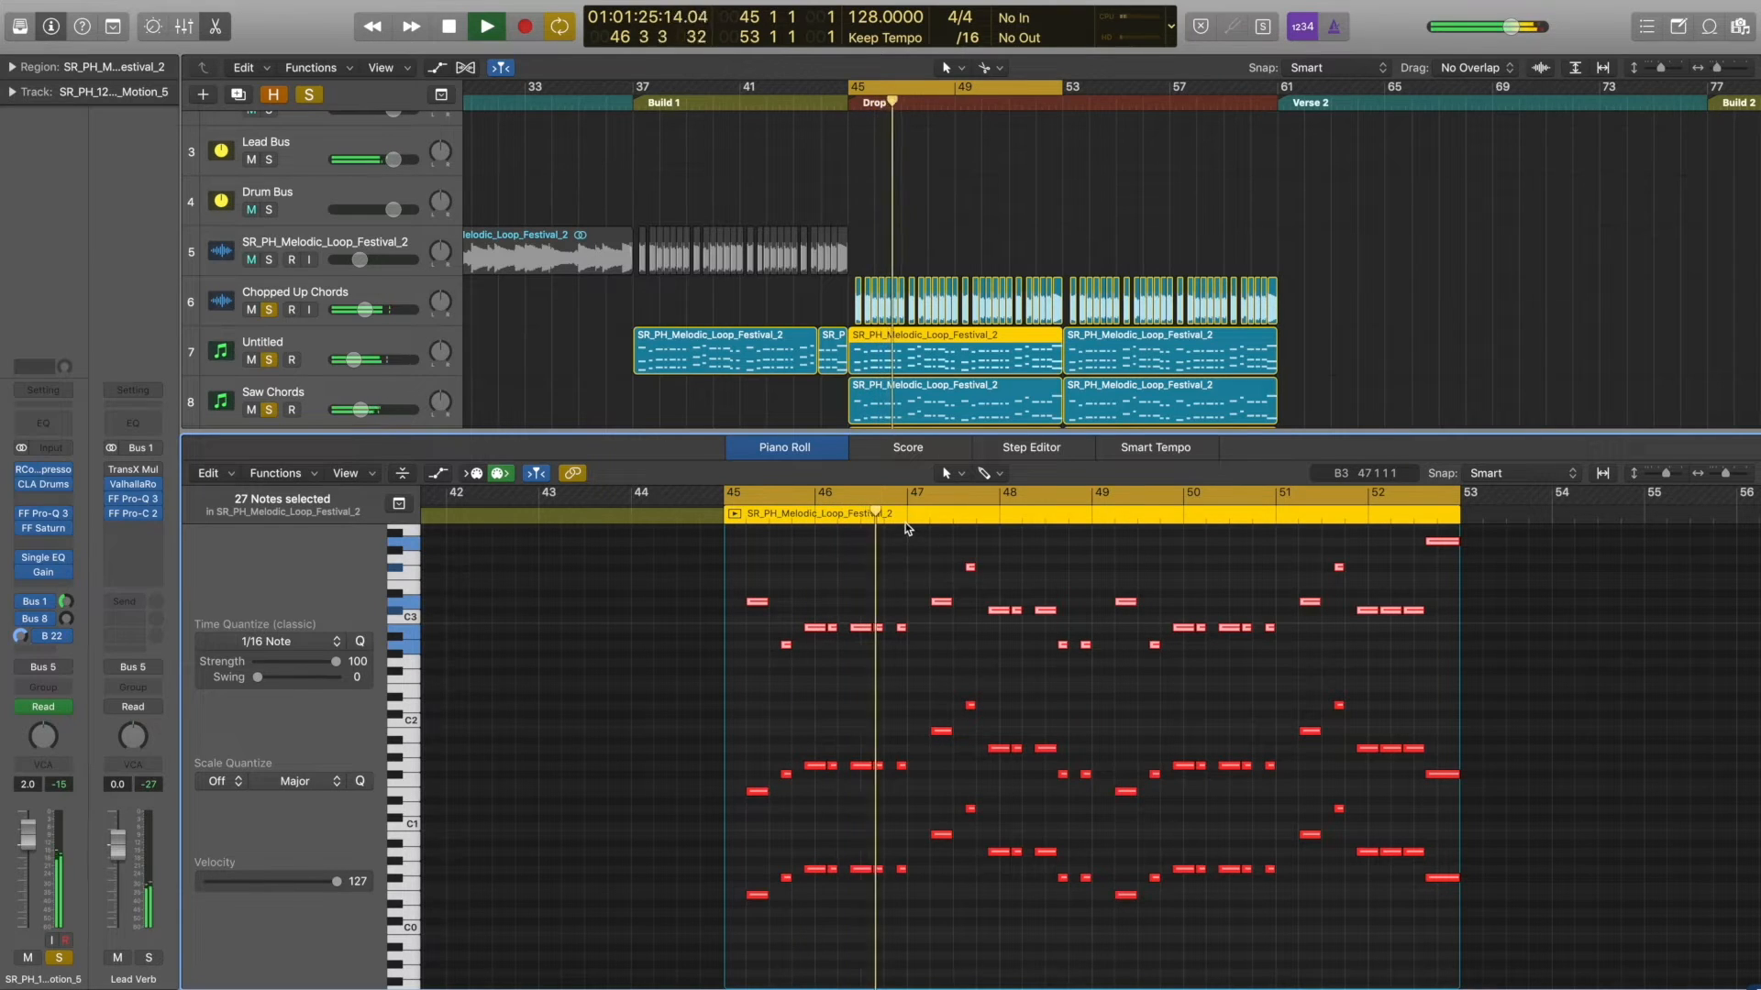
click(484, 26)
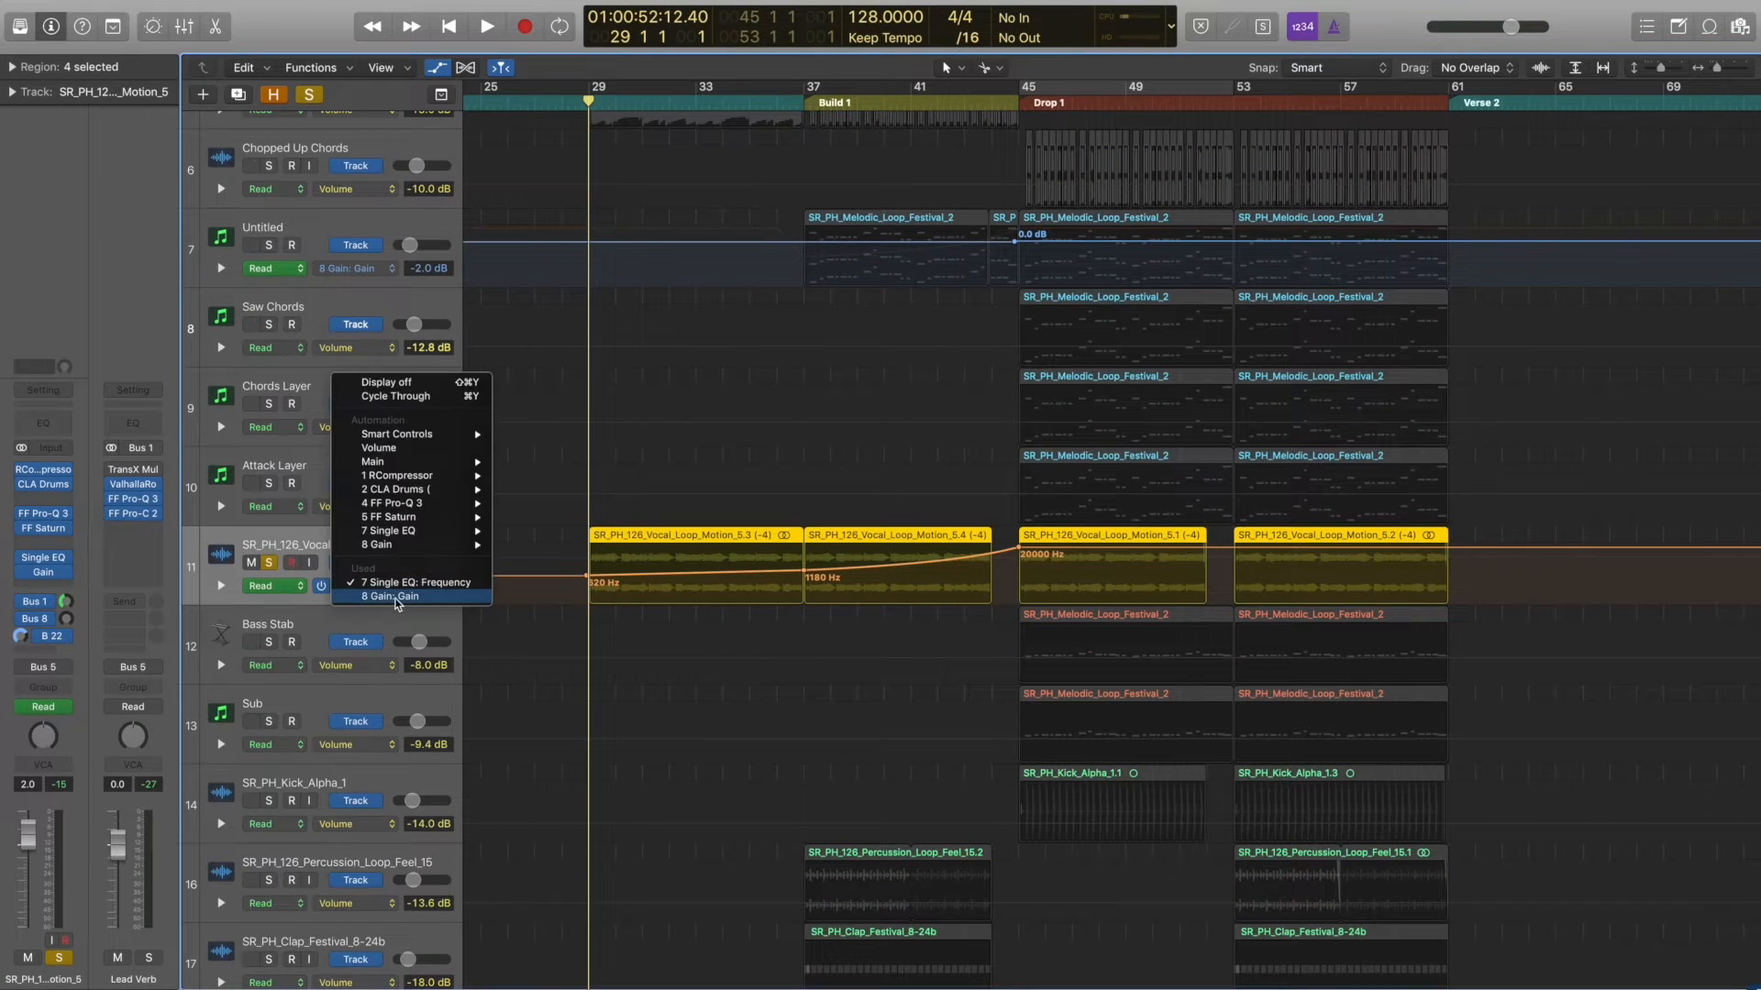
Step: Show the vocal's Gain automation (-2.0 dB rising to 0 dB) and enlarge the track
click(385, 596)
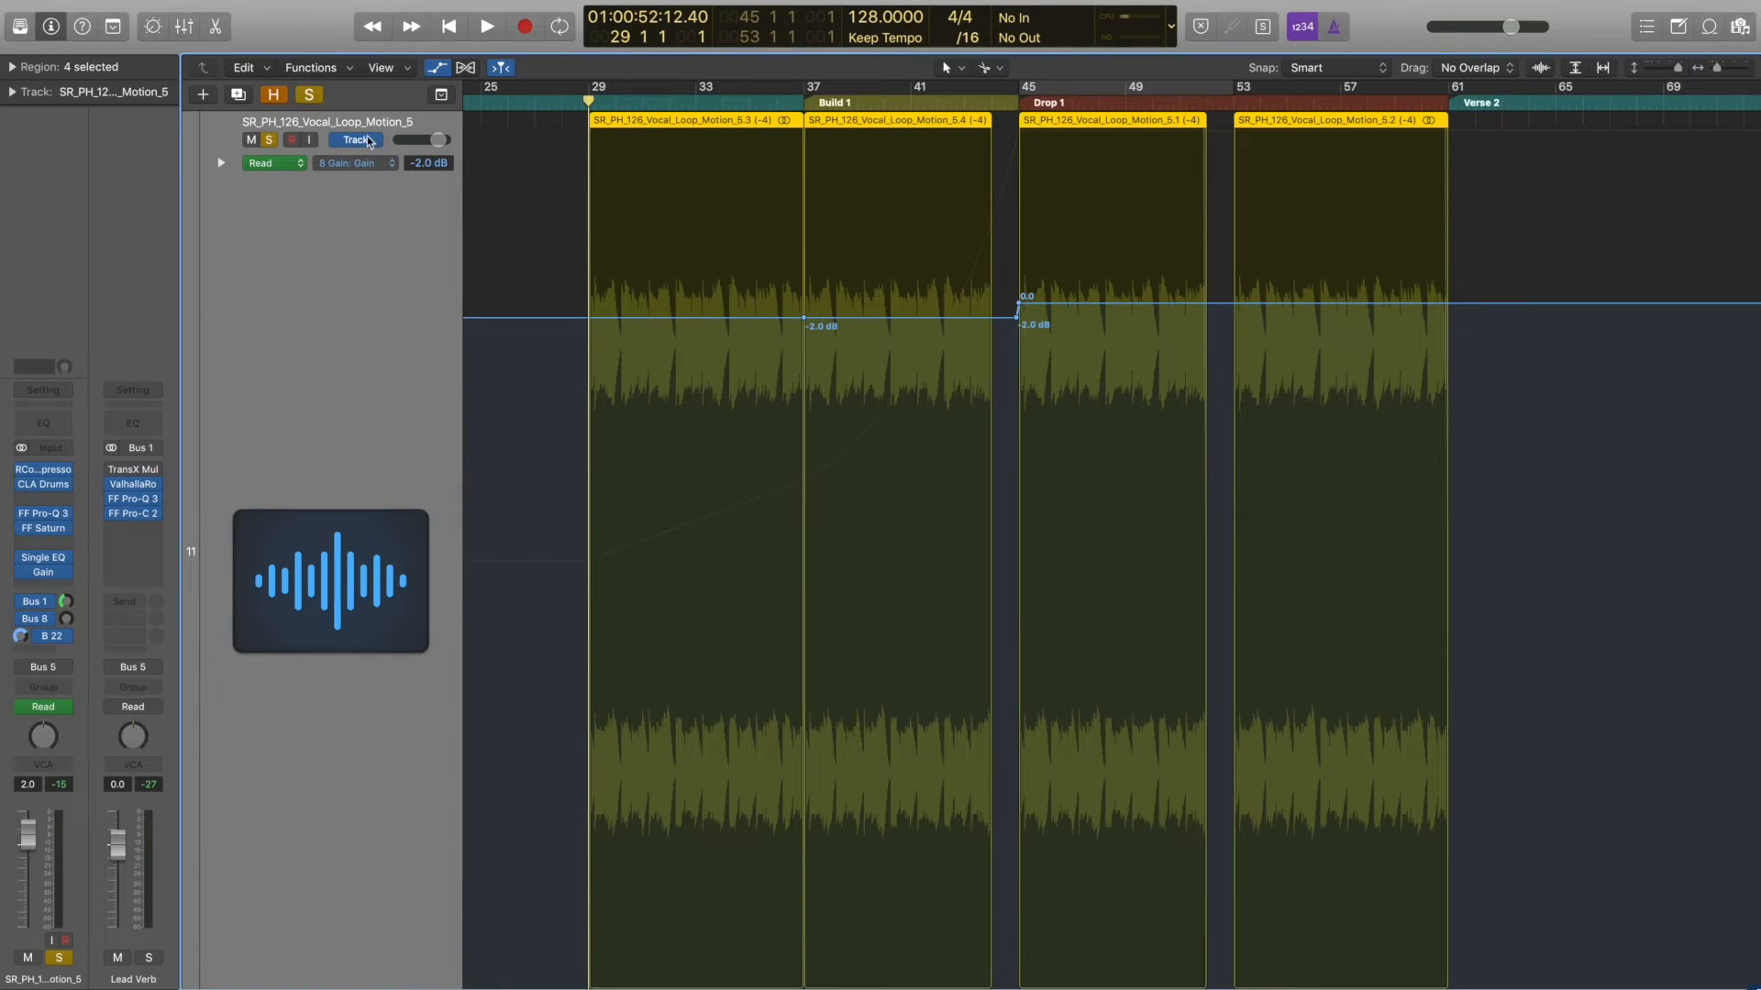
click(350, 163)
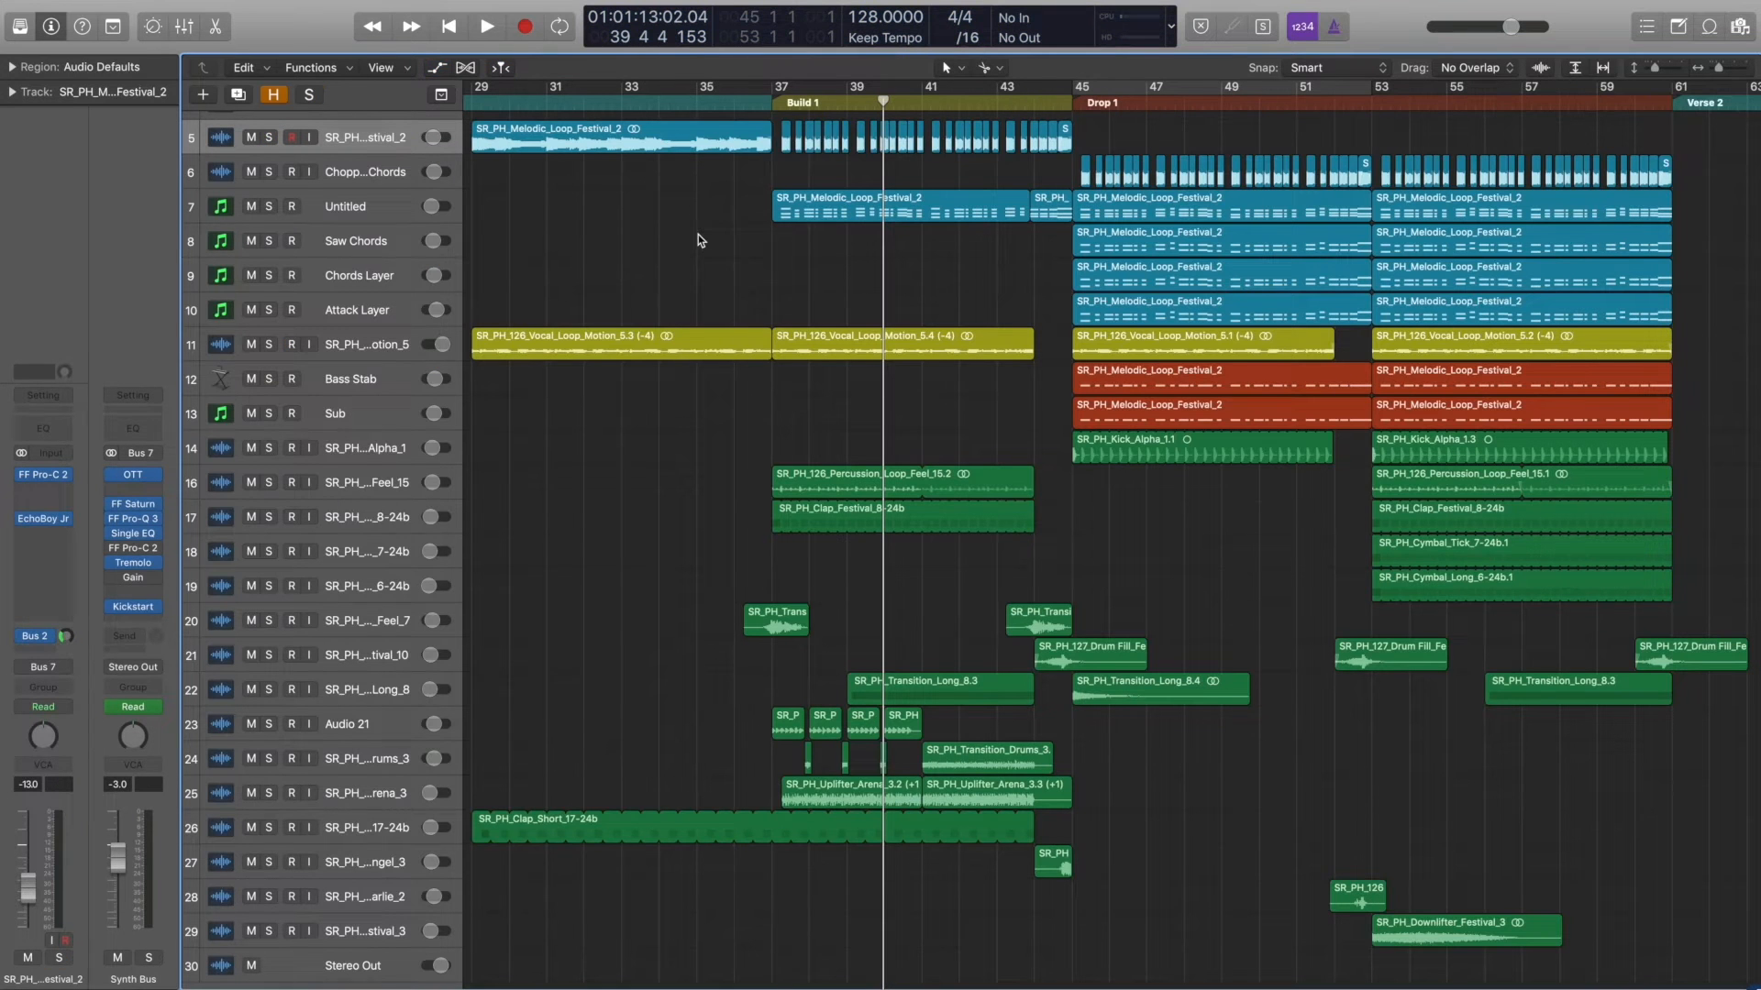
Step: Toggle solo on the Untitled chord track and play the full unsoloed arrangement
click(289, 205)
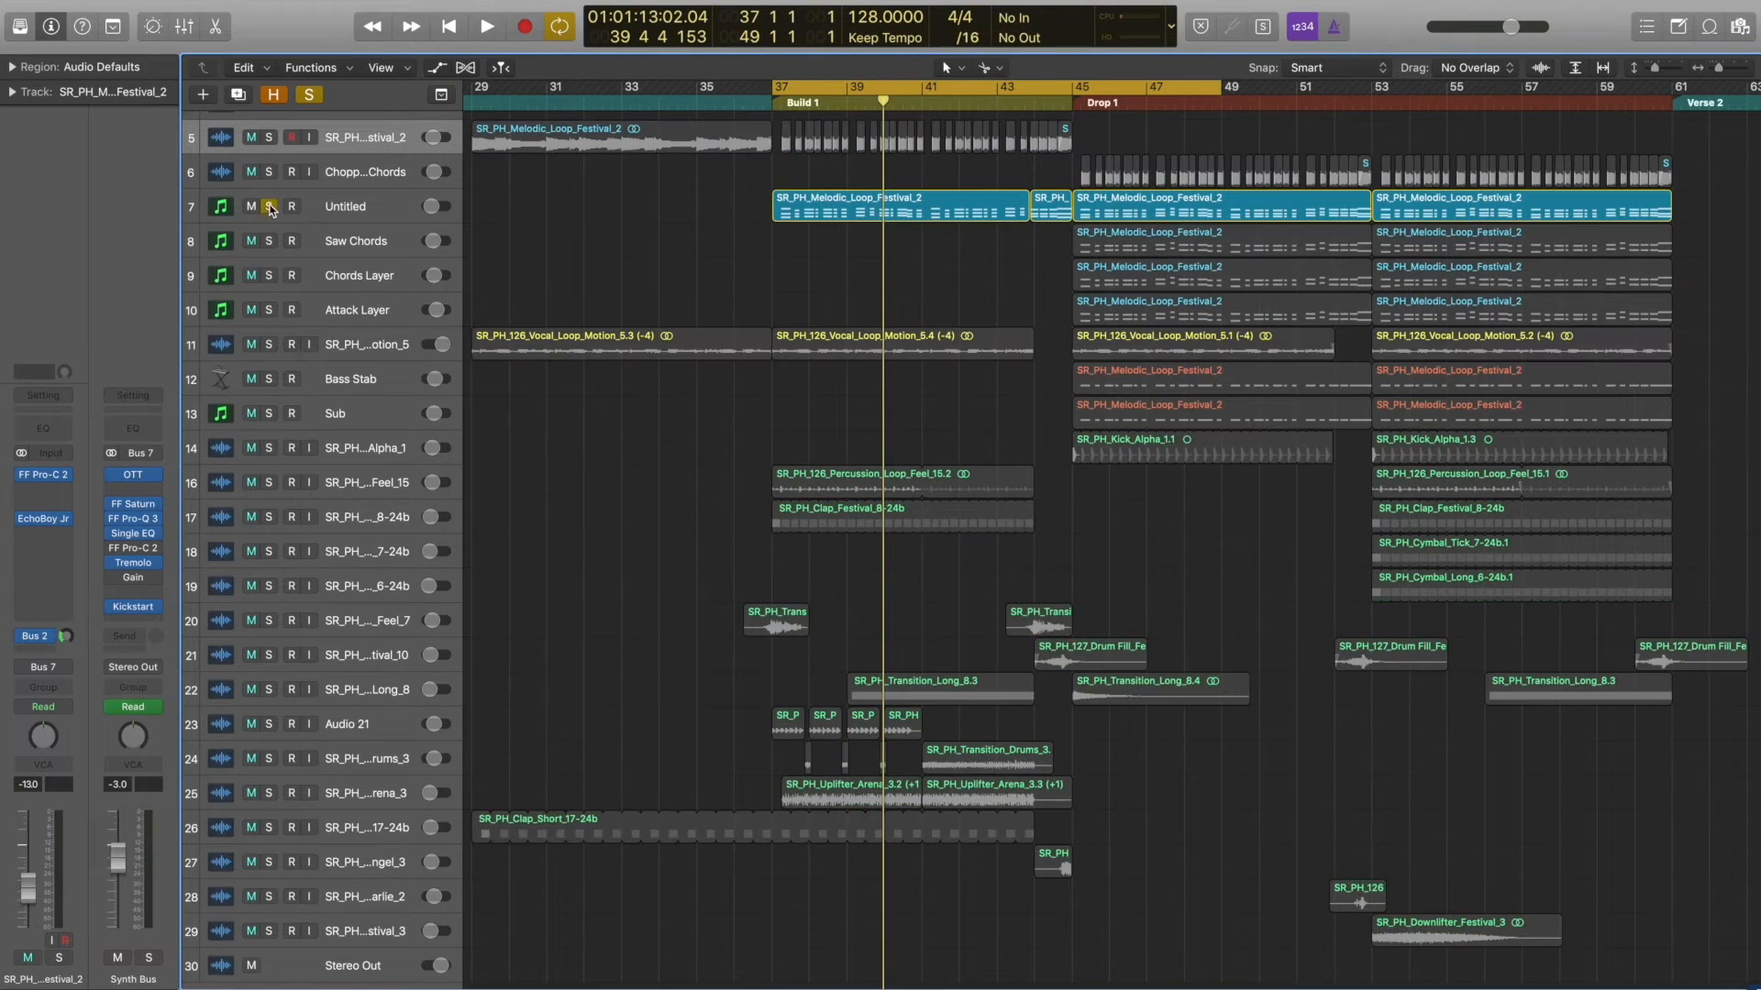
click(484, 25)
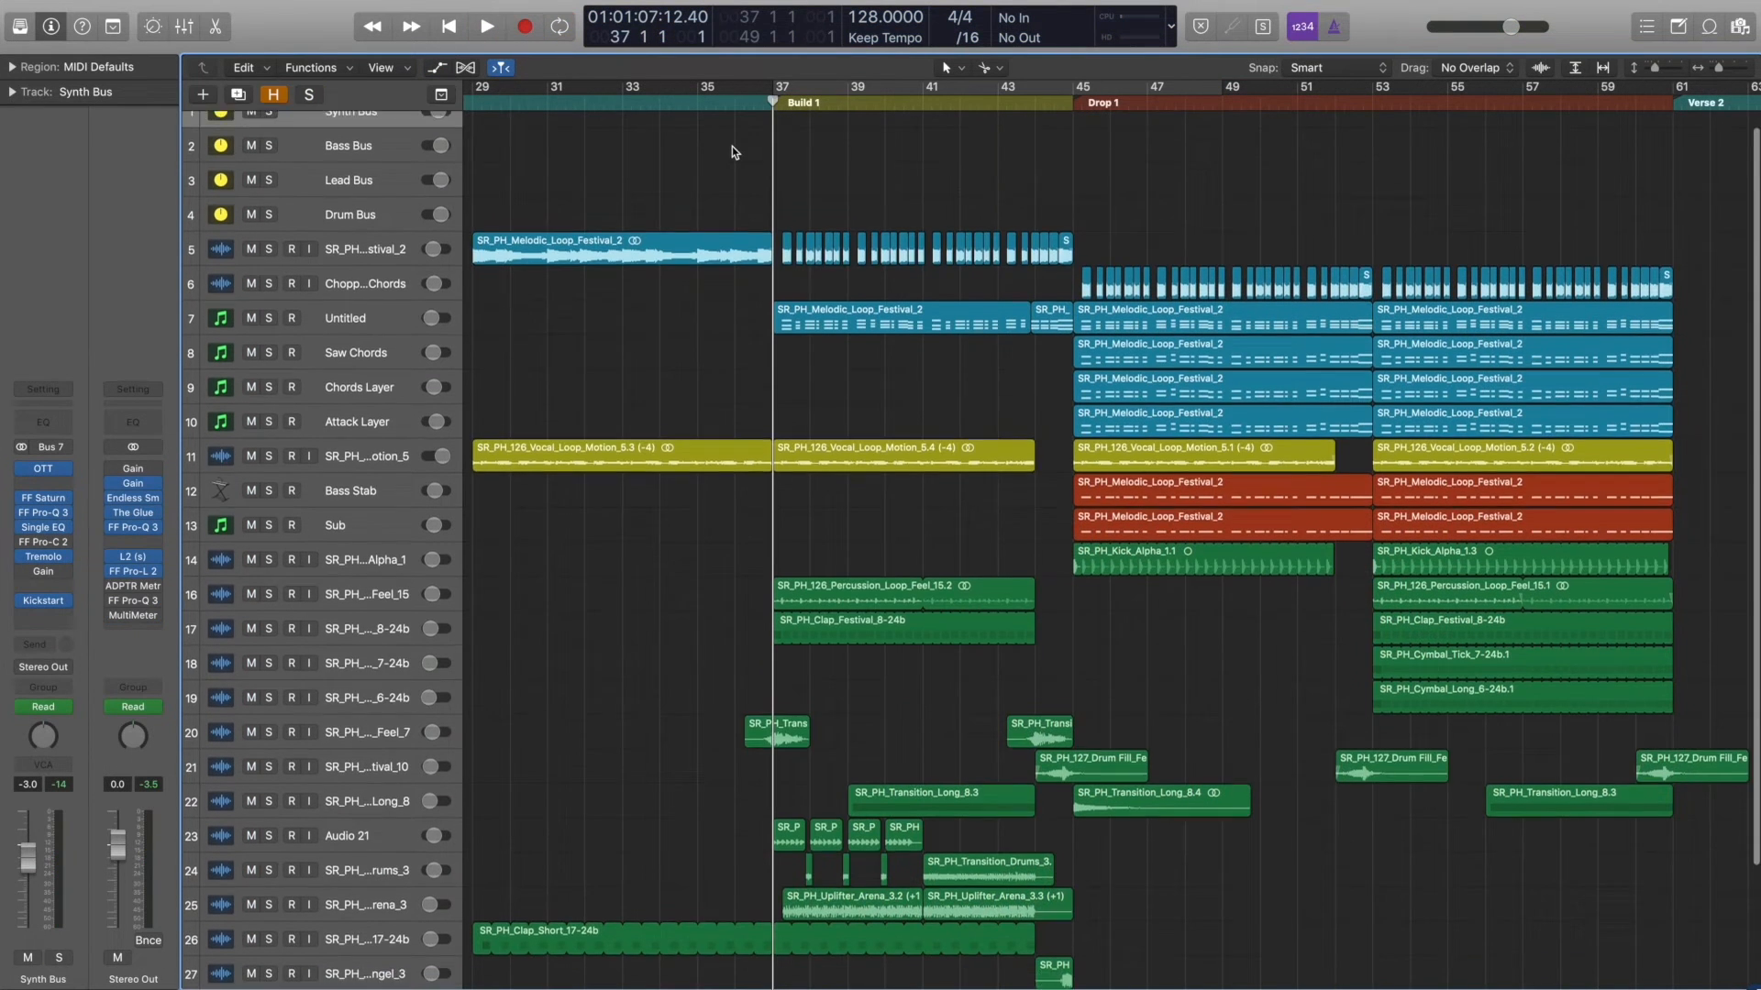
Step: Automate Stereo Out Intensity 0.00 → 0.78 → 0.00 across the Build 1 to Drop 1 transition
scroll(down, 3)
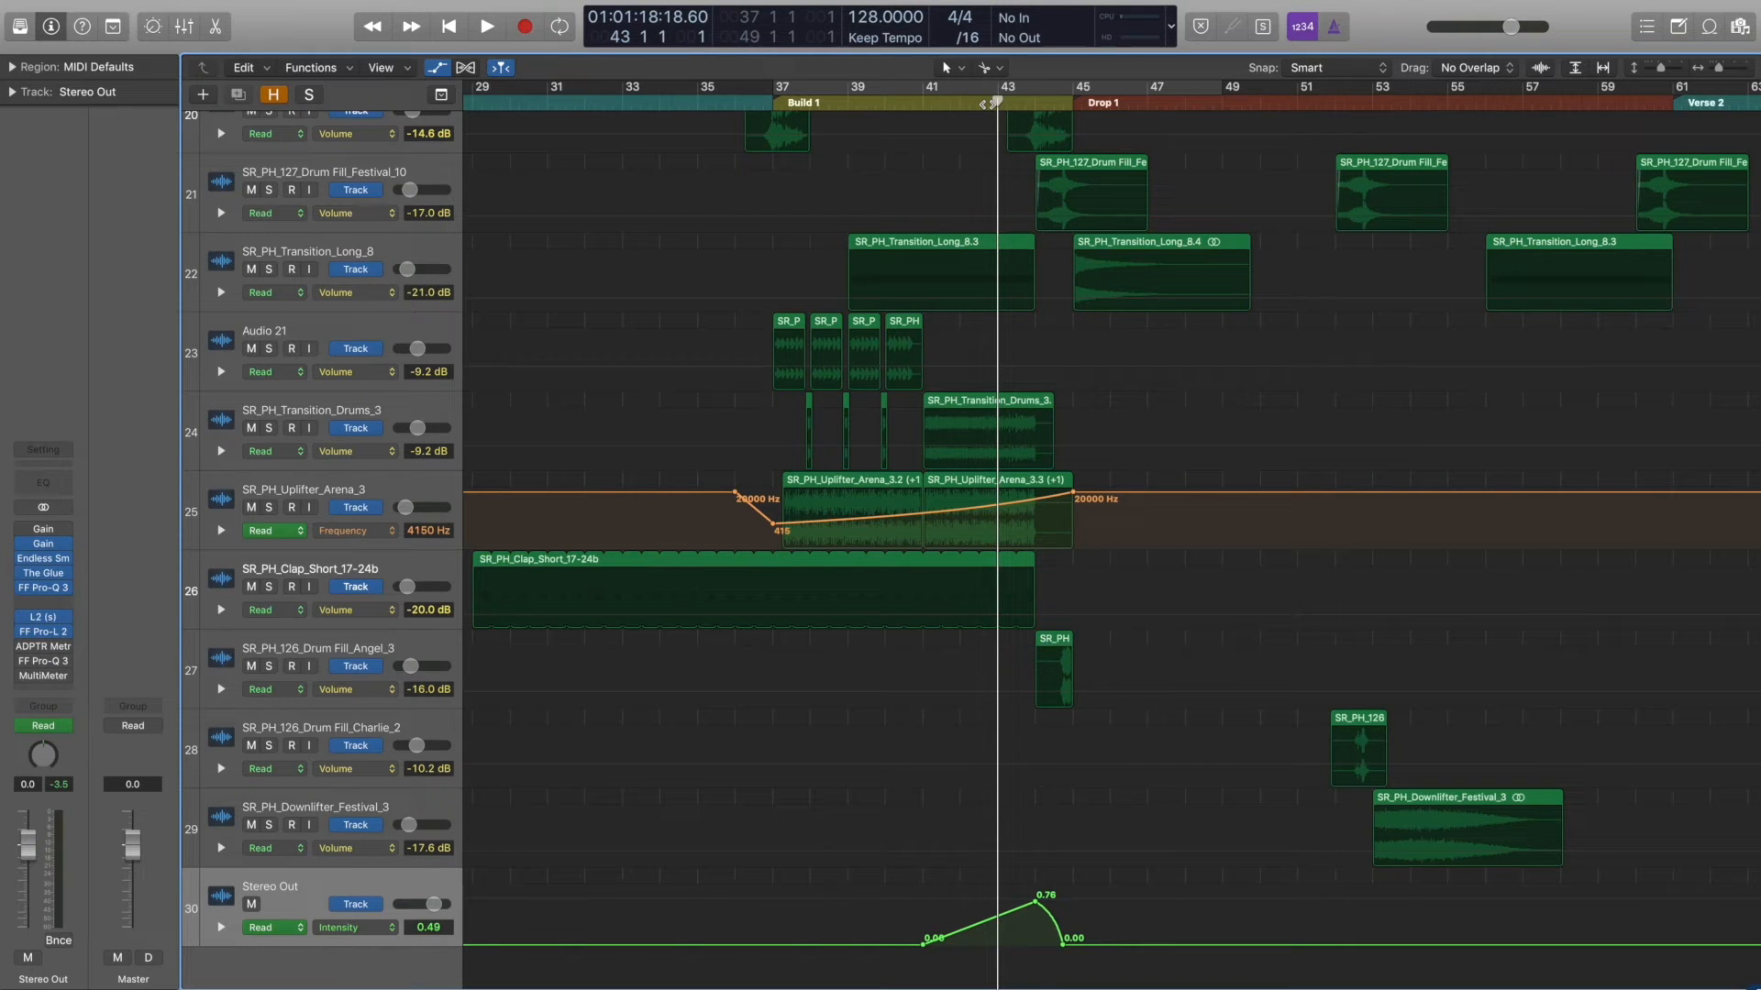
click(486, 26)
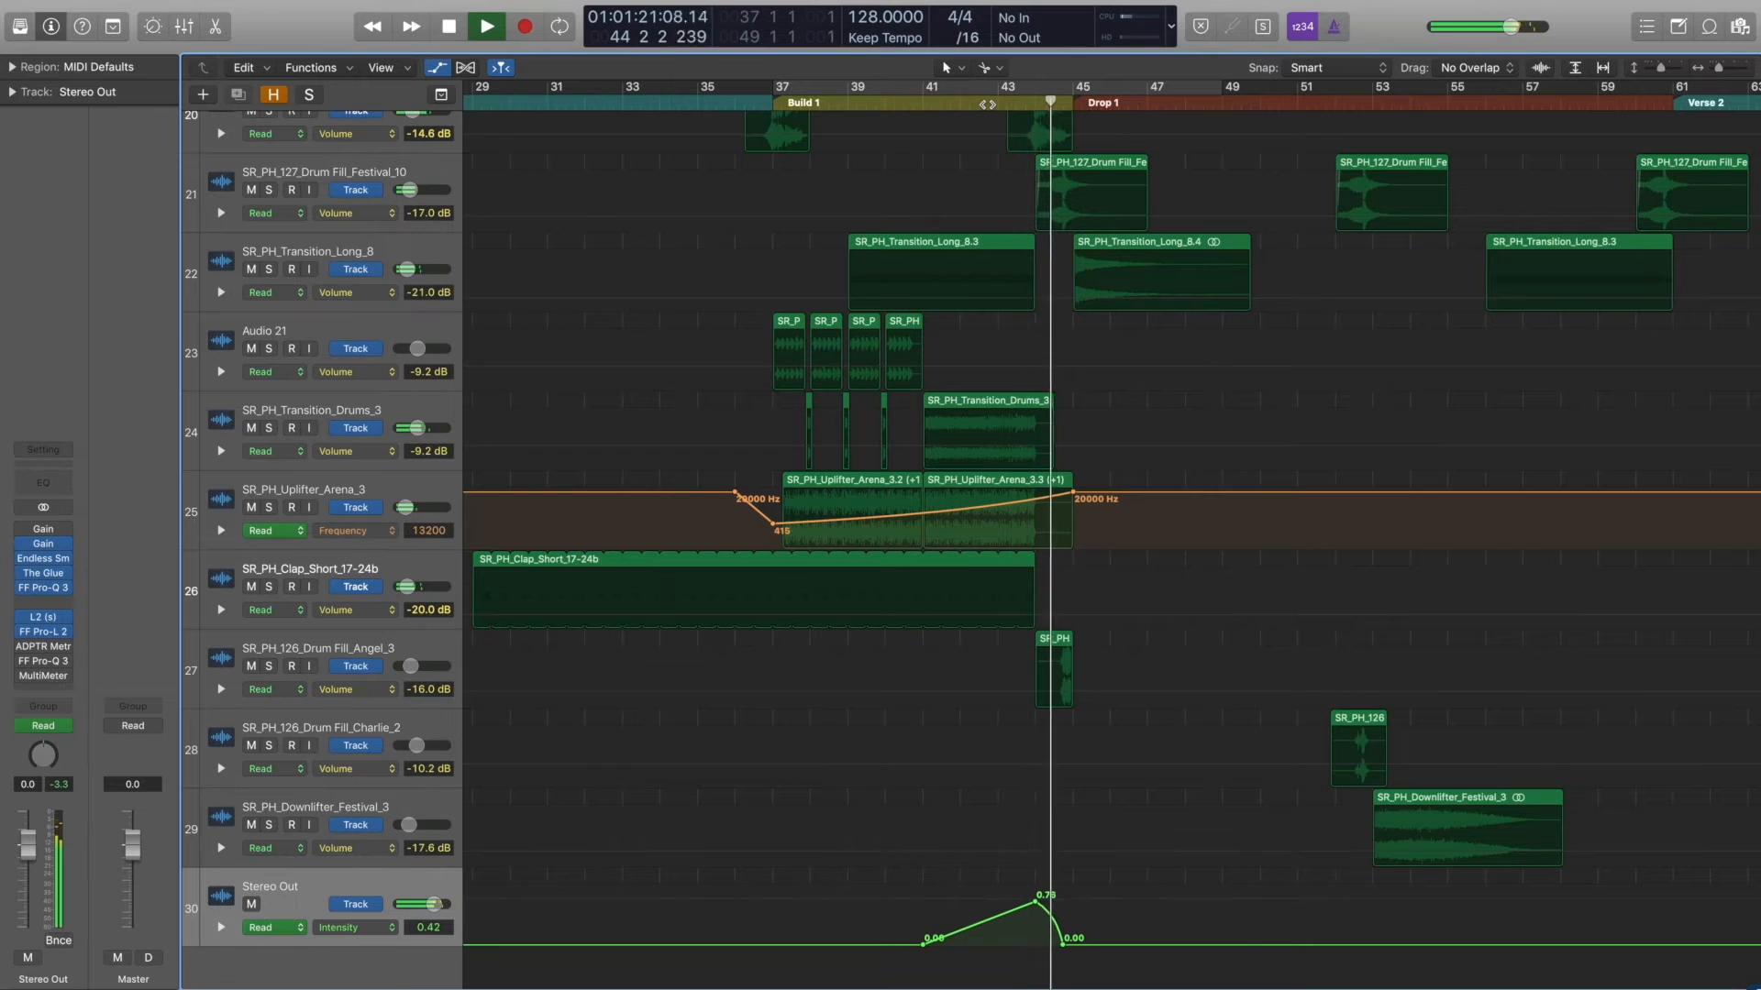
click(486, 25)
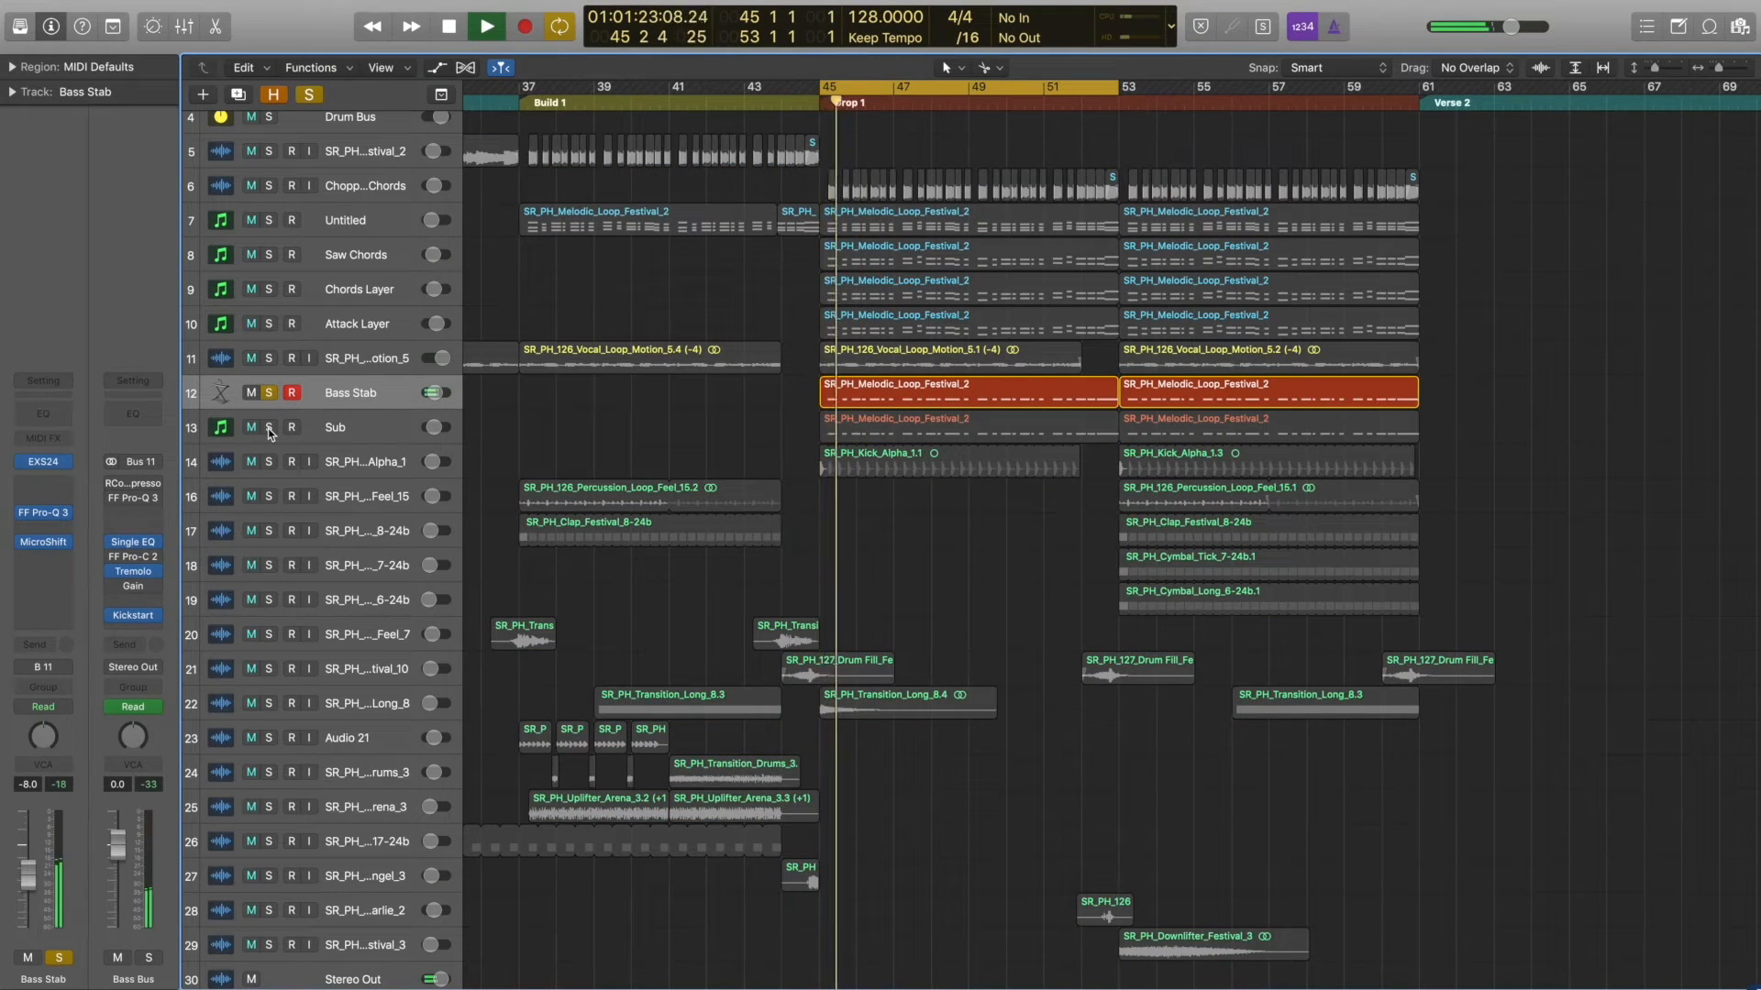
Step: Open the SR_PH_Melodic_Loop_Festival_2 region on Bass Stab in the Piano Roll, showing 27 notes across bars 45–53
double_click(963, 384)
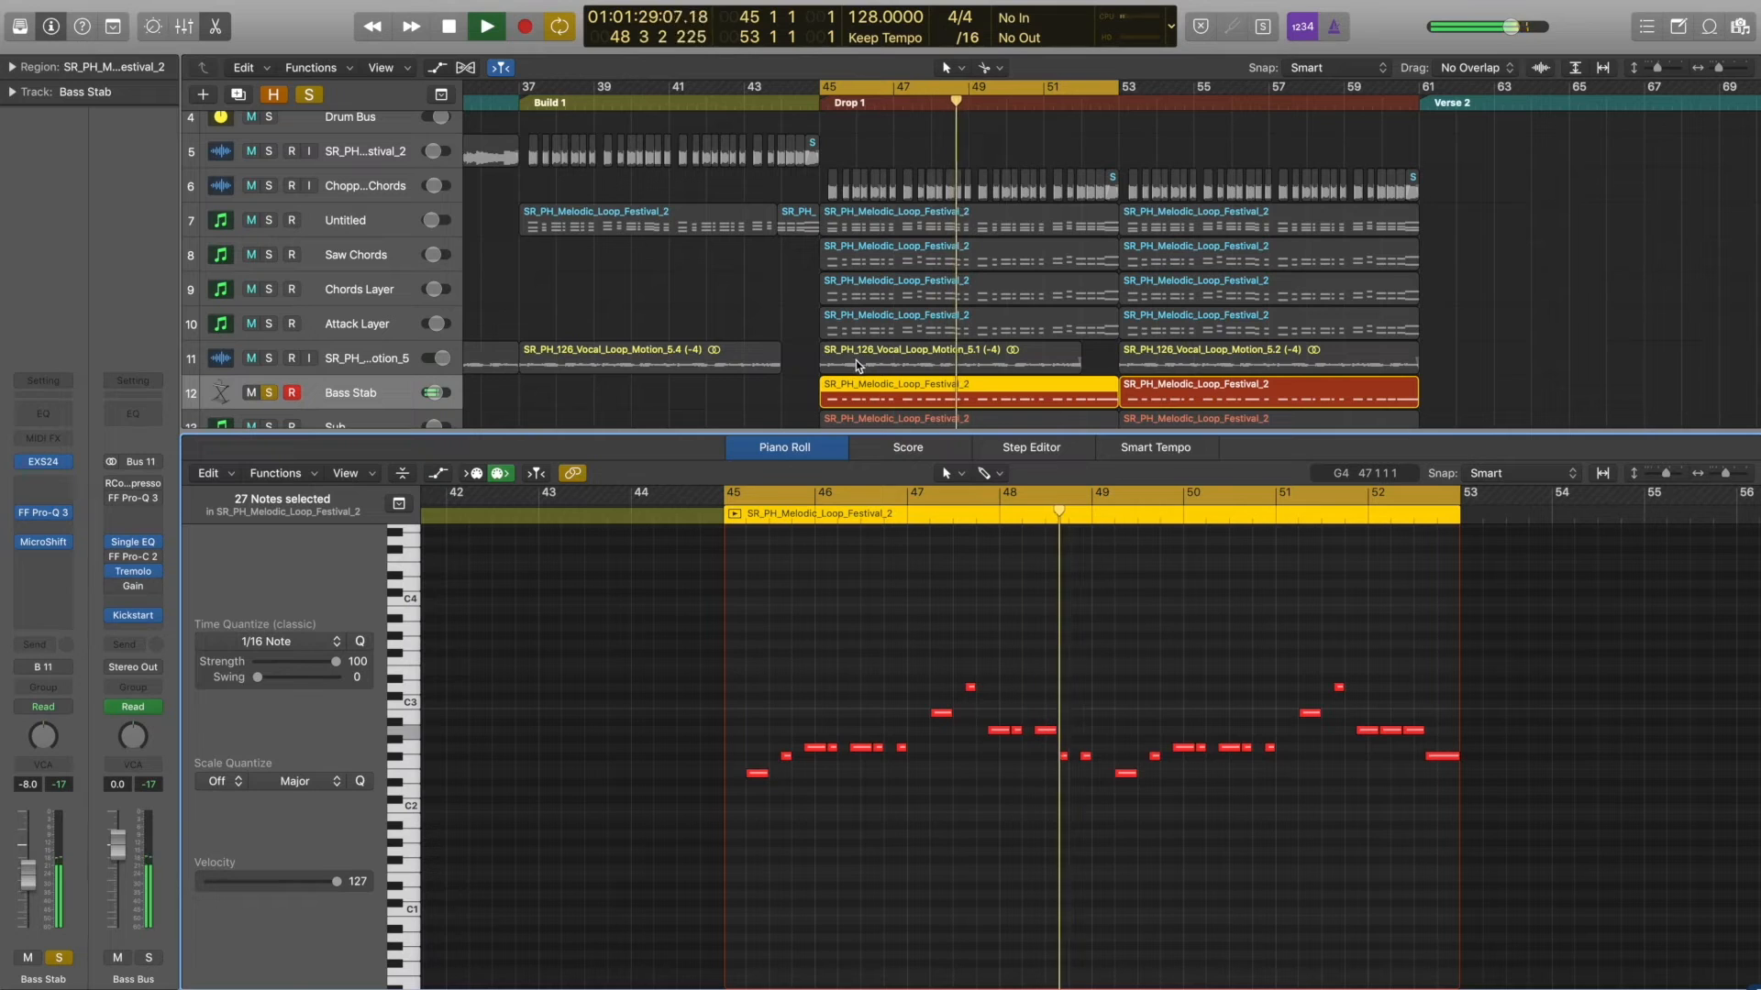
click(486, 24)
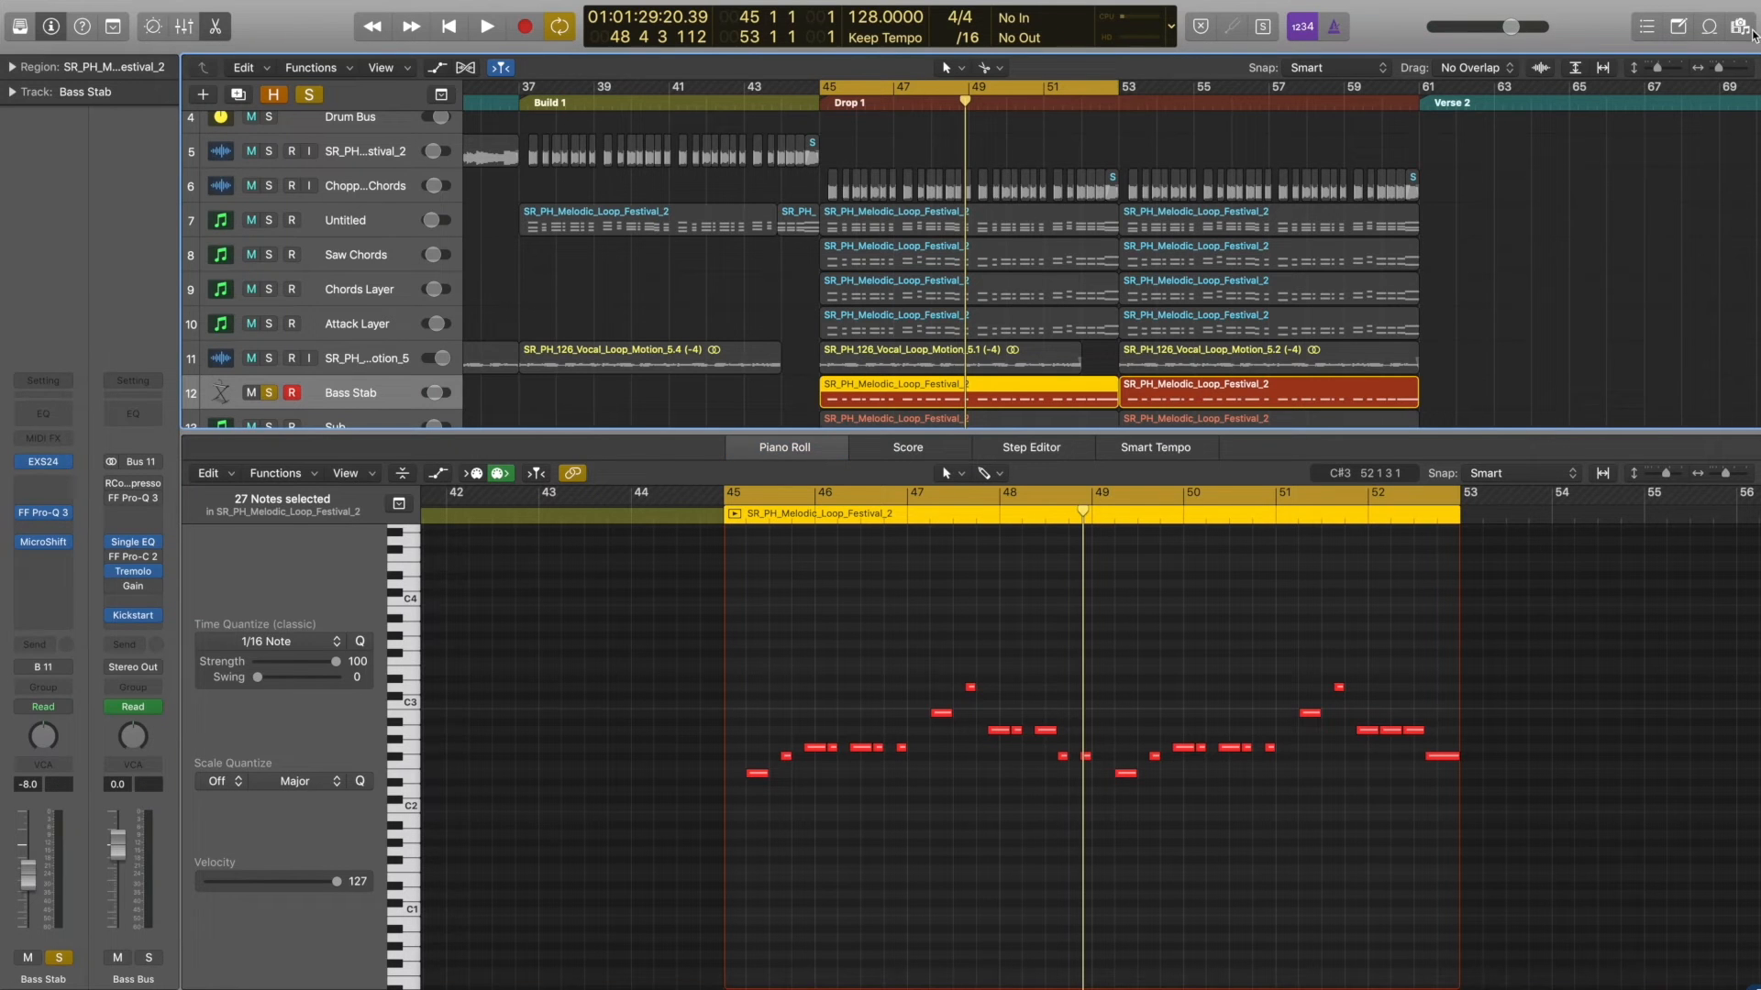
Step: Drag SR_PH_124_Bass Loop_Tough_15 from Loops > Bass Loops onto new tracks at bar 45
click(1738, 26)
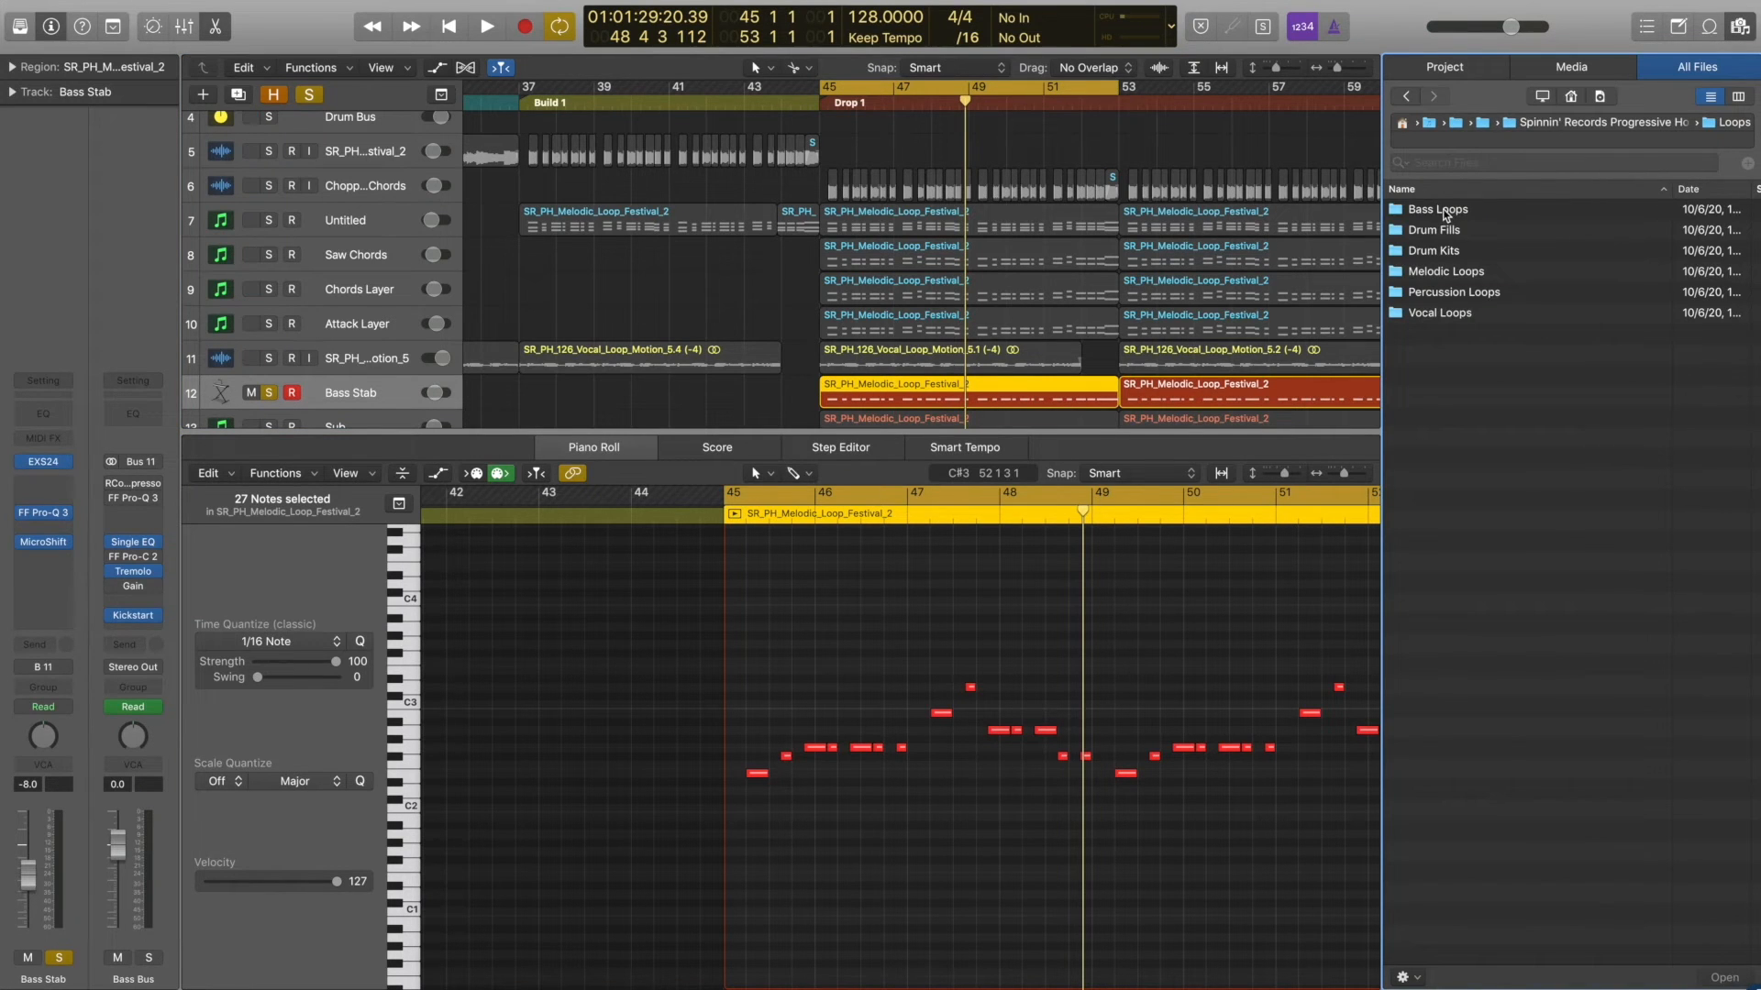
double_click(1438, 209)
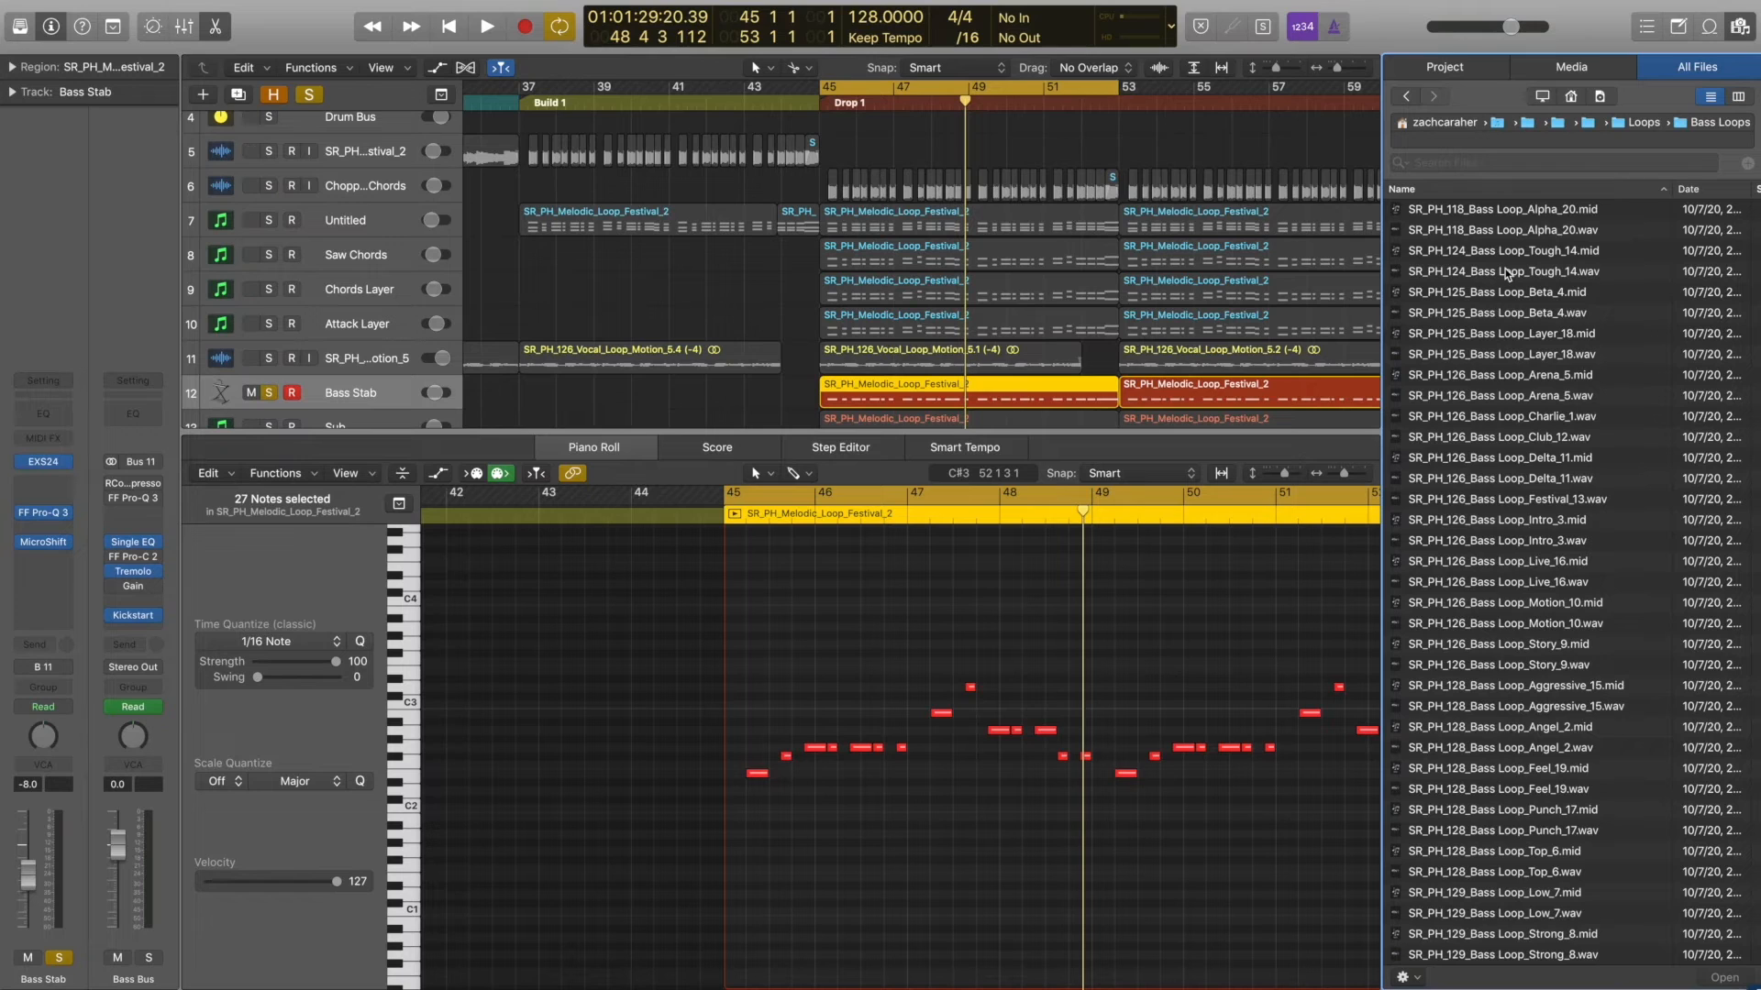
click(1517, 271)
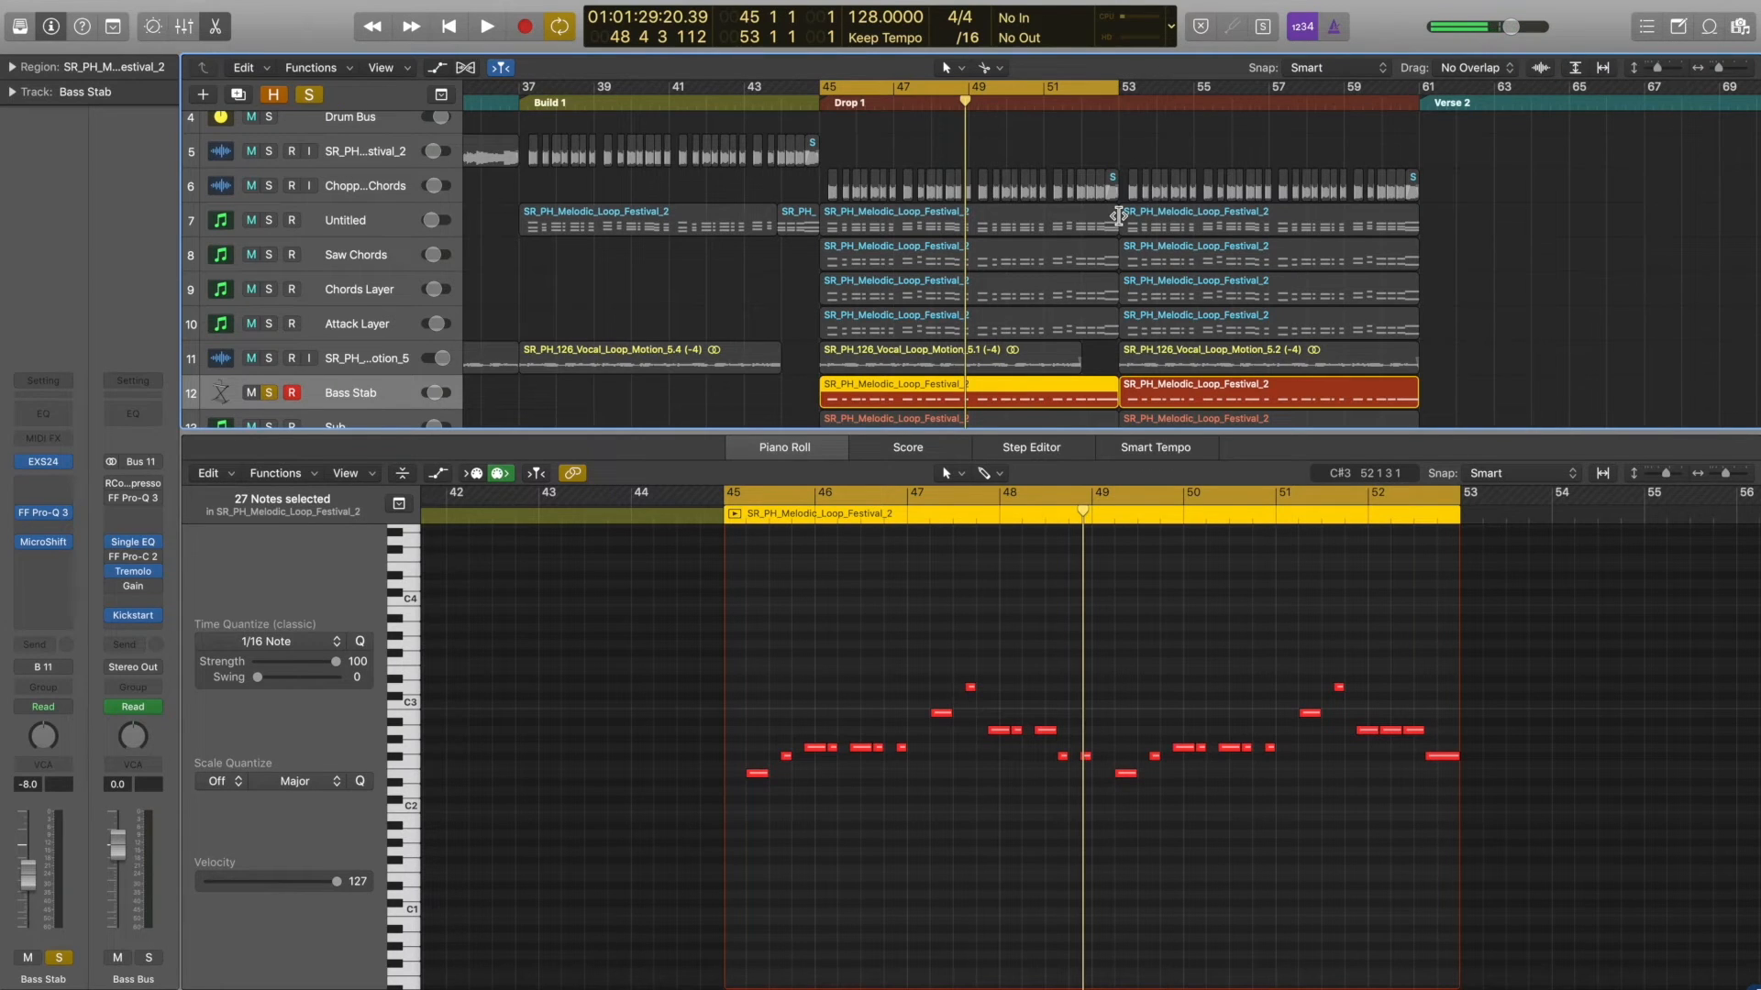
click(785, 447)
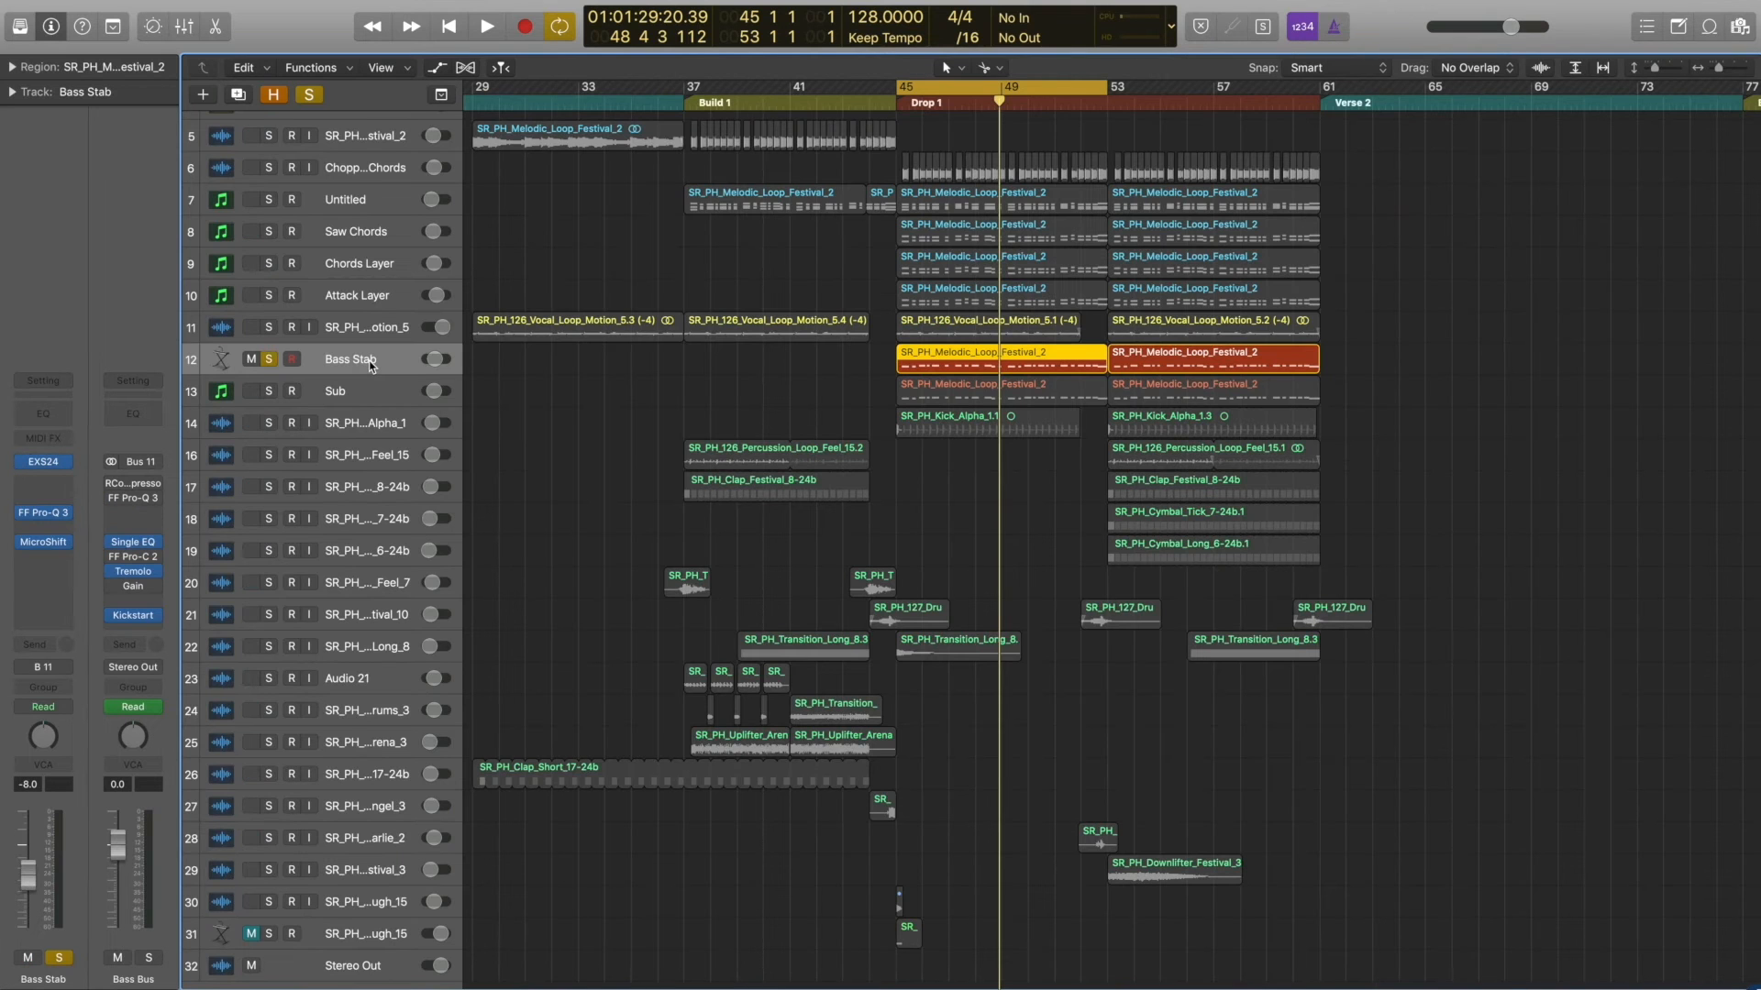
Step: Select Bass Stab and Sub, then bring up Bass Stab's FF Pro-Q 3 and MicroShift insert windows
click(484, 26)
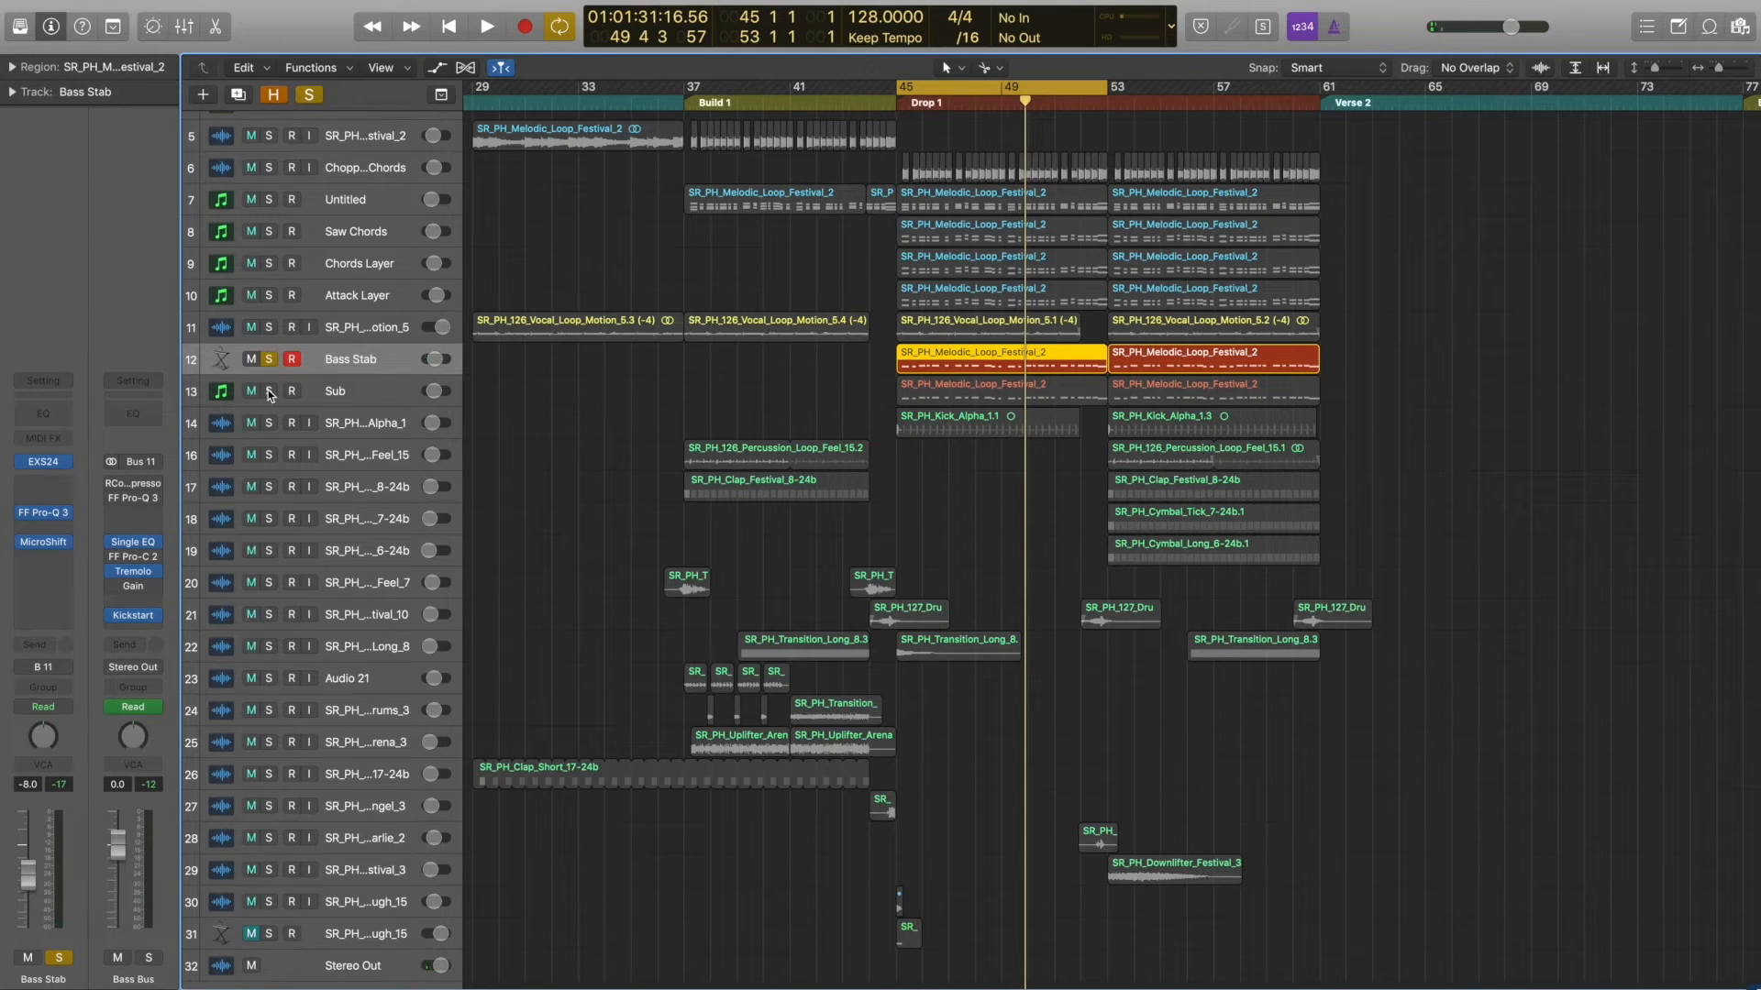
click(486, 25)
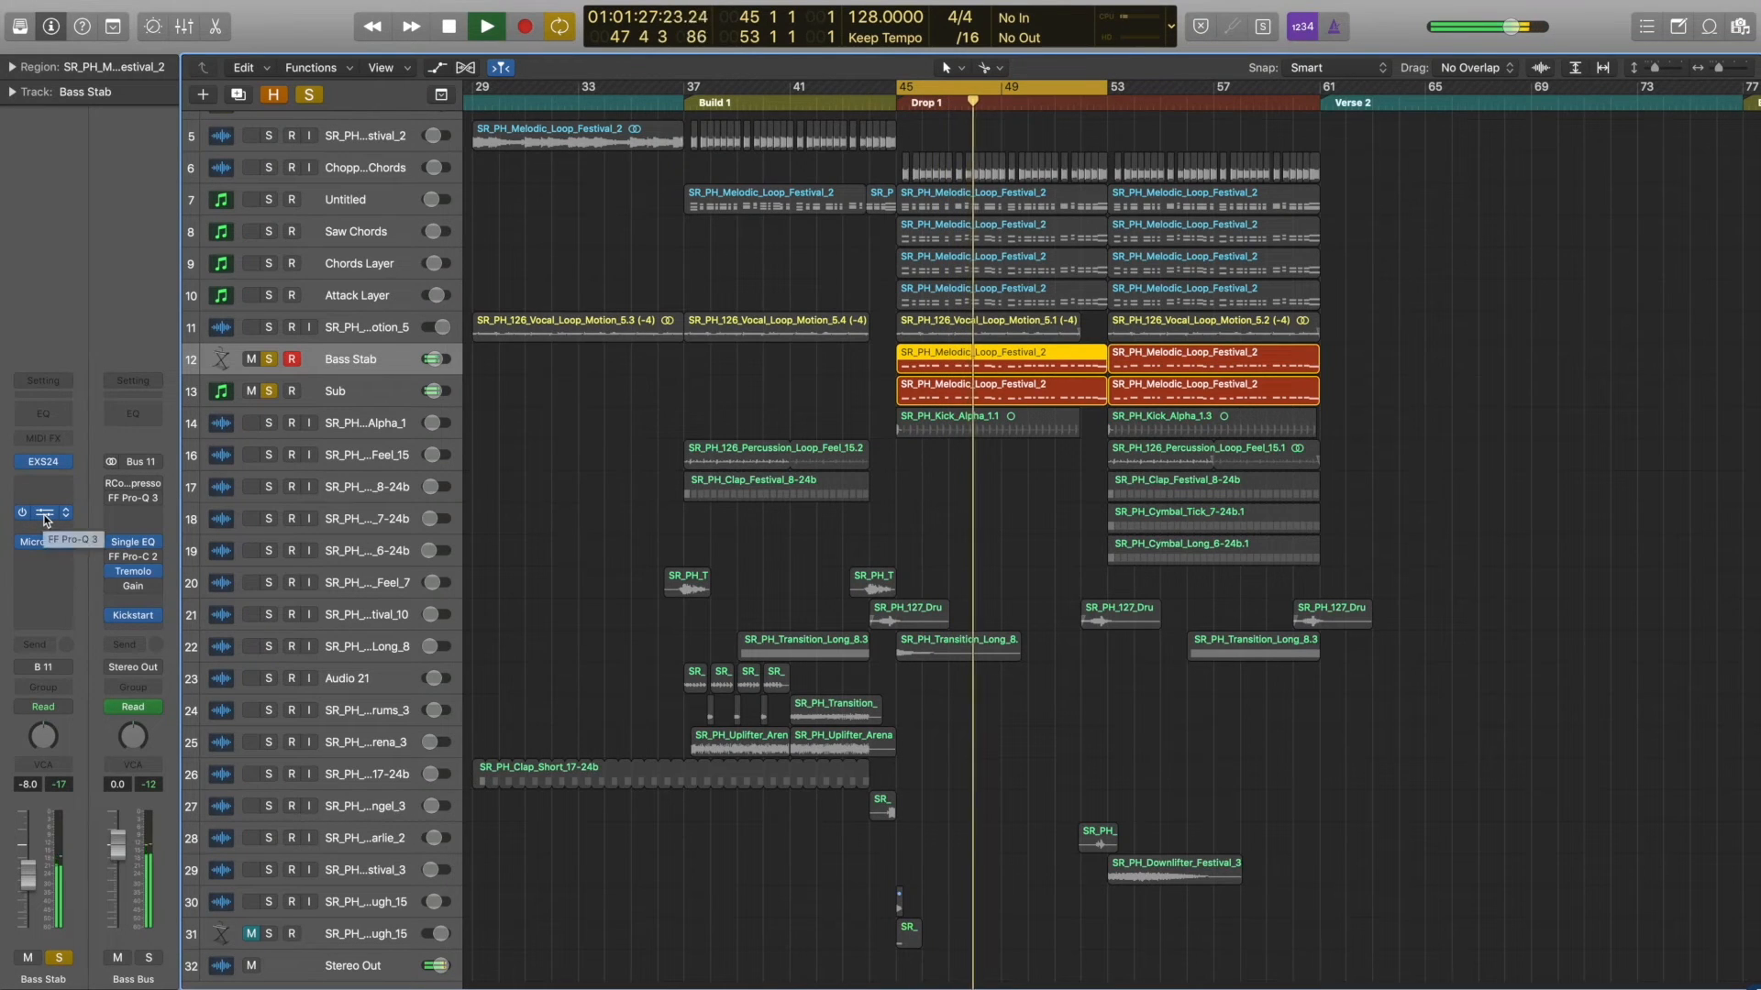
click(486, 26)
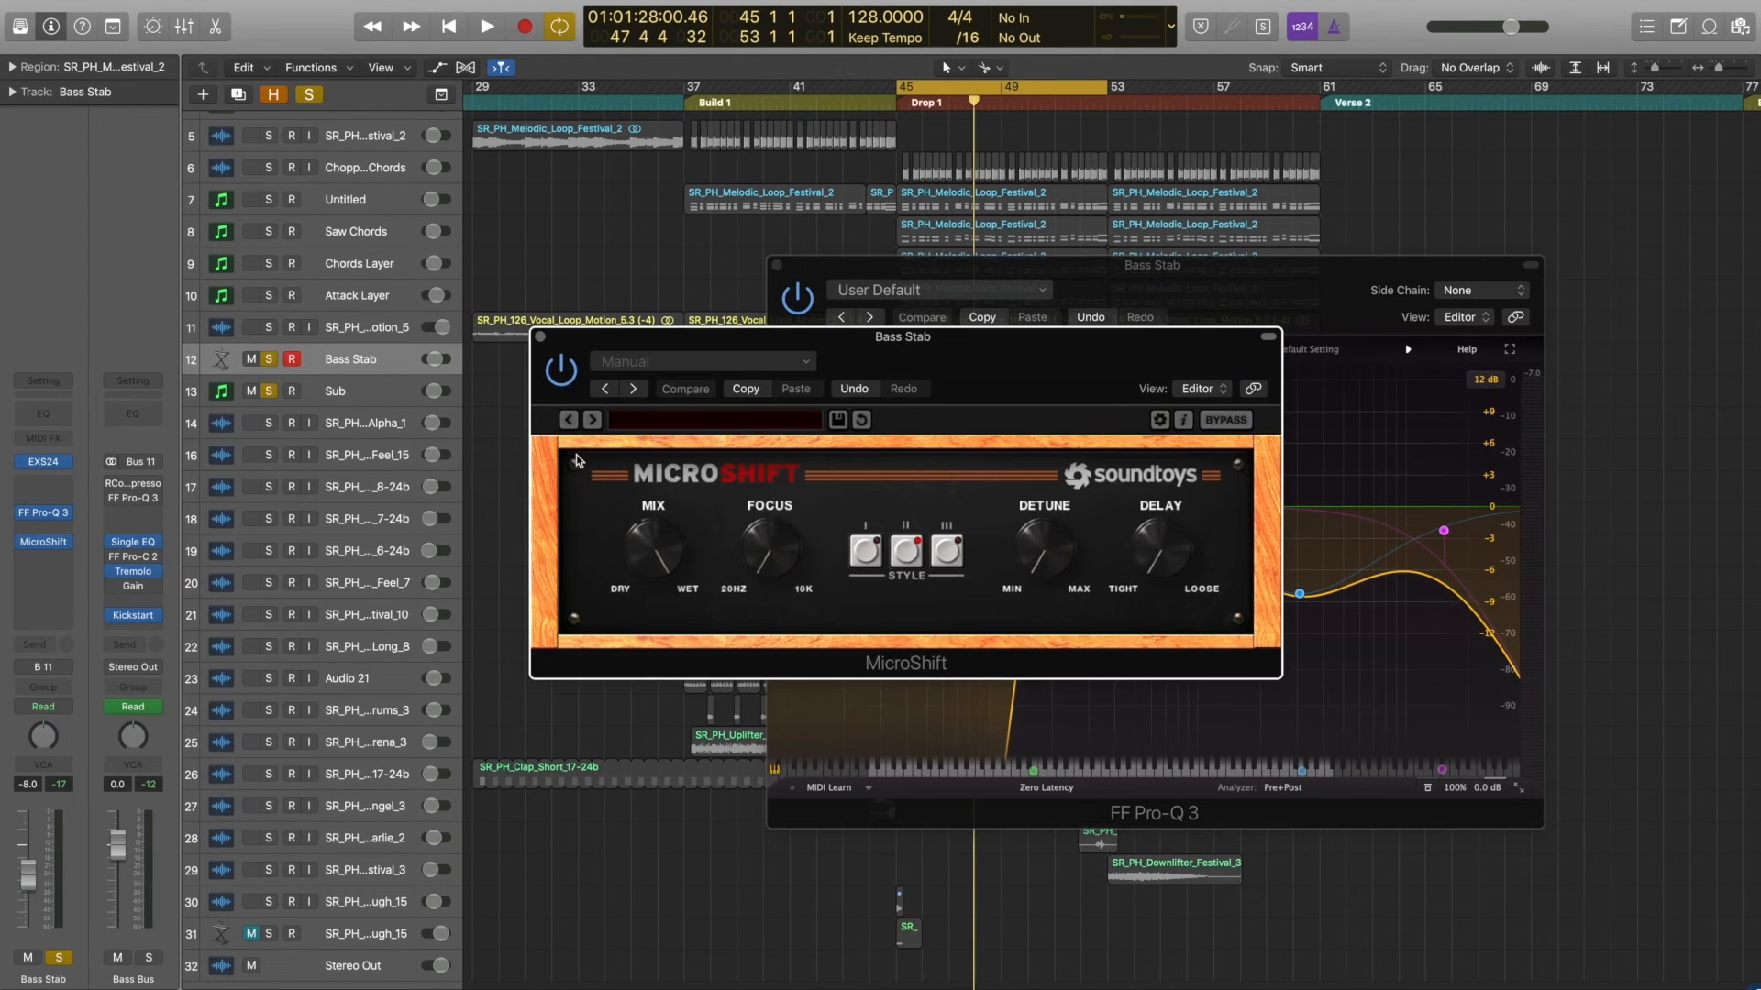
click(486, 26)
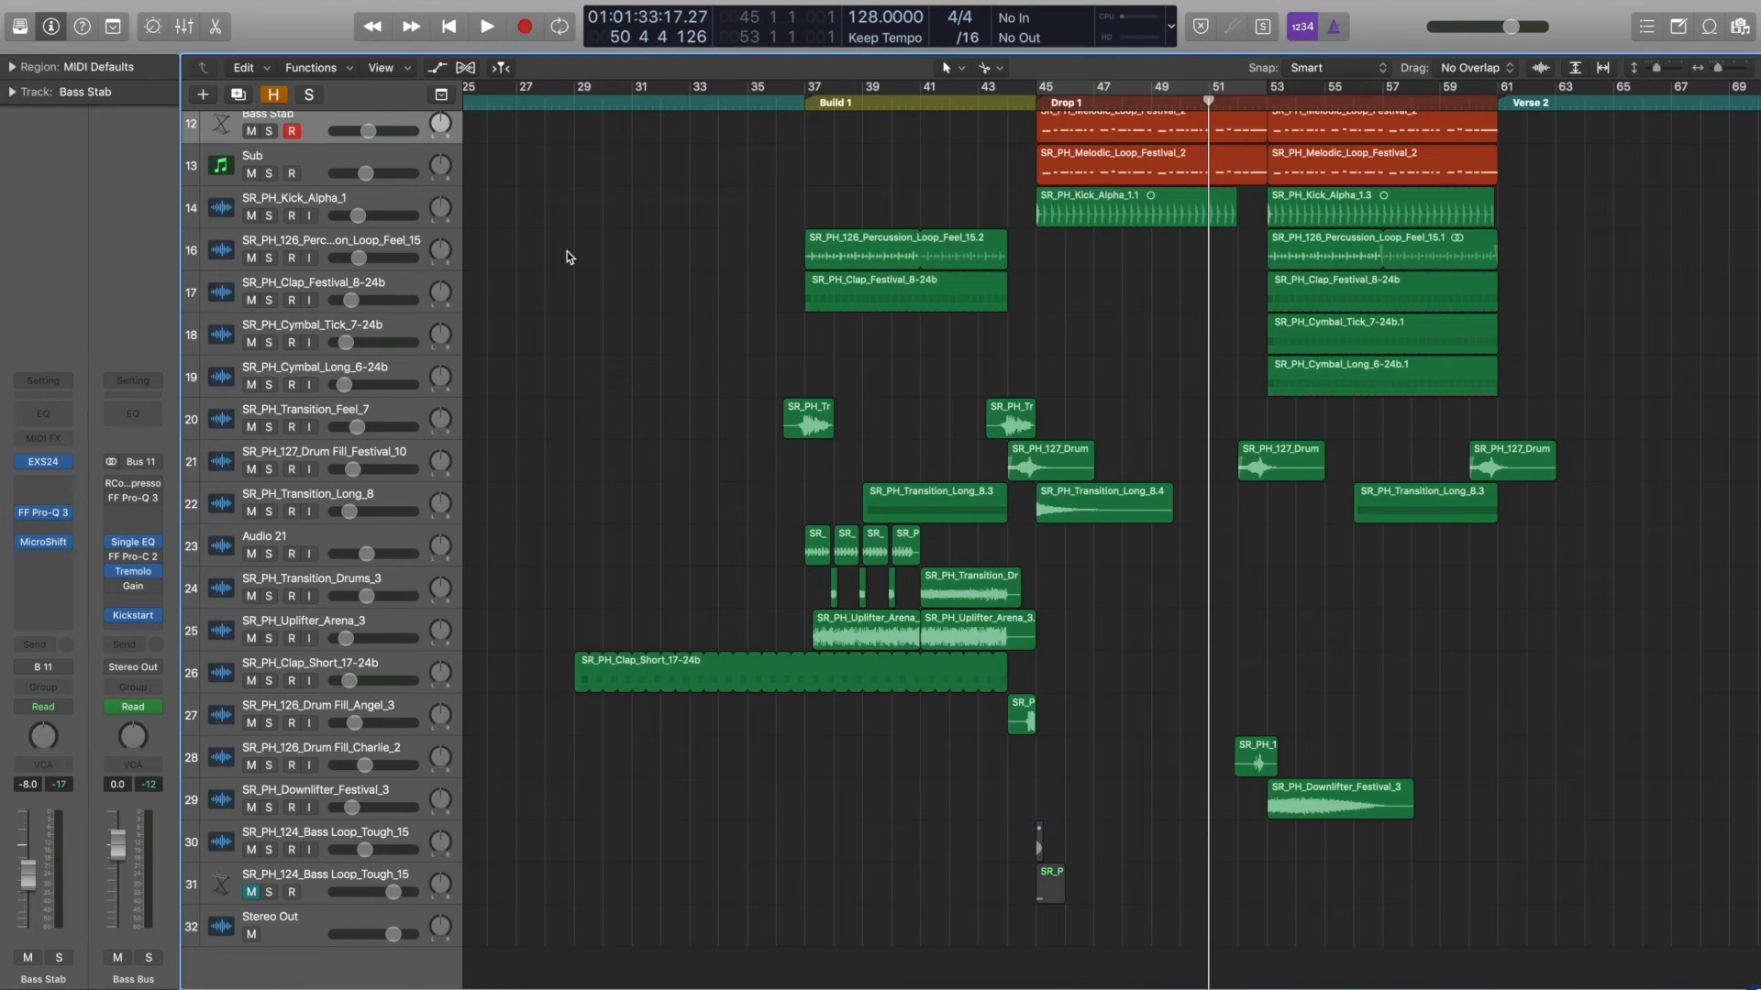
mouse_move(1196, 277)
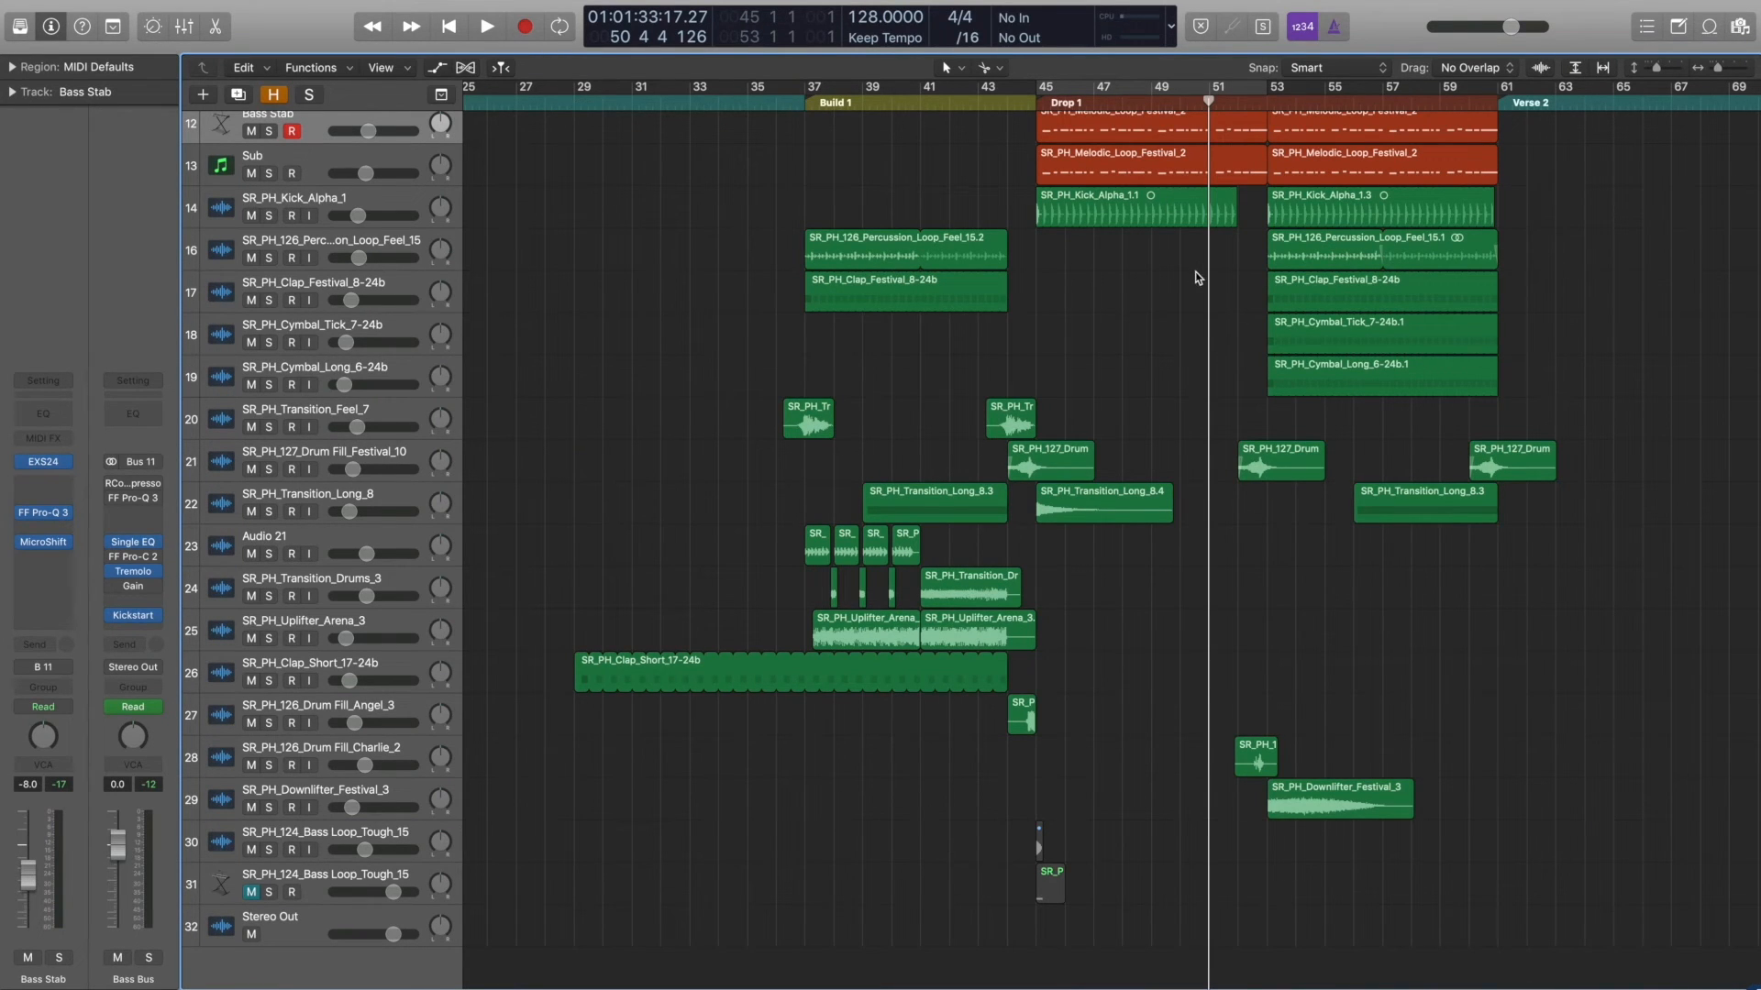
mouse_move(1386, 227)
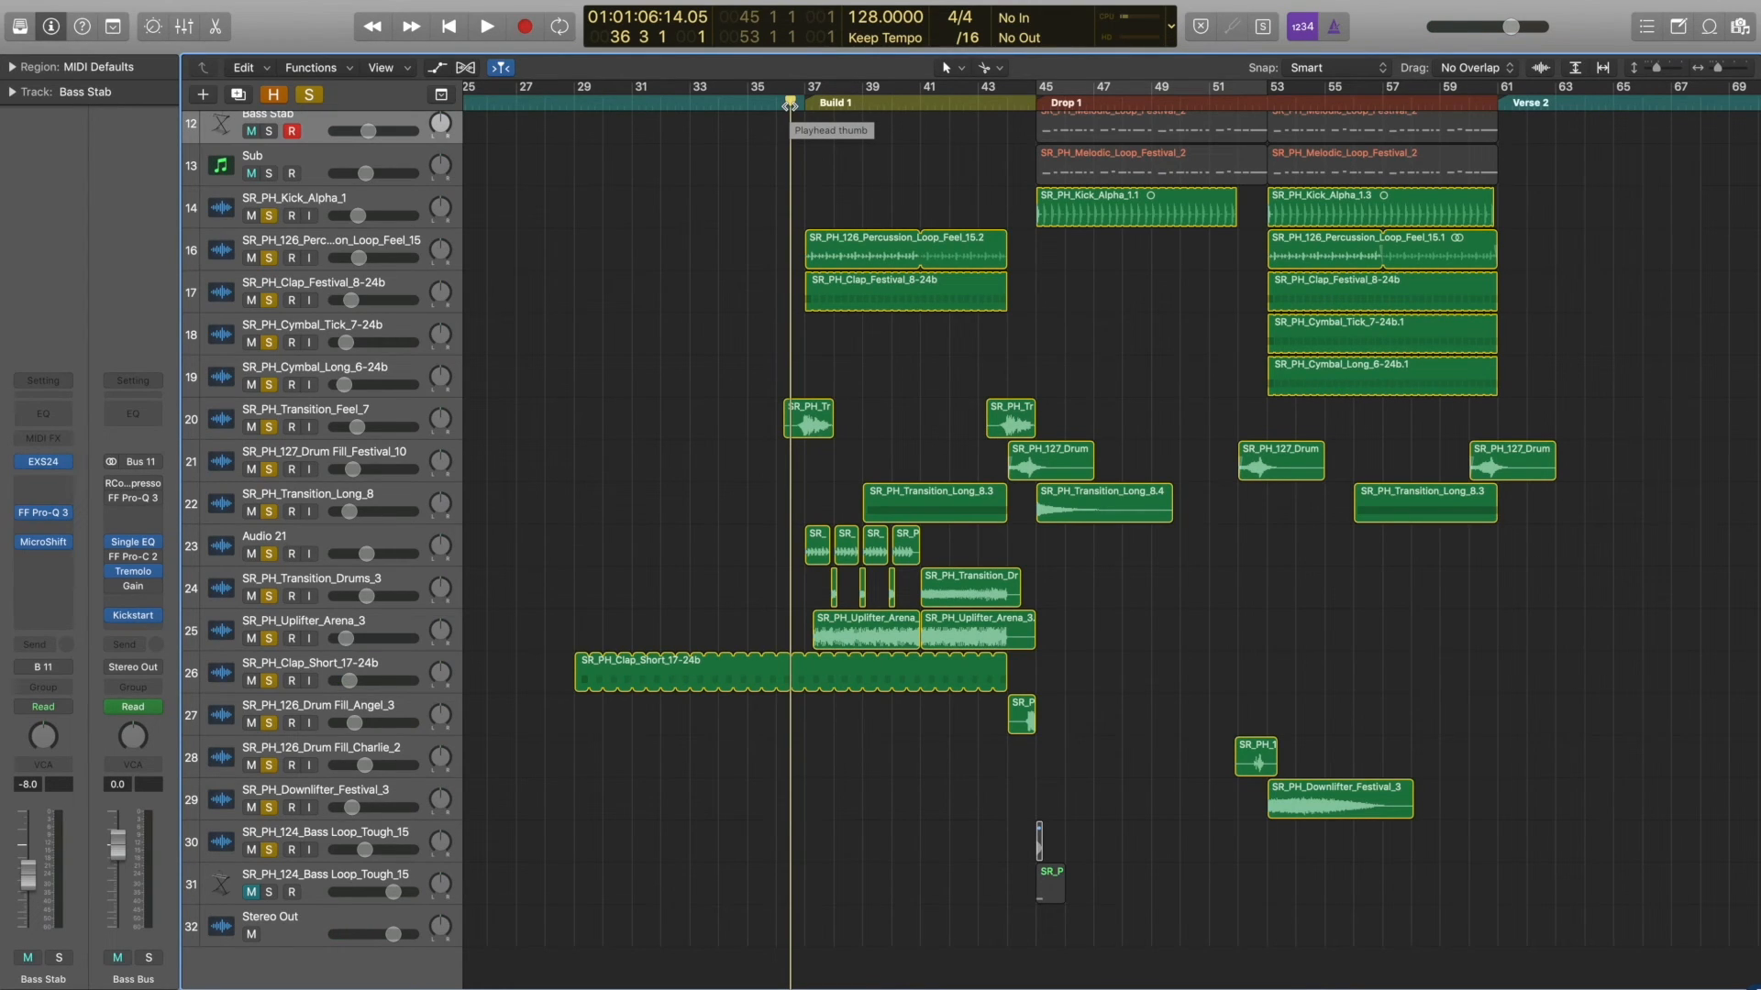
Step: Solo tracks 14–31 from Kick Alpha to the Tough 15 loops with all their regions selected
click(484, 26)
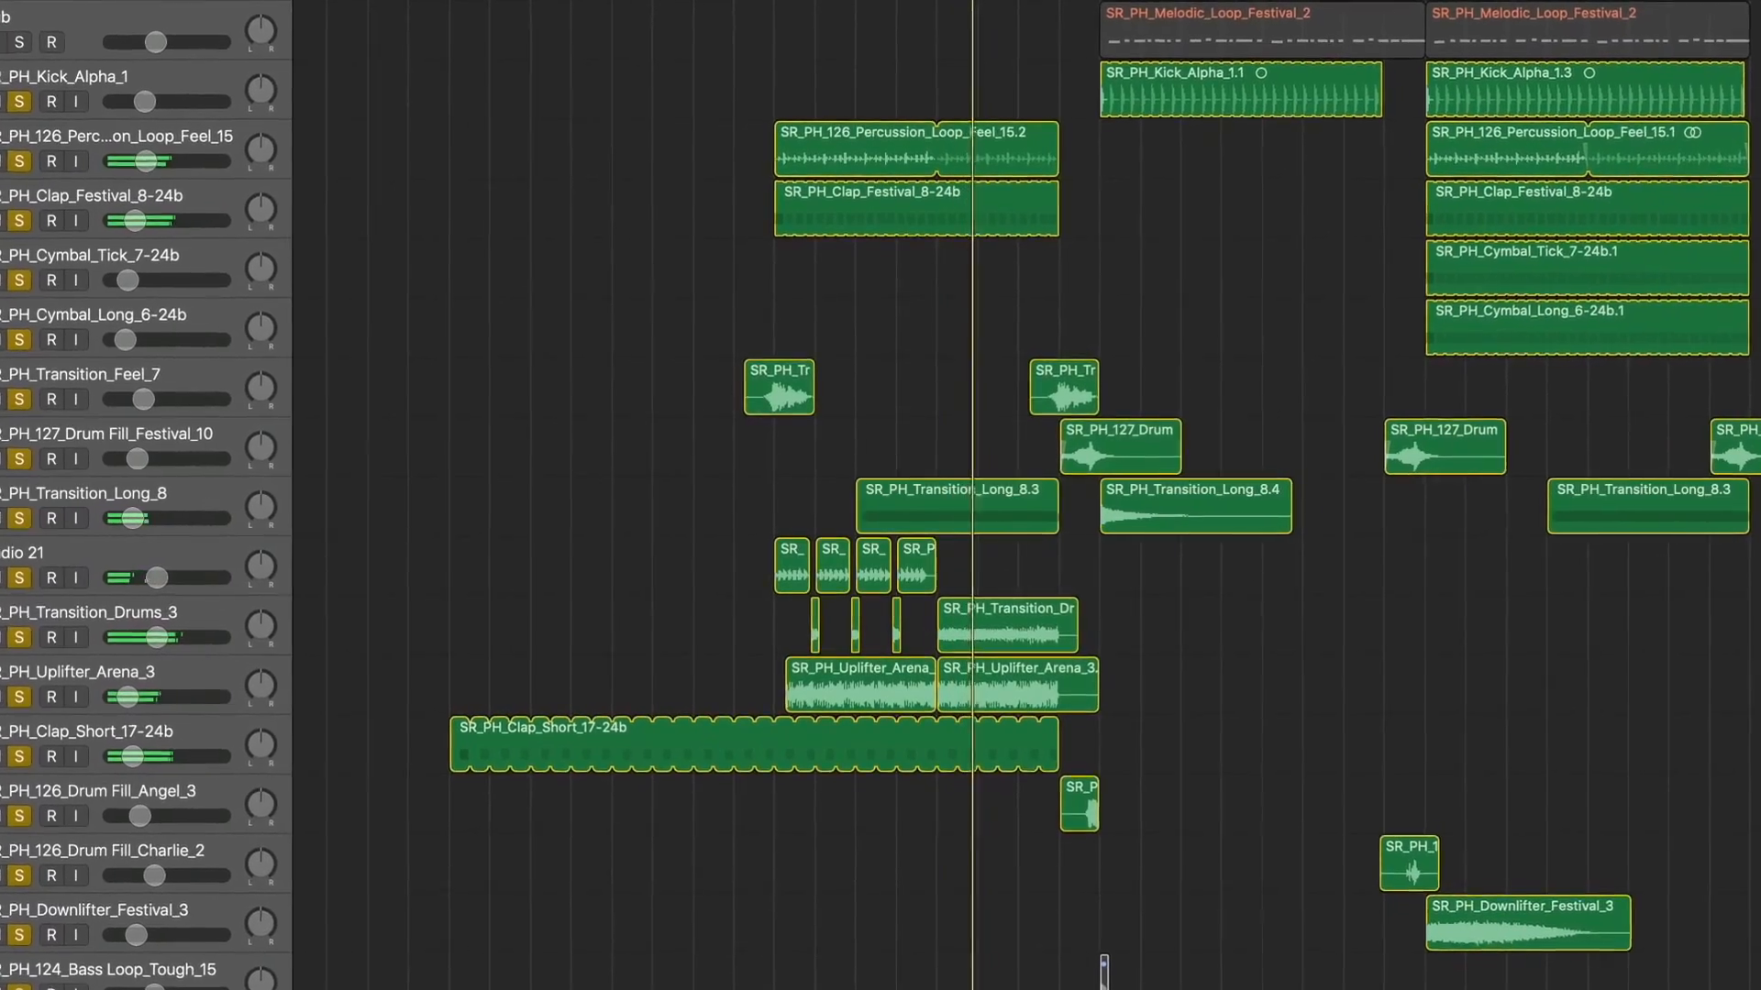
scroll(up, 3)
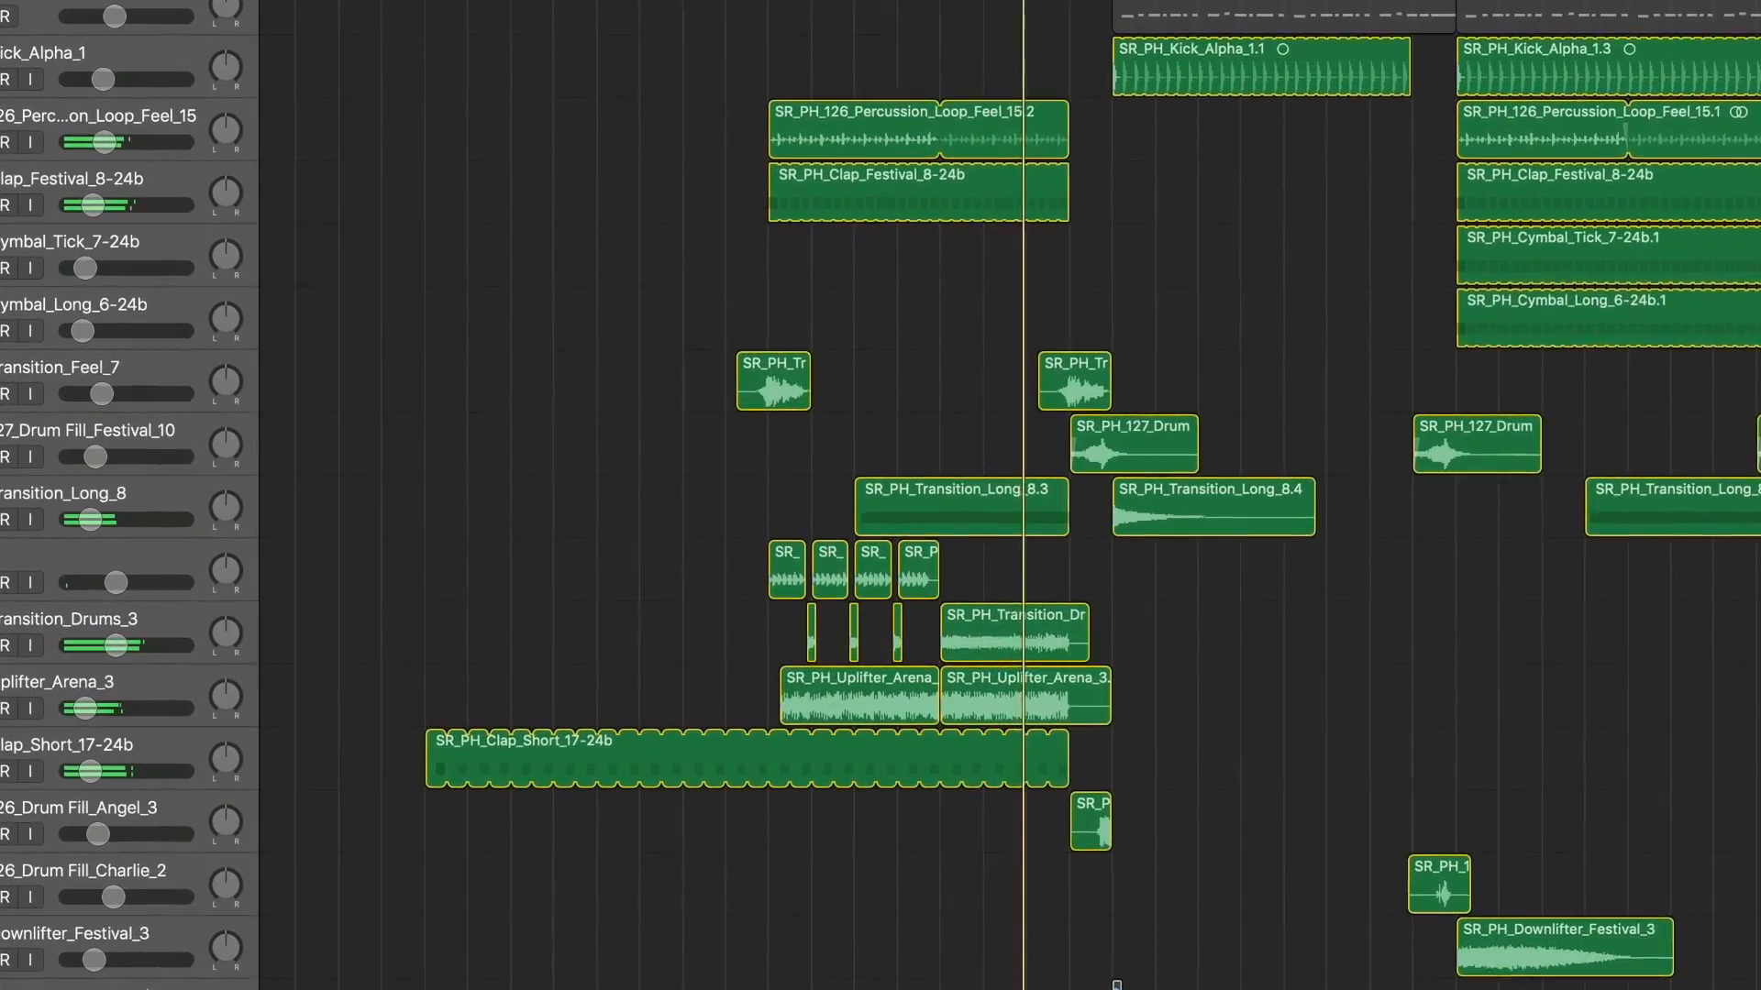
scroll(up, 3)
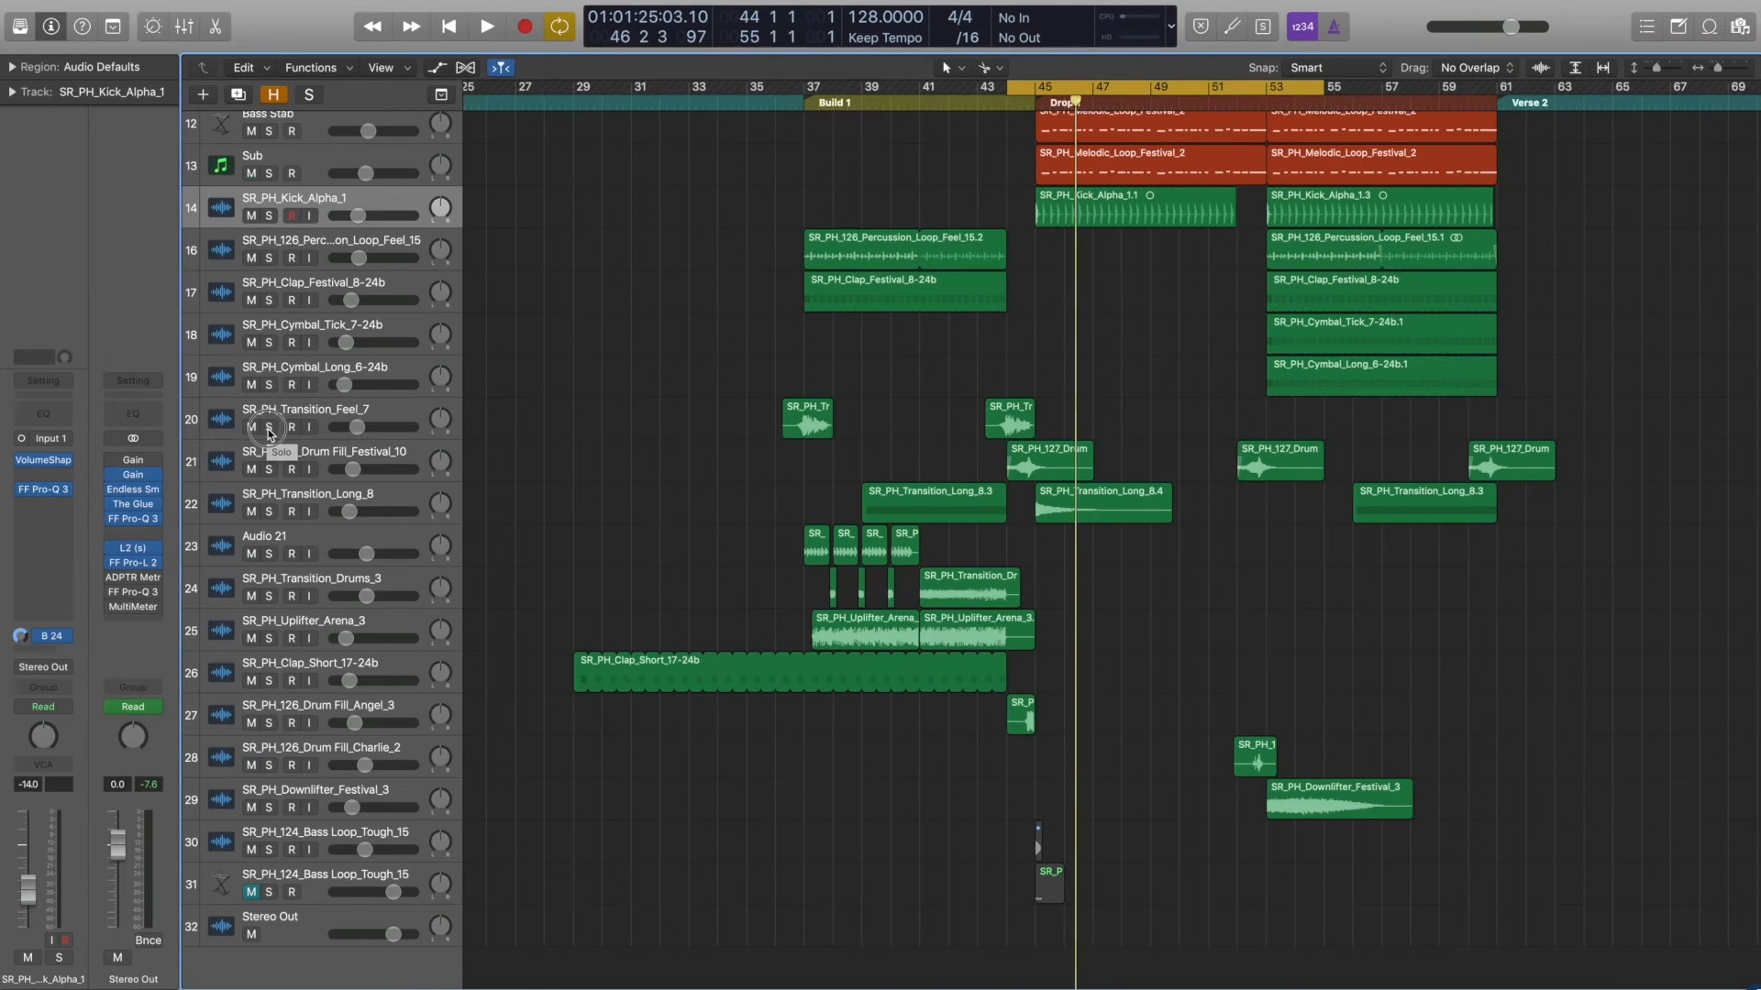
Step: Unsolo those tracks, play the full arrangement from bar 49 through Drop 1, and select the drum regions
click(485, 26)
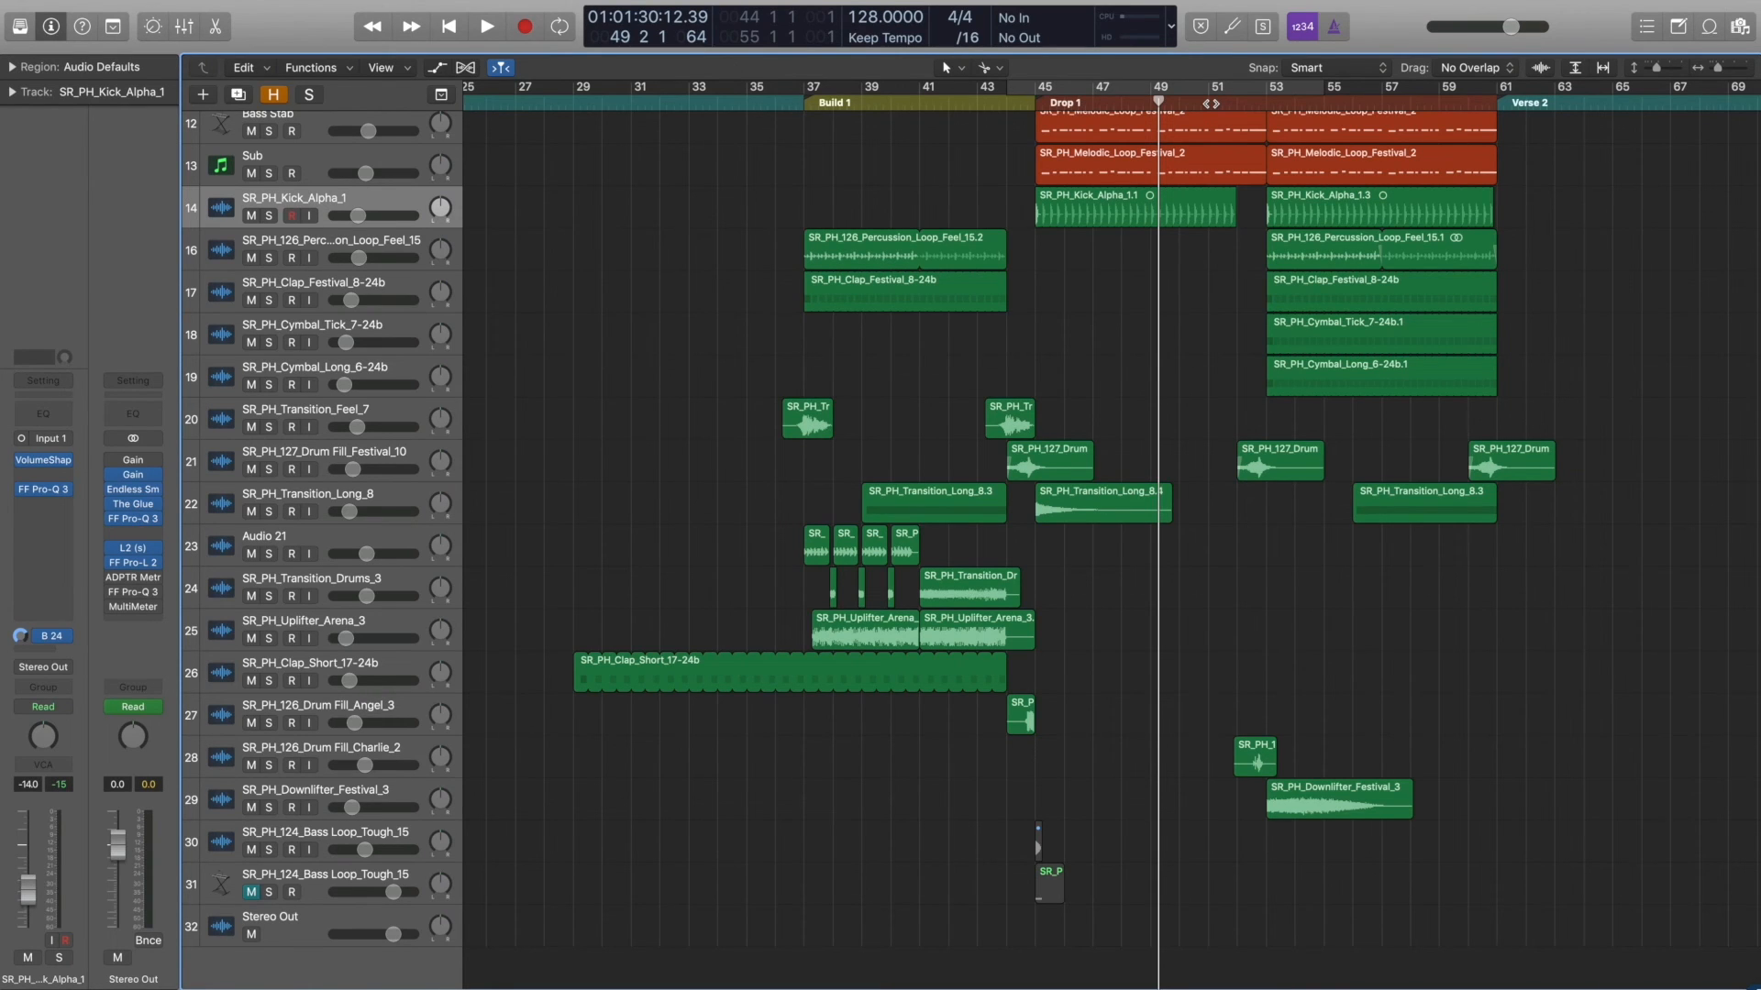
click(484, 26)
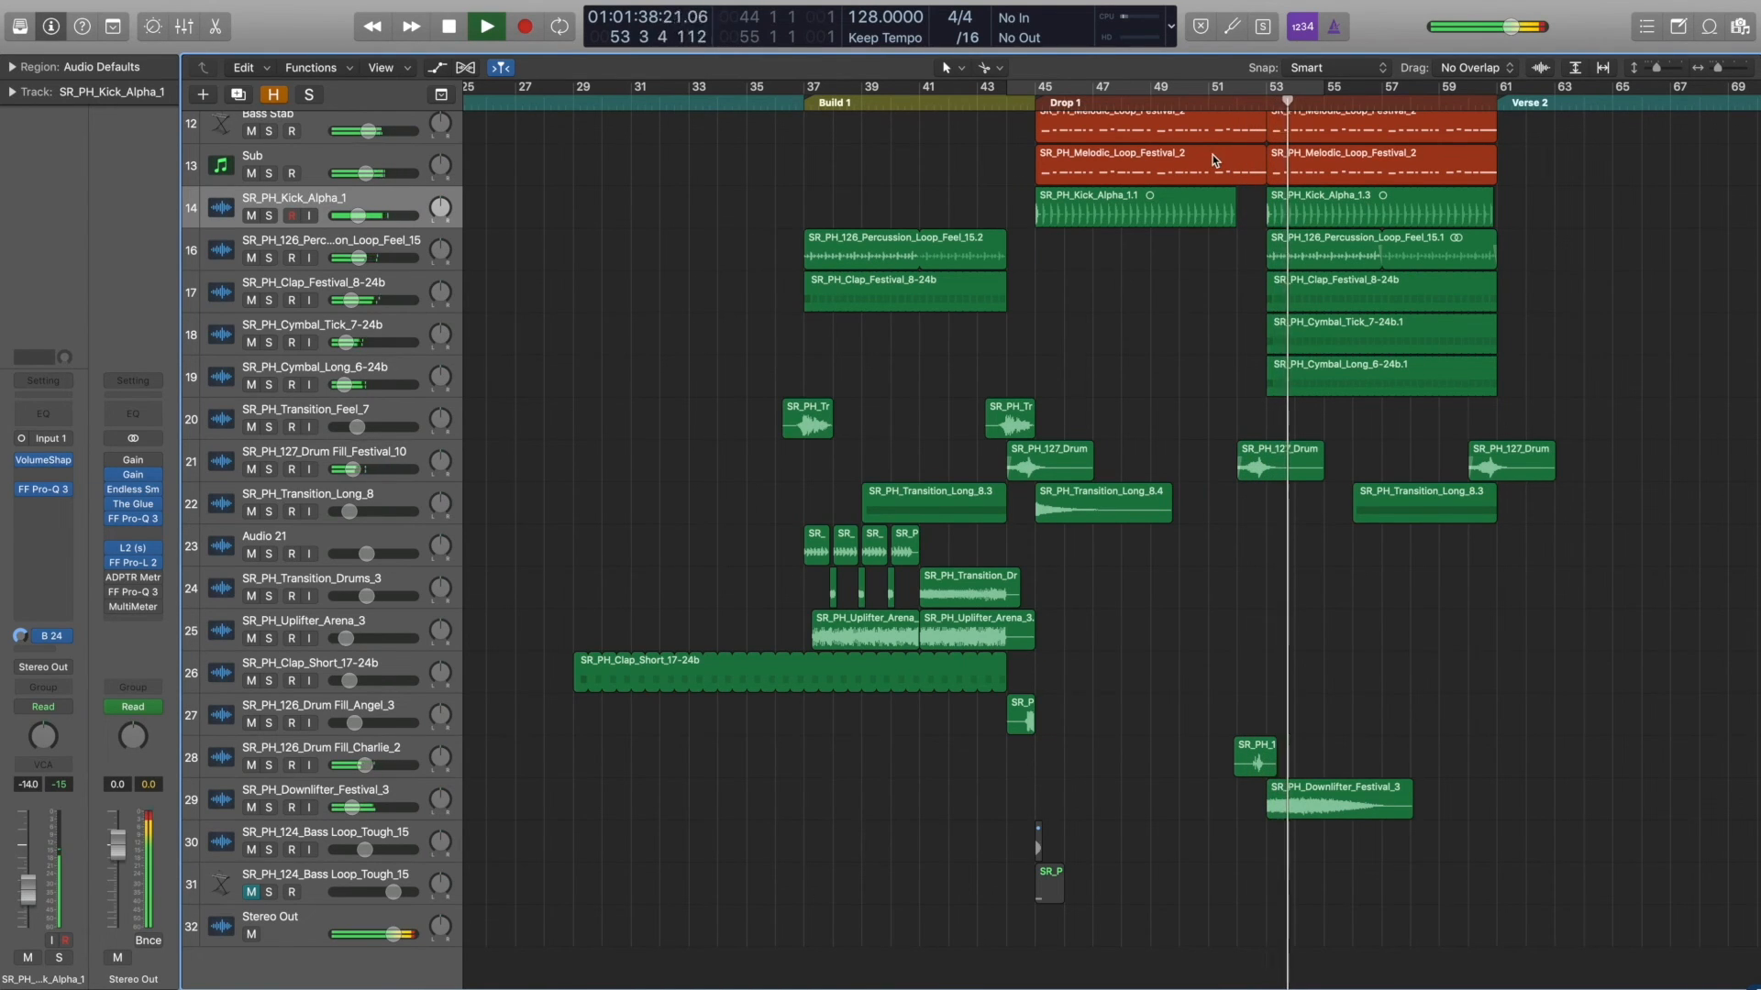
click(484, 25)
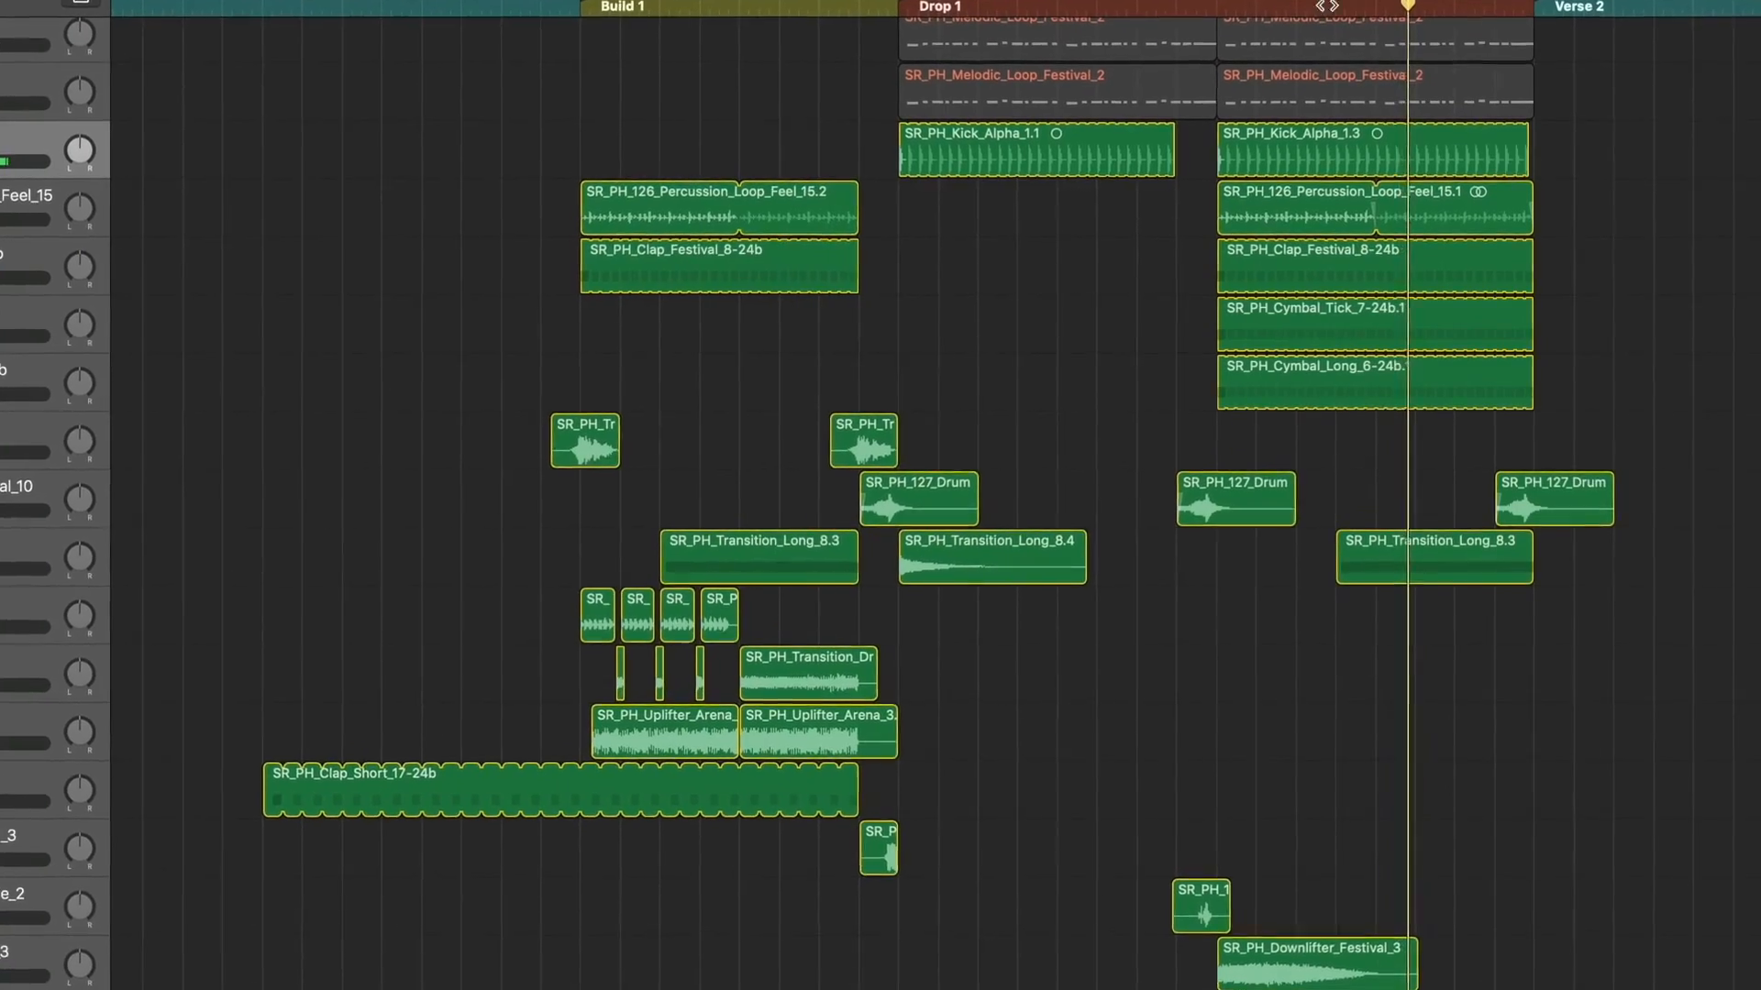
scroll(down, 3)
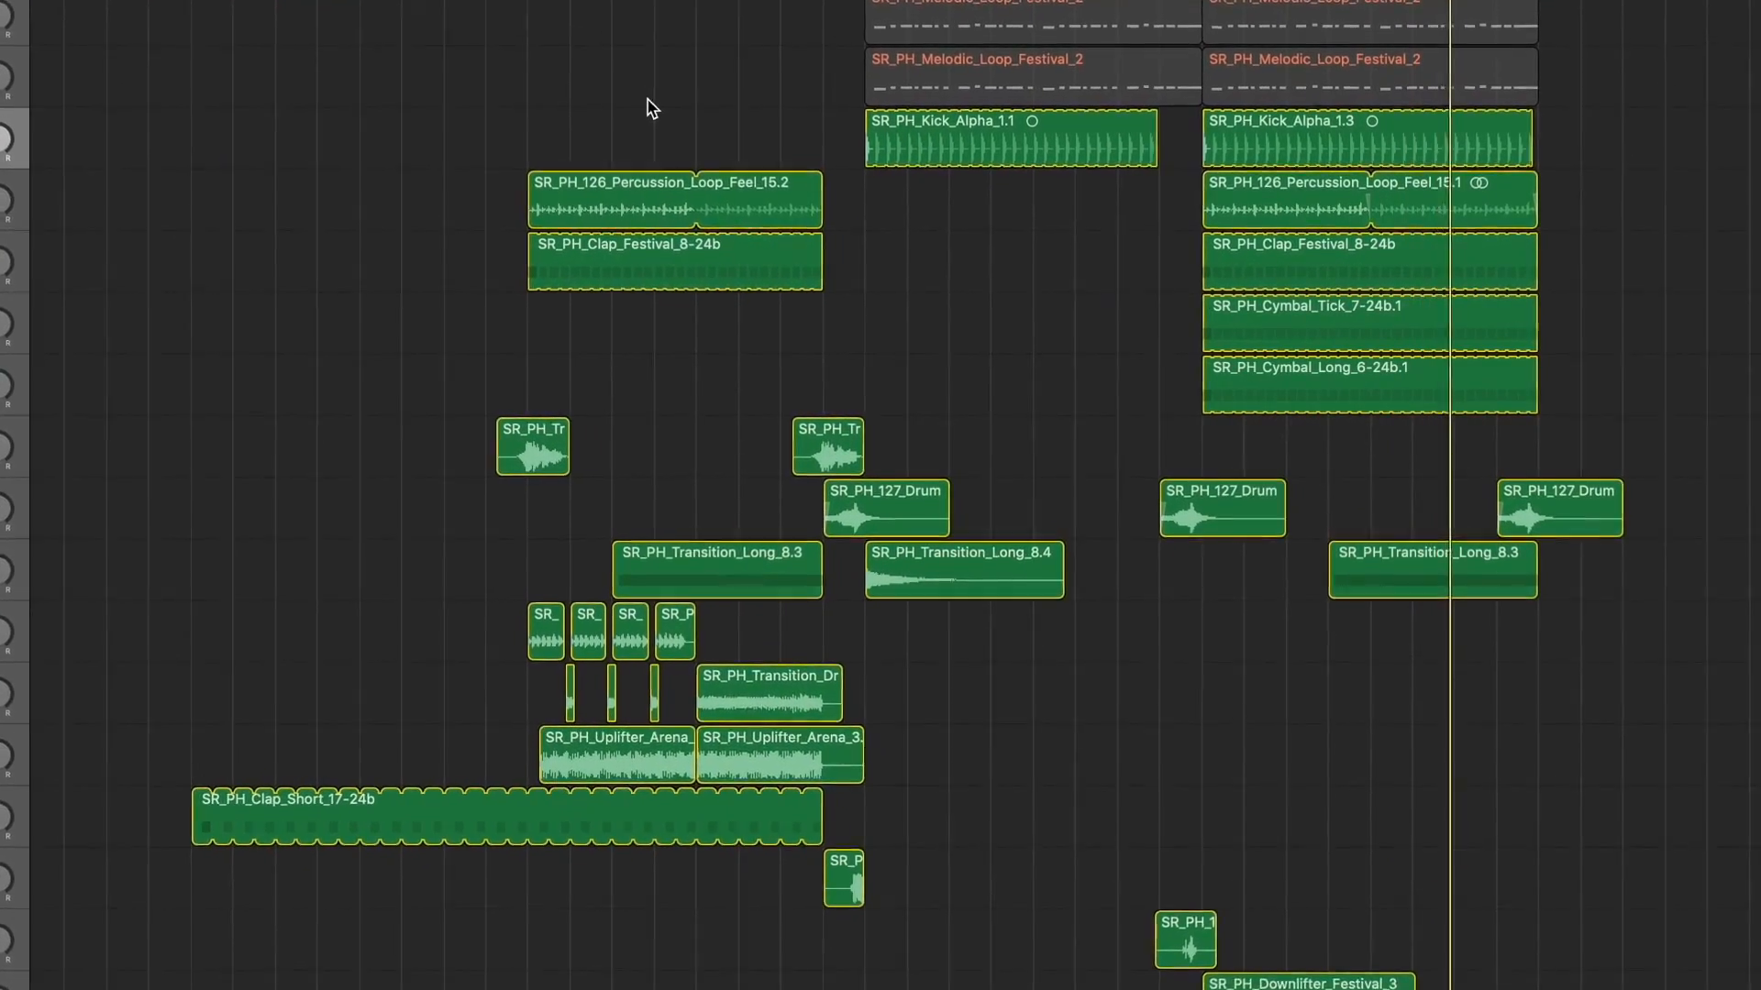
scroll(up, 3)
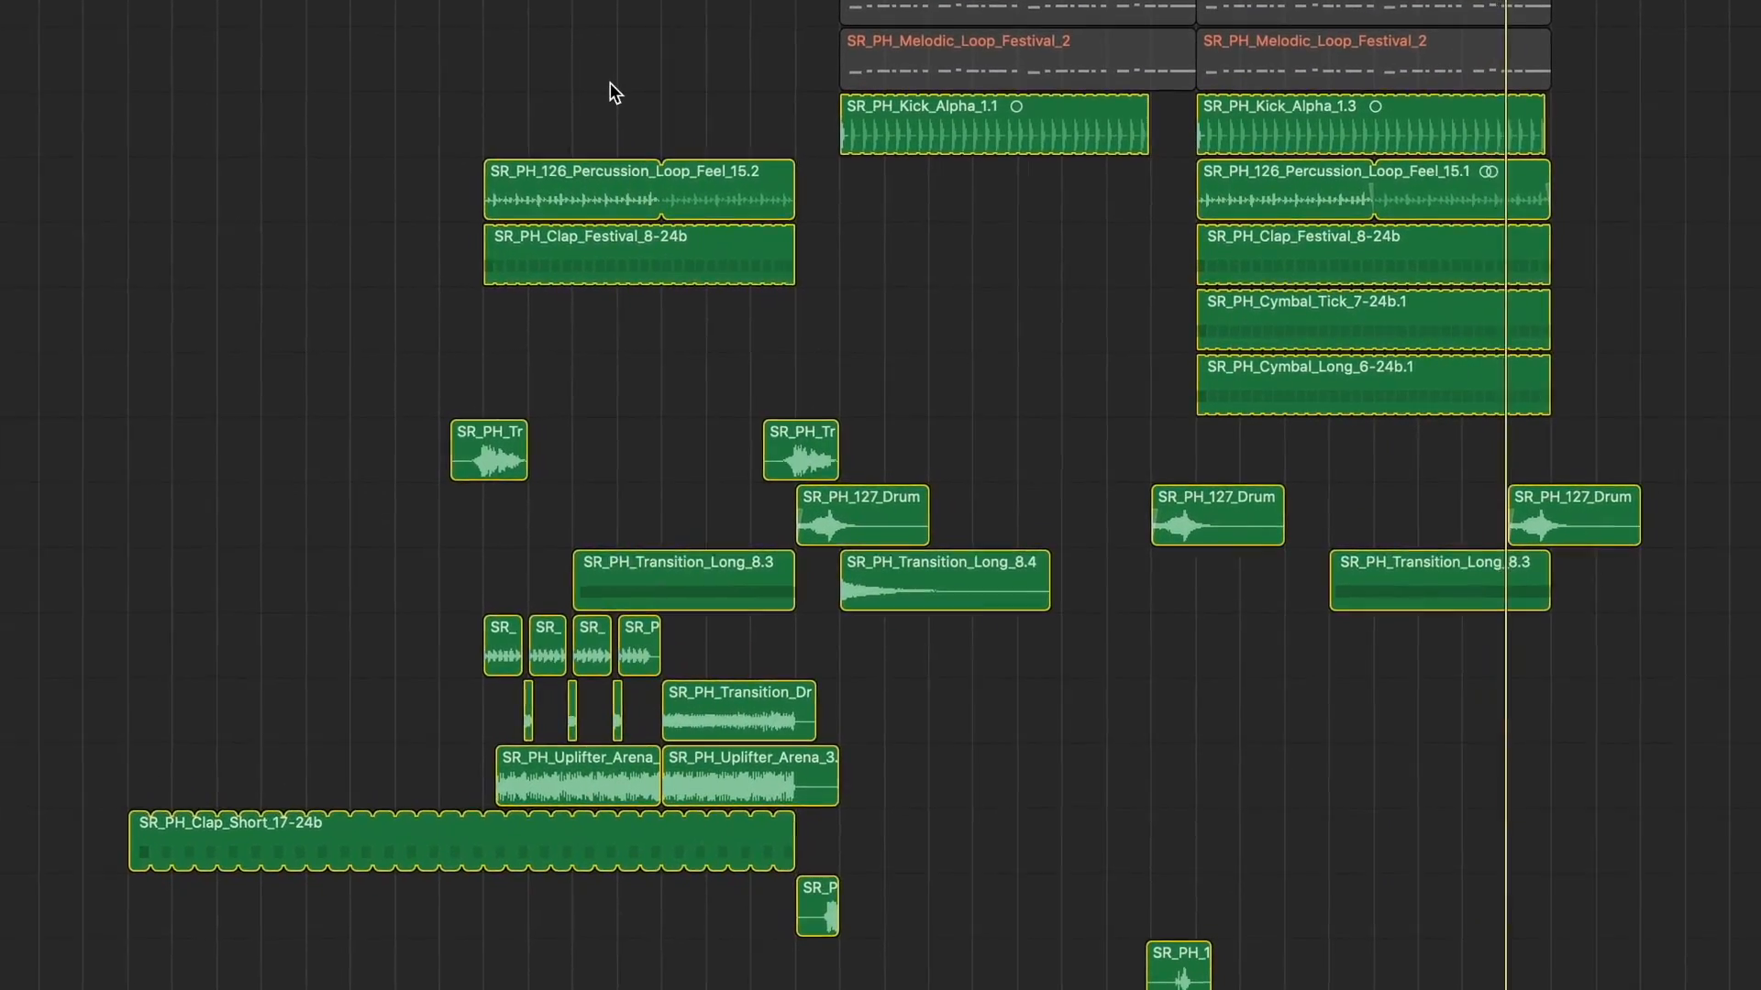
scroll(up, 3)
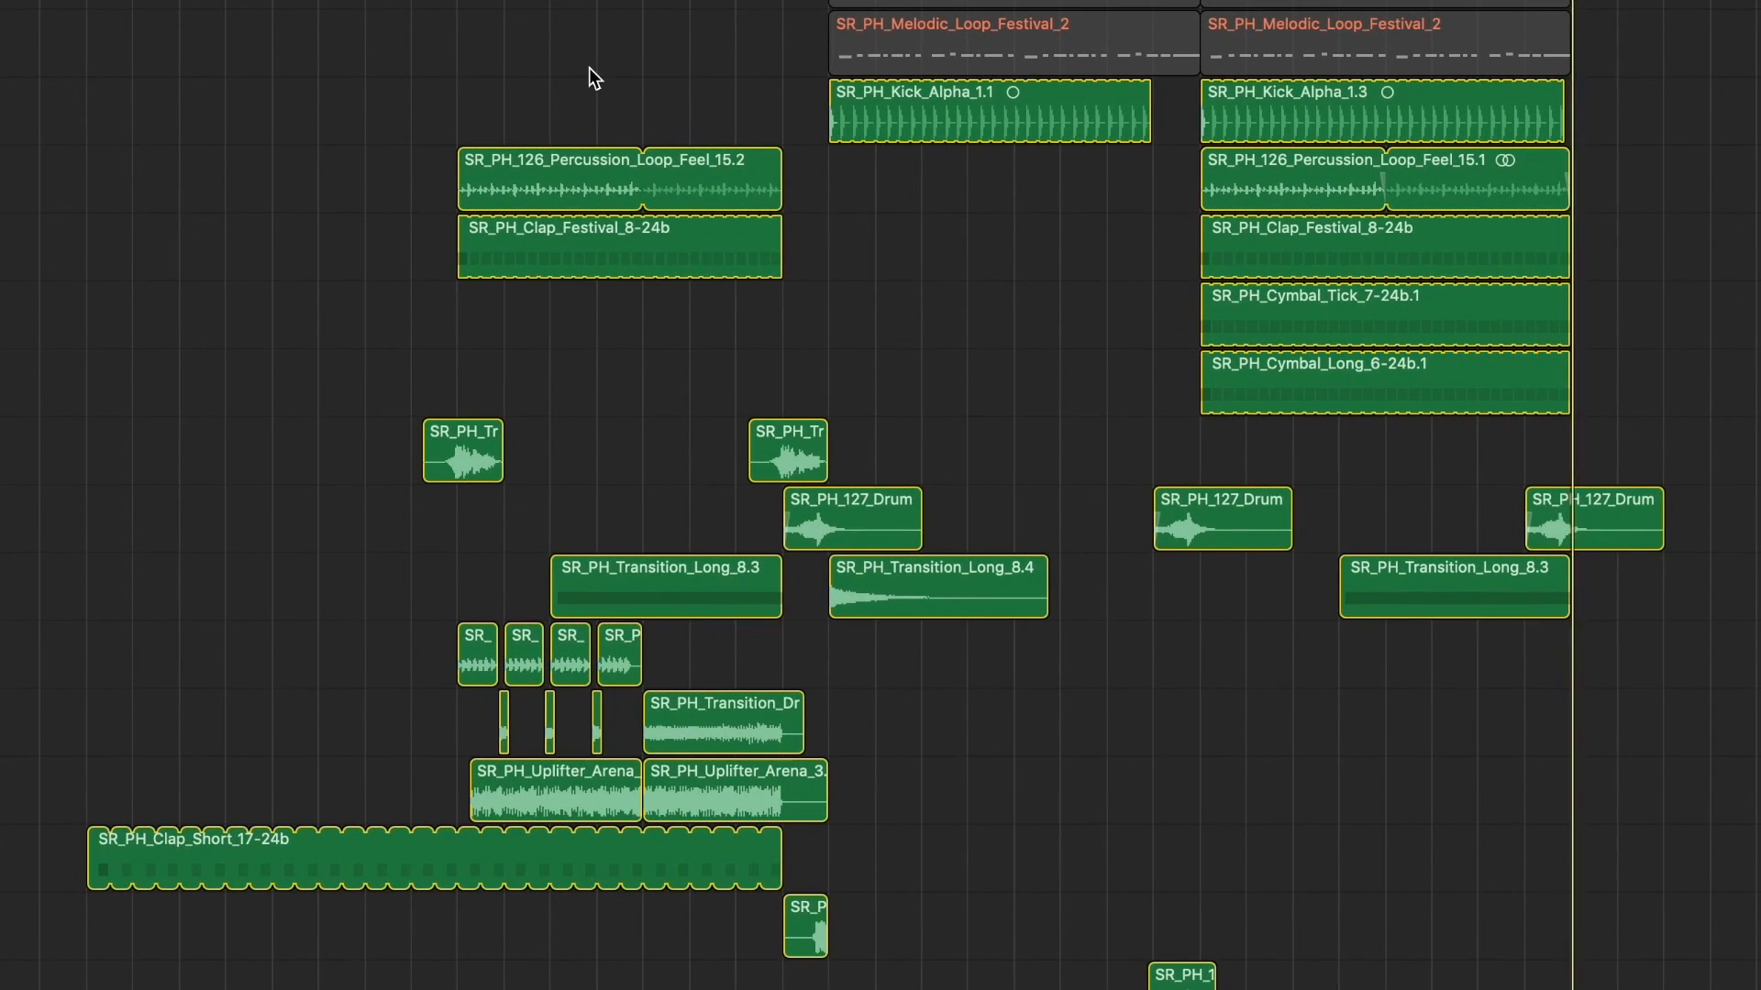